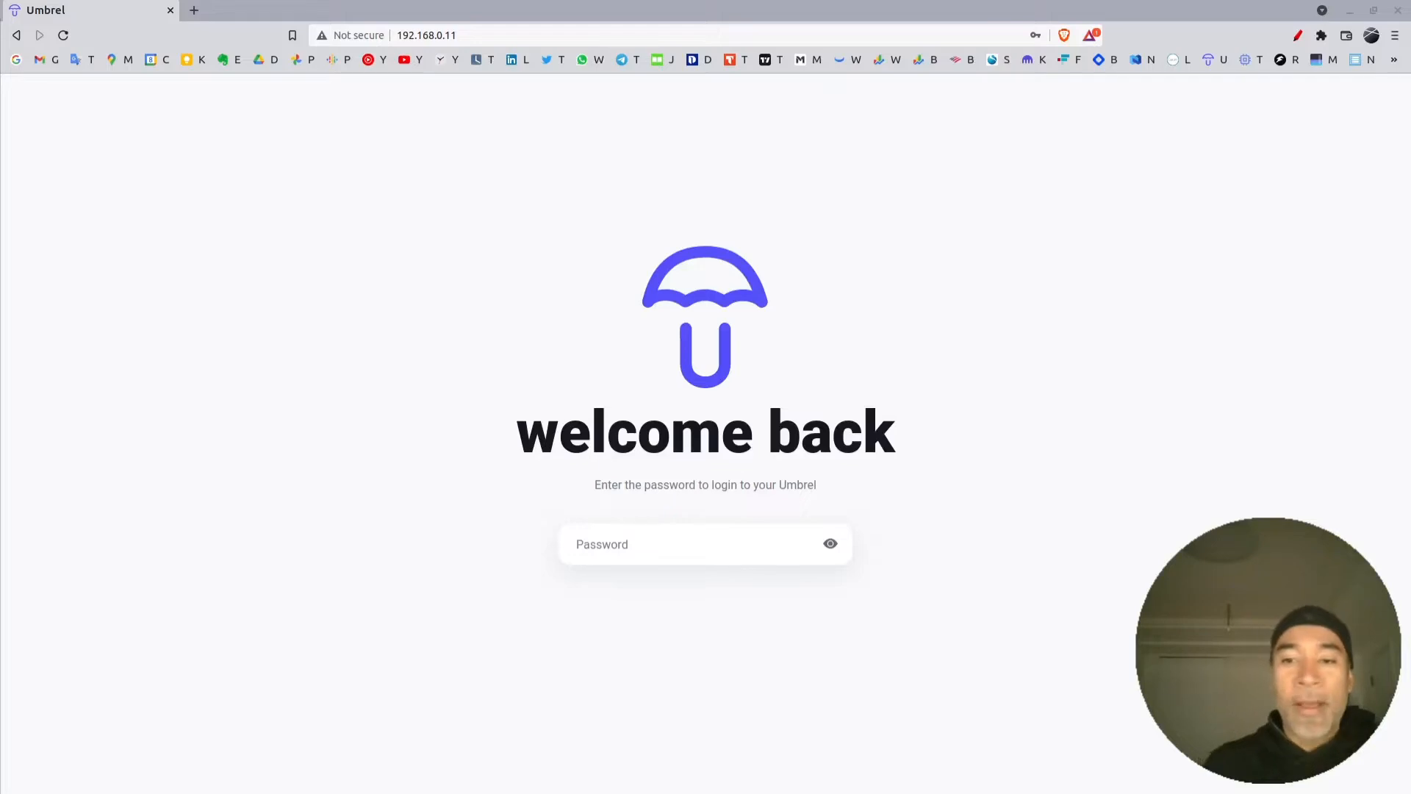
{"action": "mouse_move", "coordinate": [373, 235]}
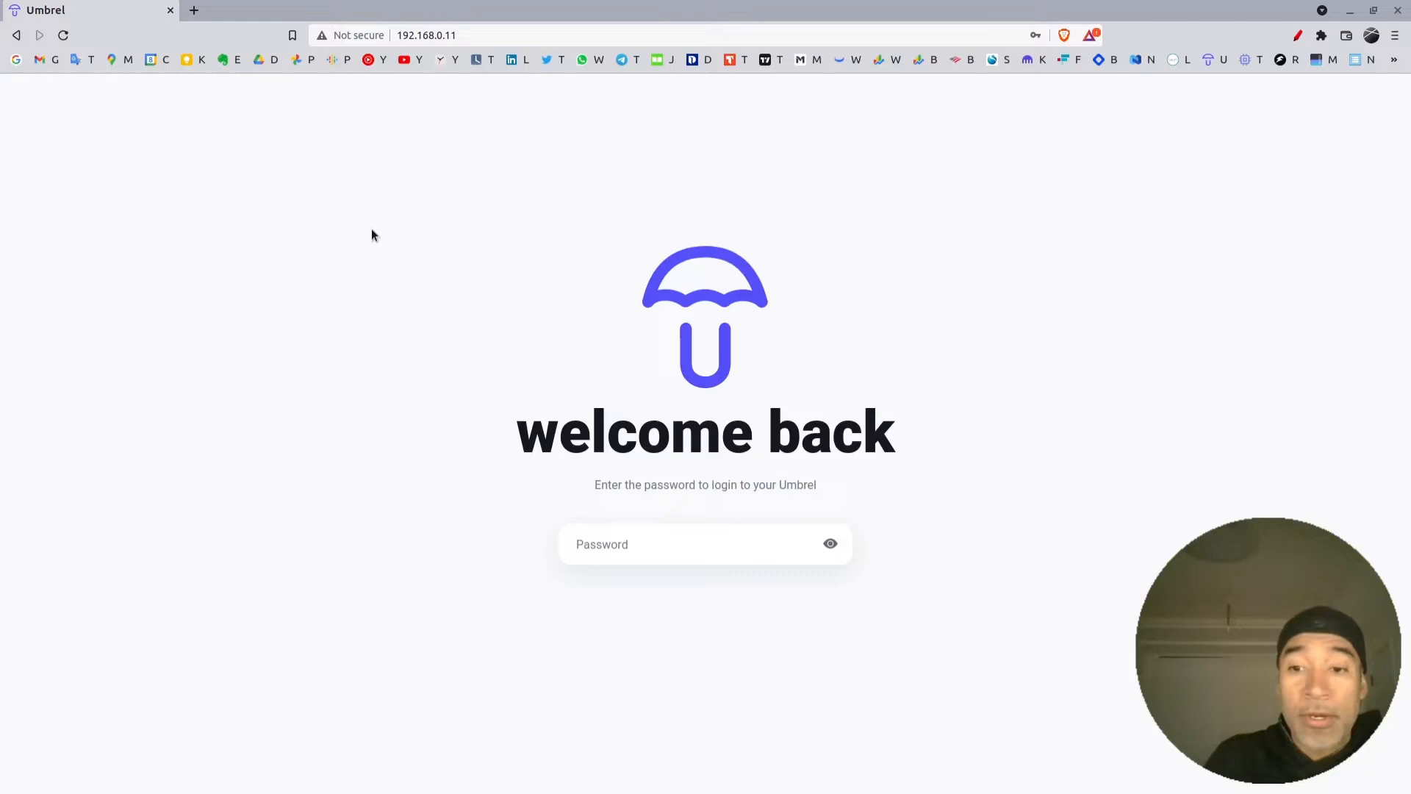
{"action": "mouse_move", "coordinate": [394, 244]}
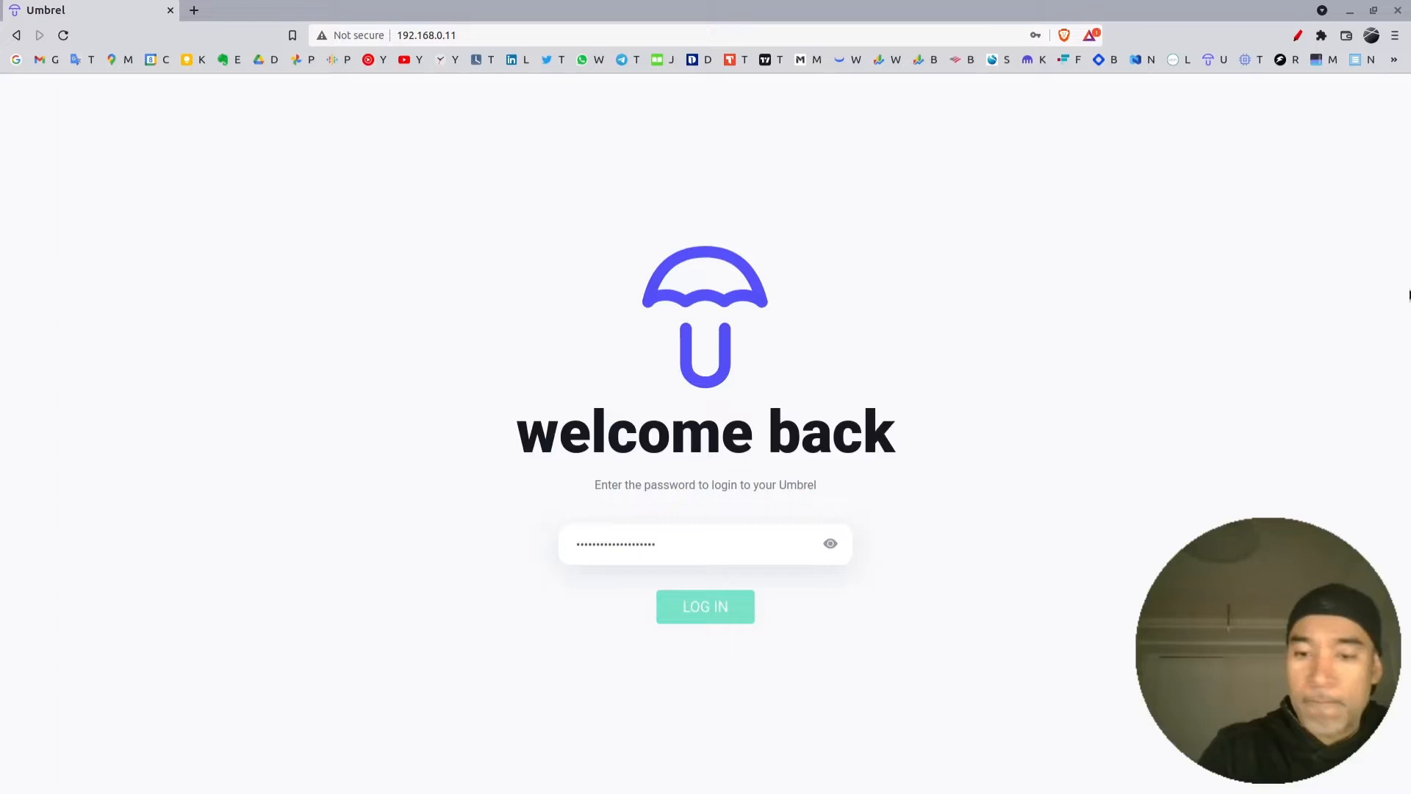
Step: Log in to Umbrel and review the dashboard's v0.4.10 update offer
{"action": "left_click", "coordinate": [705, 606]}
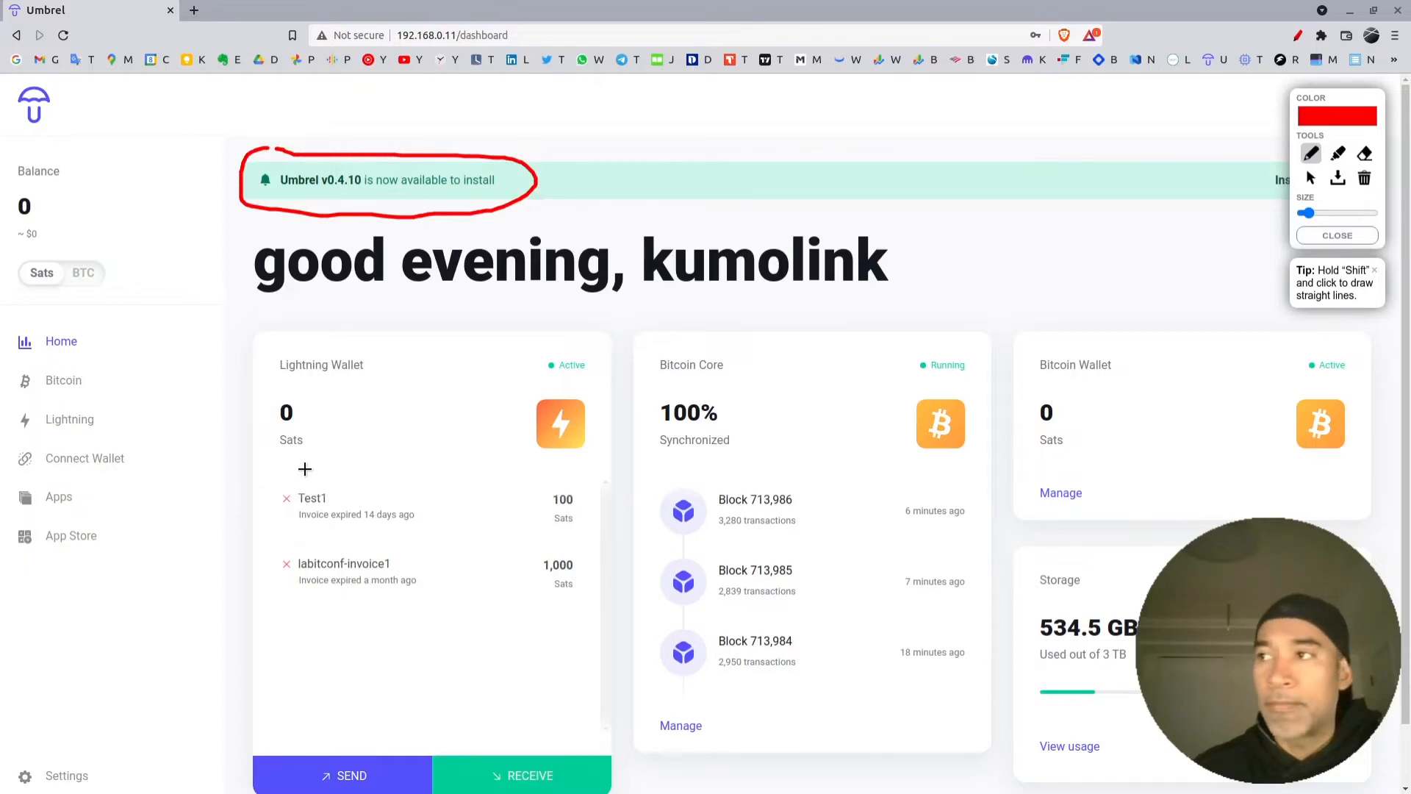
{"action": "mouse_move", "coordinate": [890, 249]}
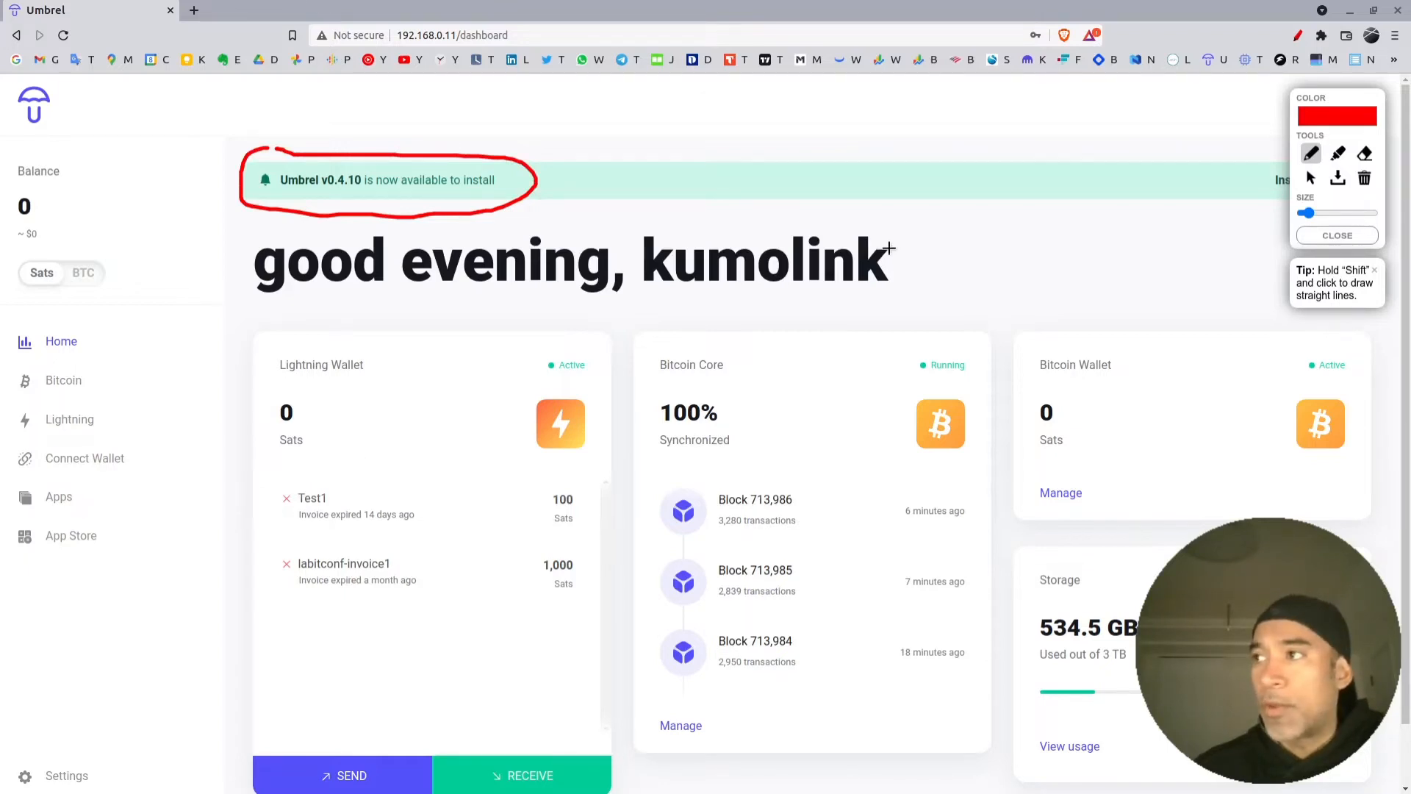
{"action": "left_click", "coordinate": [1337, 235]}
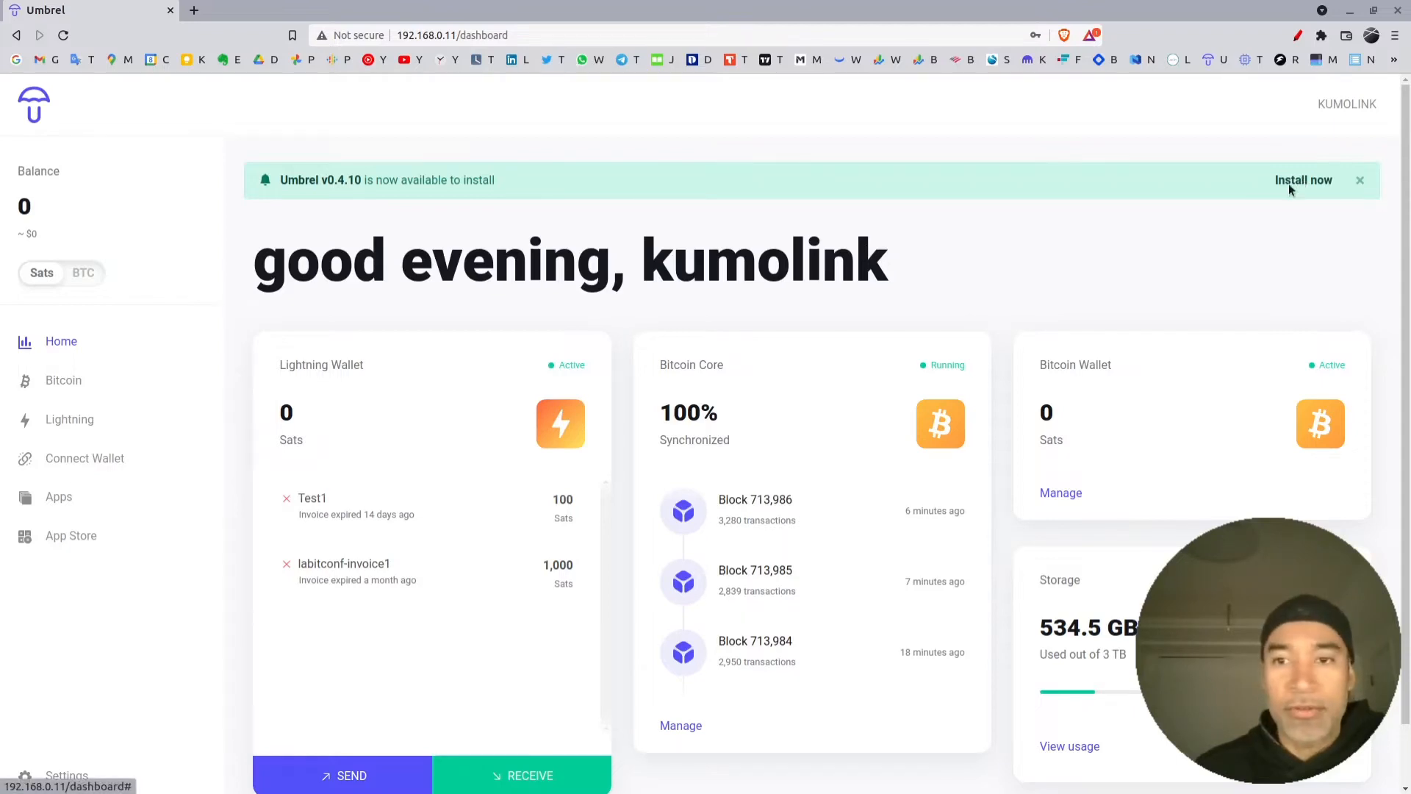
{"action": "left_click", "coordinate": [1303, 180]}
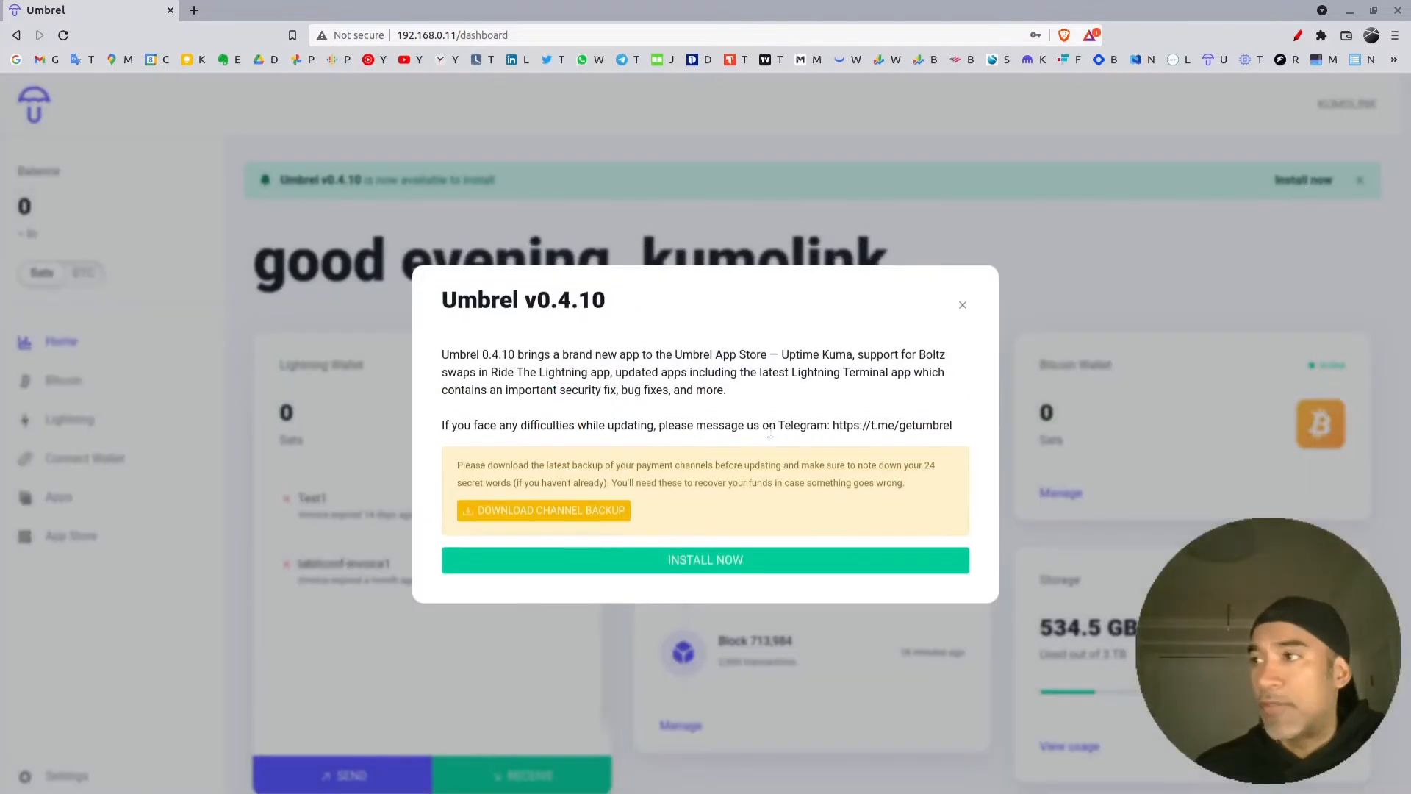
{"action": "mouse_move", "coordinate": [798, 465]}
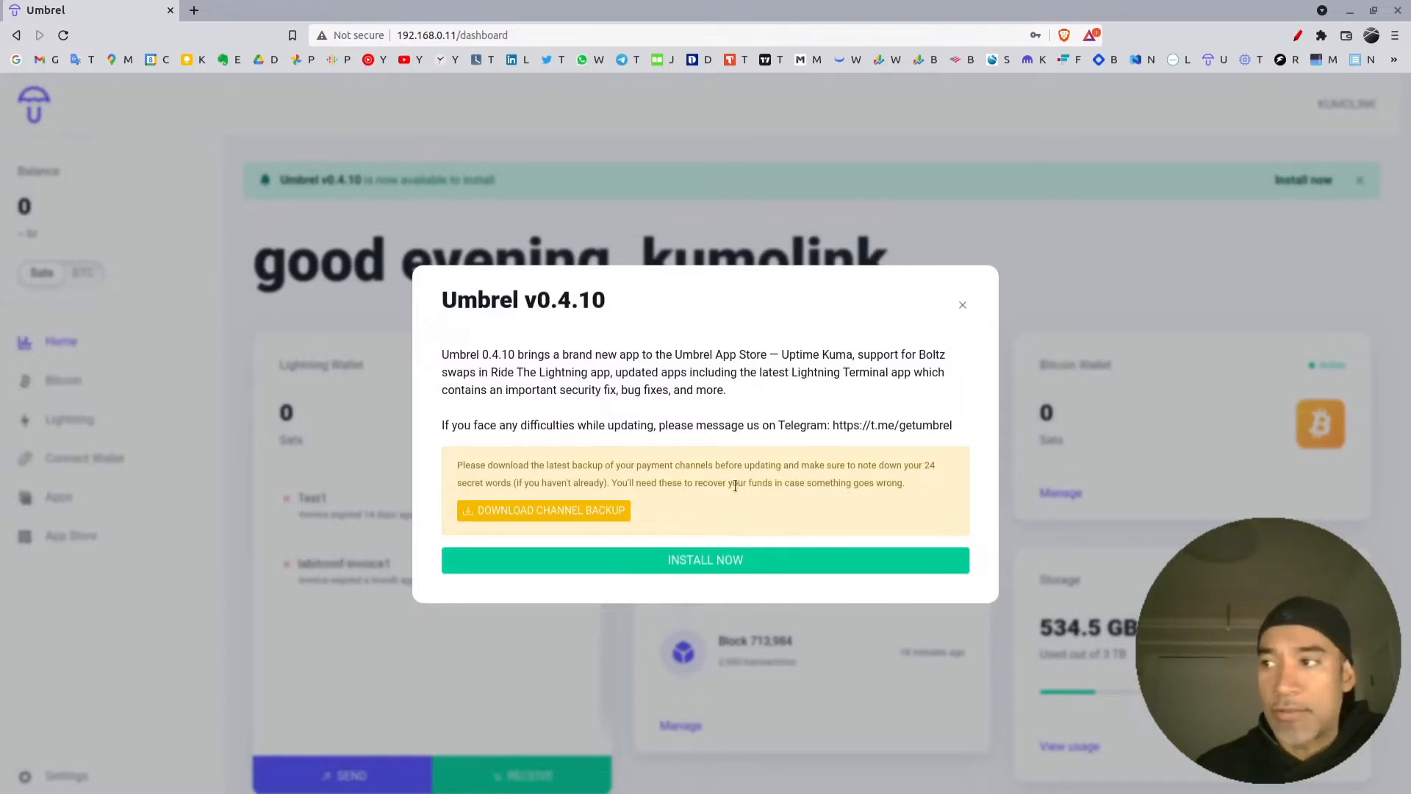
{"action": "mouse_move", "coordinate": [567, 340]}
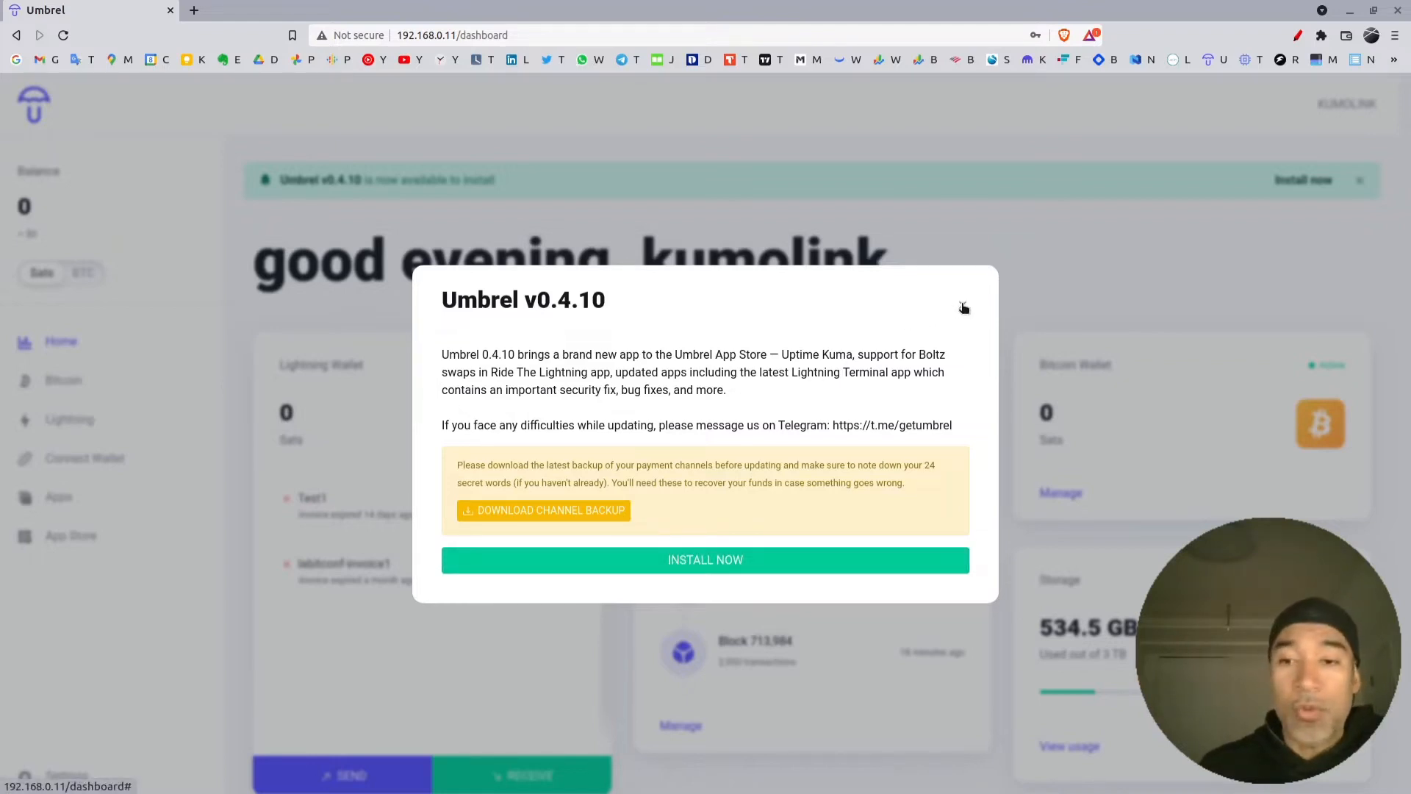
{"action": "left_click", "coordinate": [963, 307]}
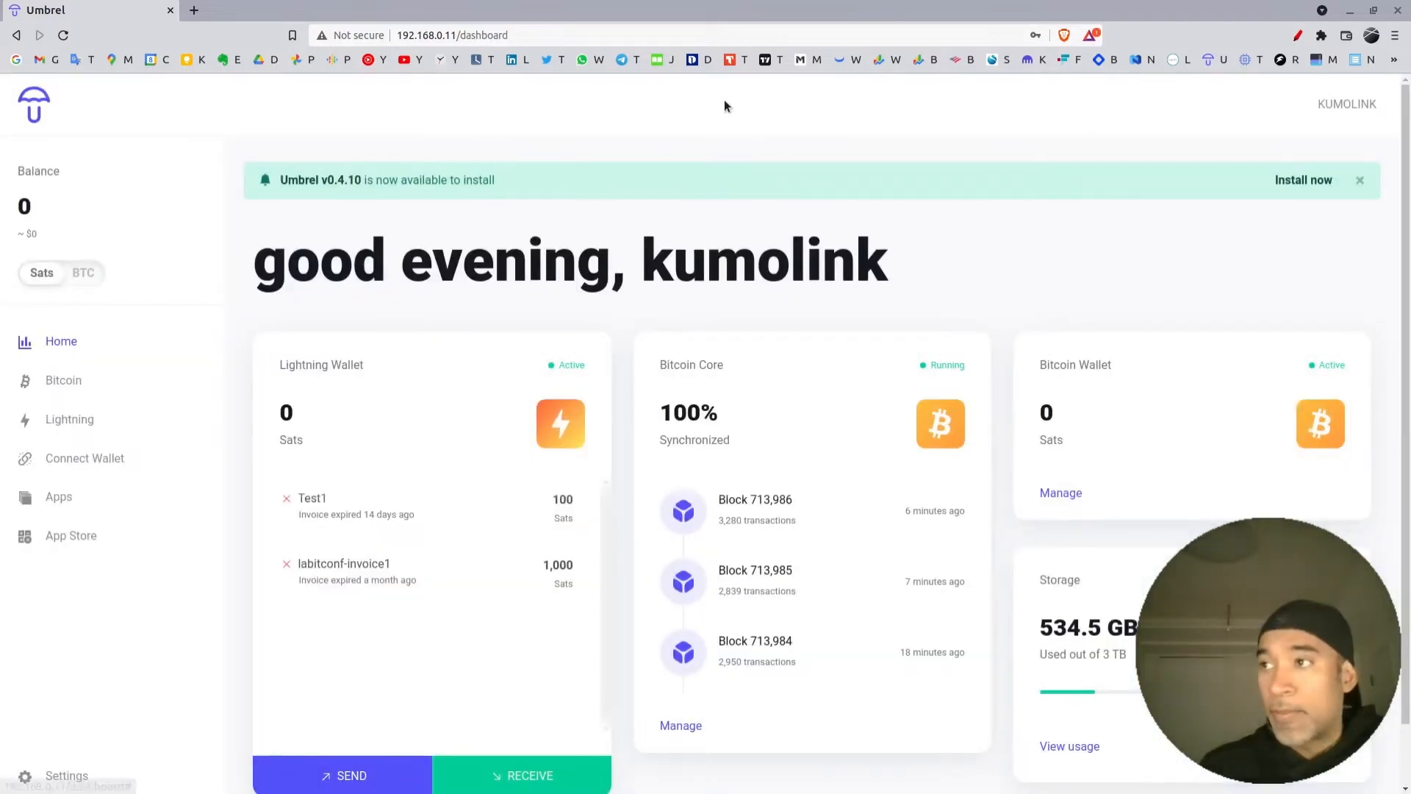
{"action": "mouse_move", "coordinate": [211, 96]}
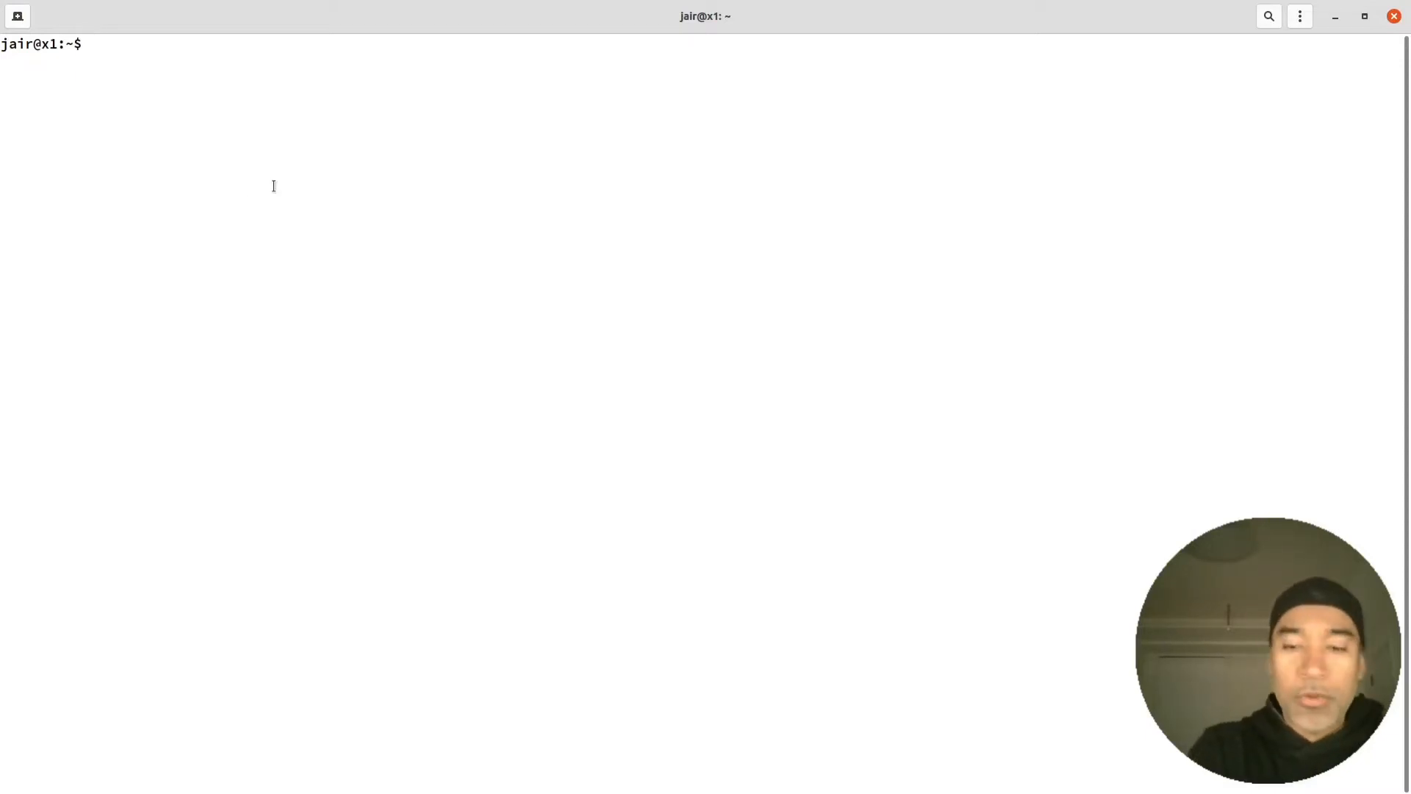
Step: SSH into the kumo Umbrel host and list its block devices with lsblk
{"action": "type", "text": "ssh"}
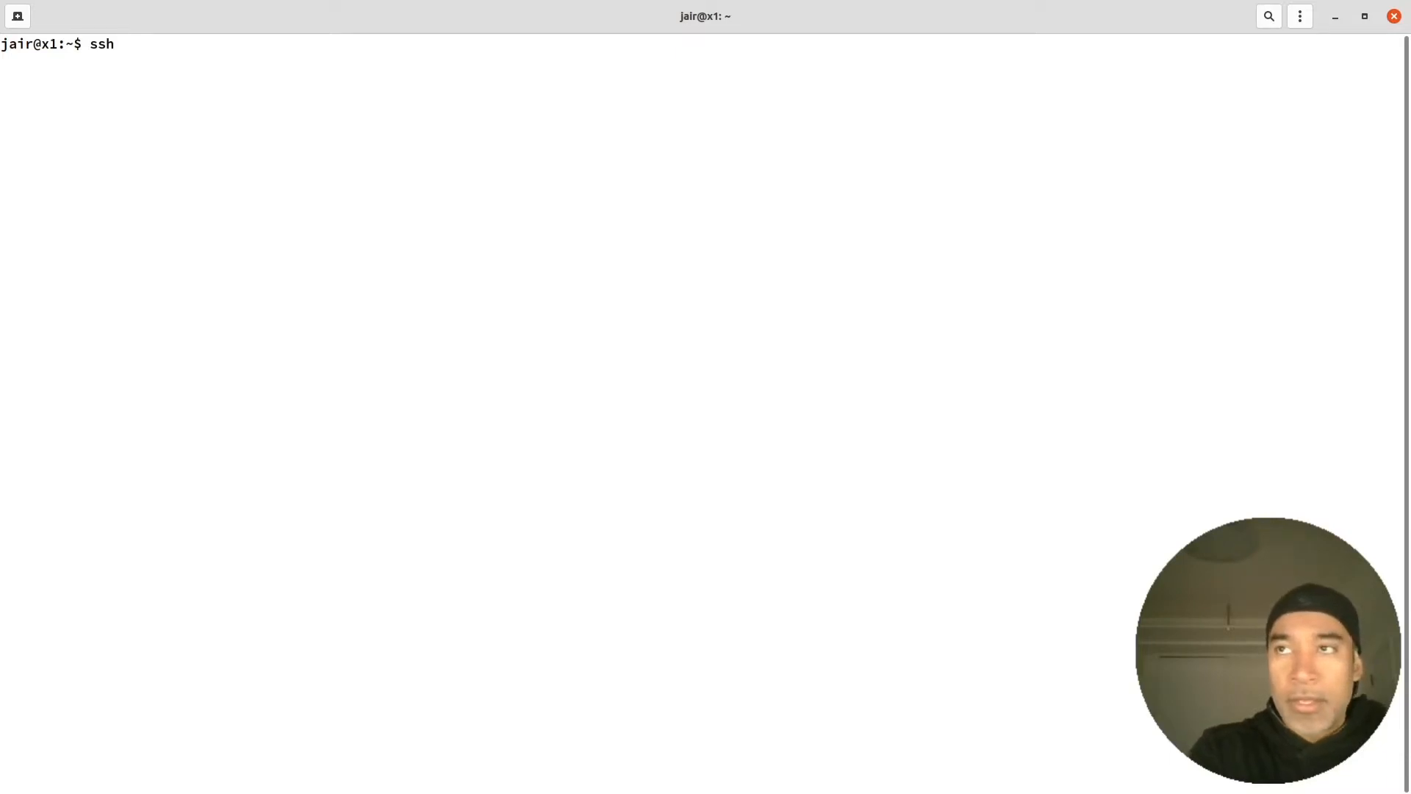
{"action": "type", "text": "kumo"}
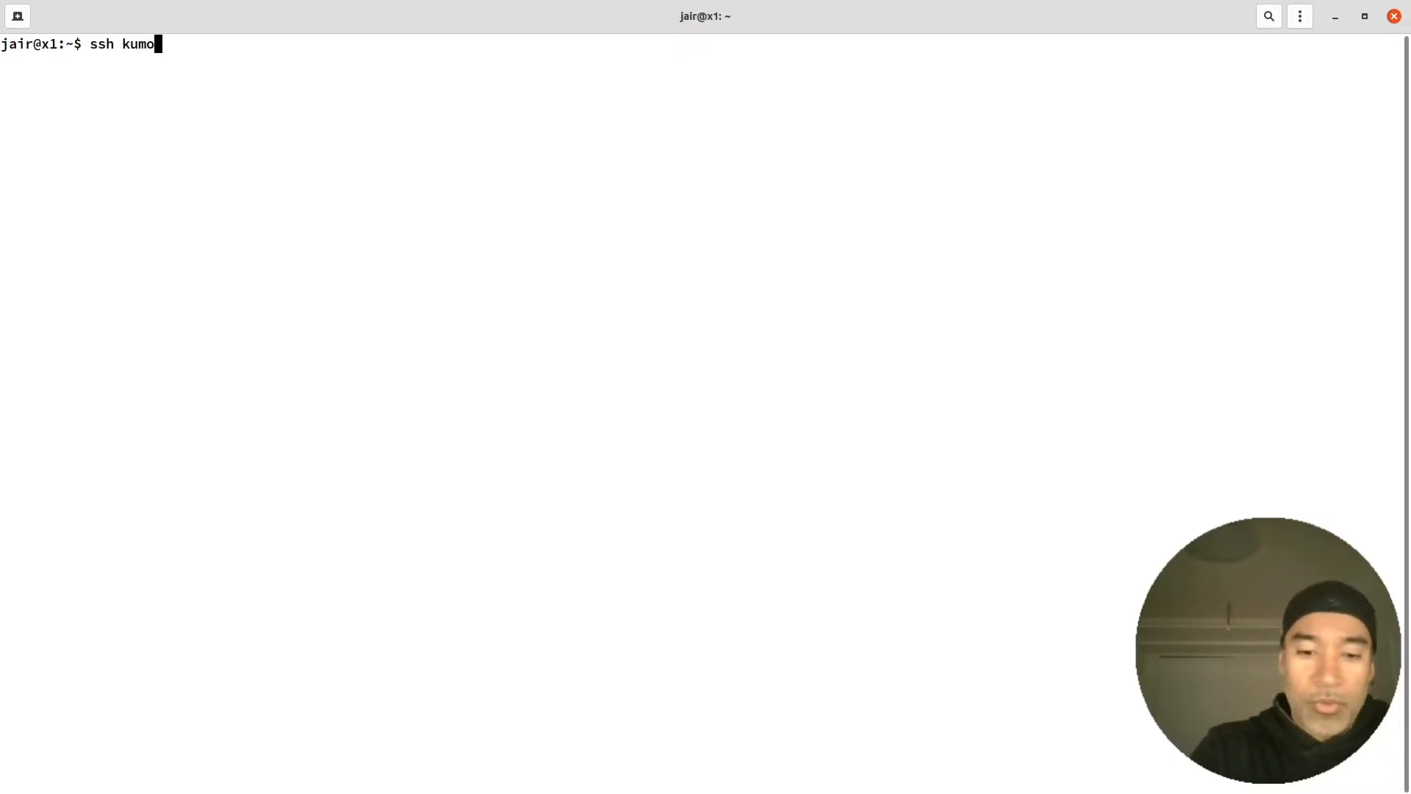
{"action": "key", "text": "Return"}
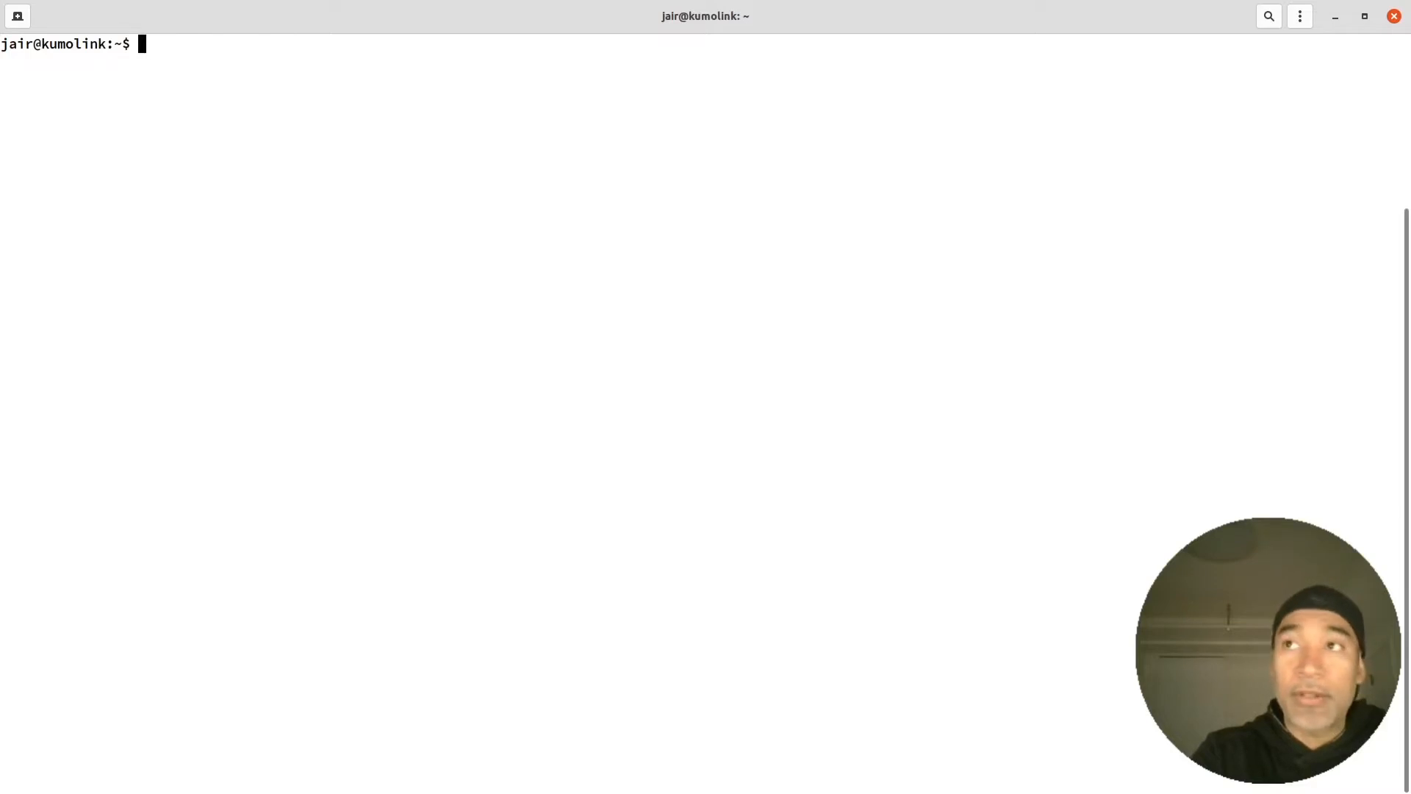
{"action": "type", "text": "lsblk"}
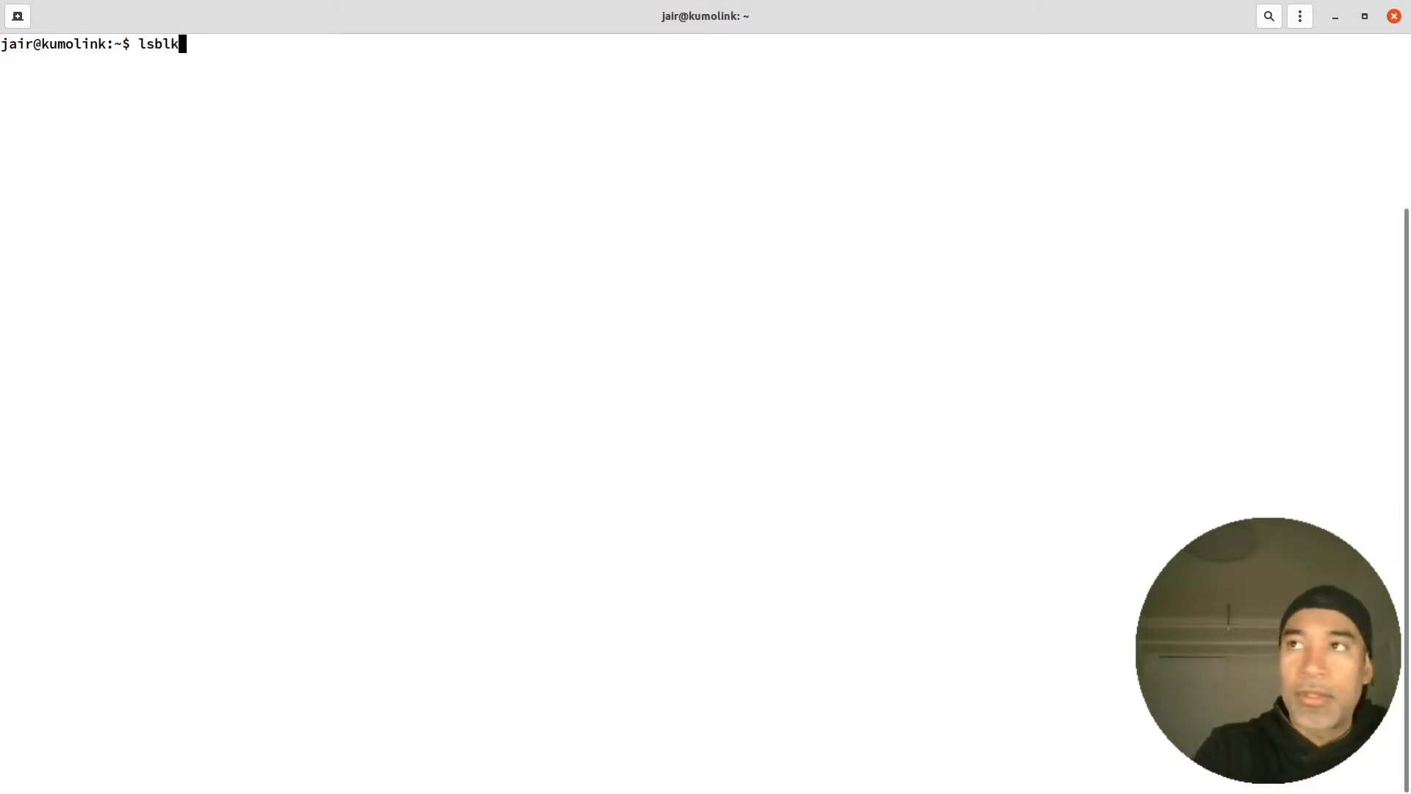
{"action": "key", "text": "Return"}
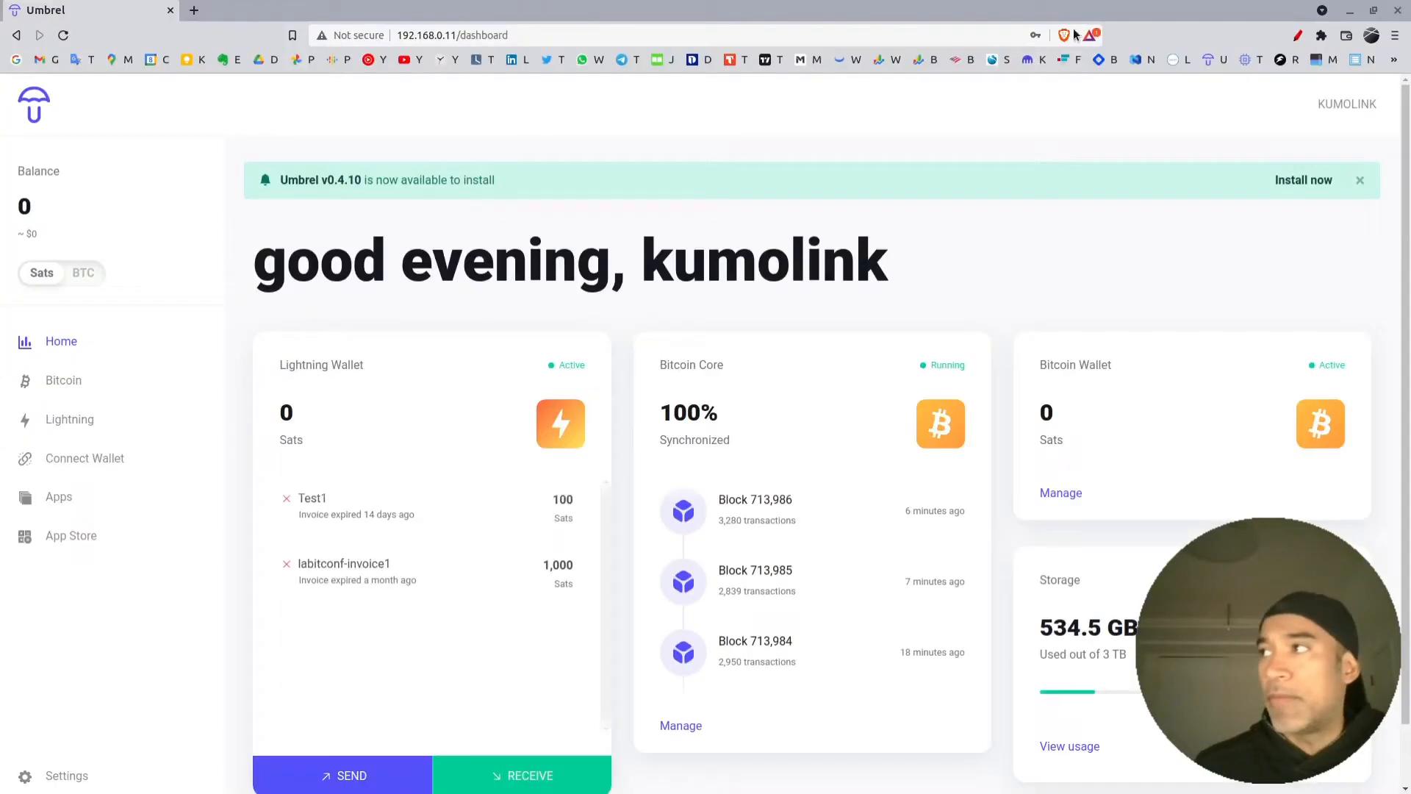
Step: In a new tab, find and open the Umbrel community Troubleshooting Guide
{"action": "left_click", "coordinate": [193, 10]}
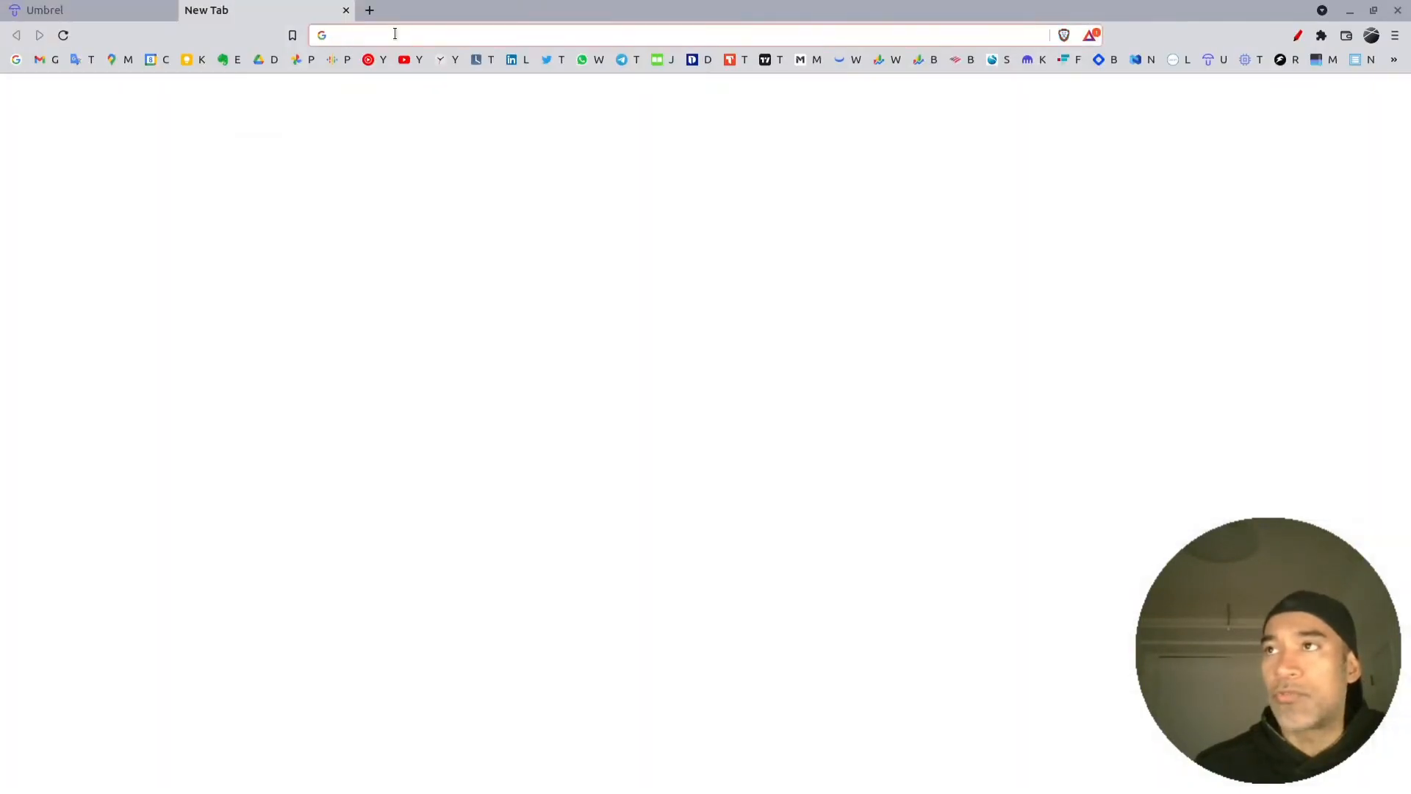
{"action": "type", "text": "fre"}
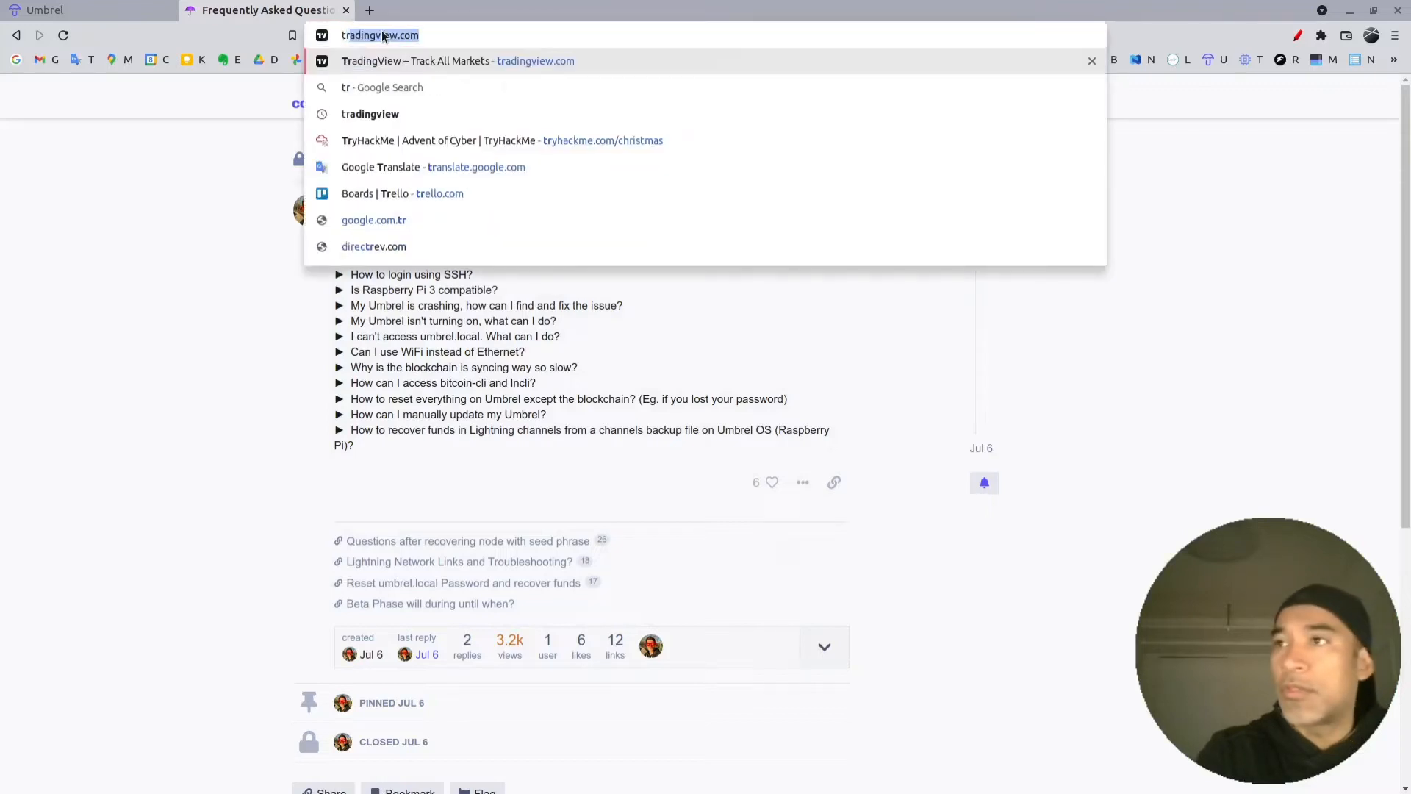
{"action": "type", "text": "troubleshooting-guide/3632"}
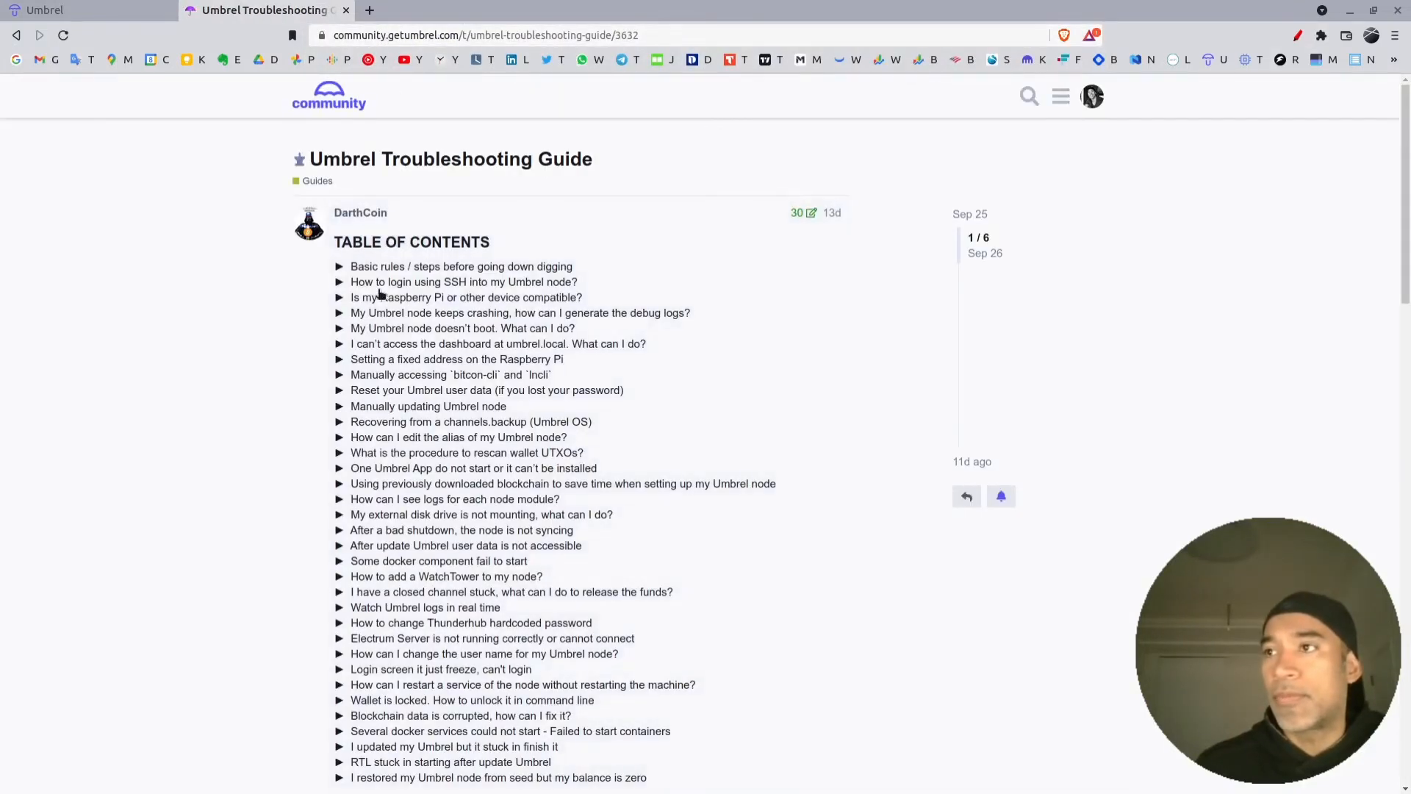
{"action": "mouse_move", "coordinate": [354, 388]}
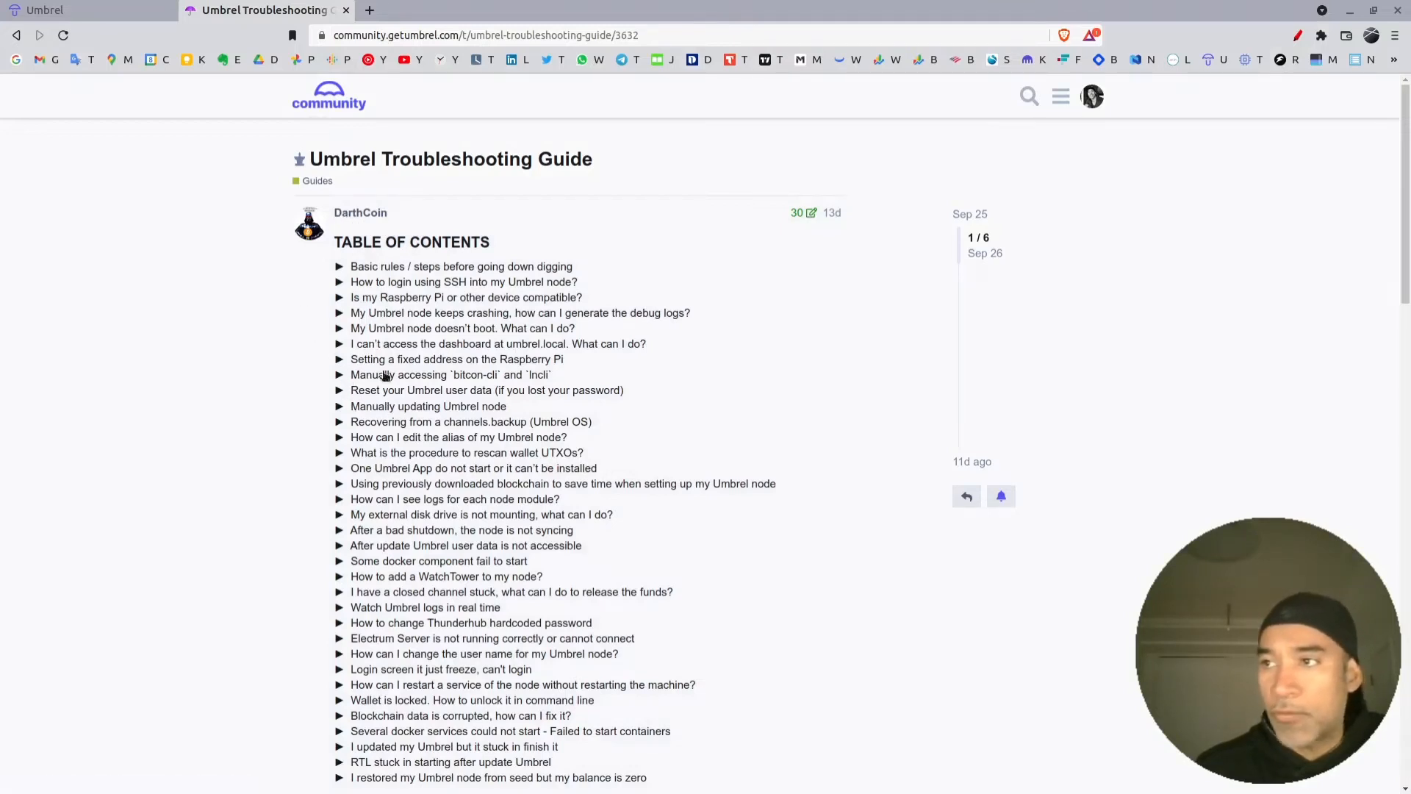
{"action": "mouse_move", "coordinate": [358, 401]}
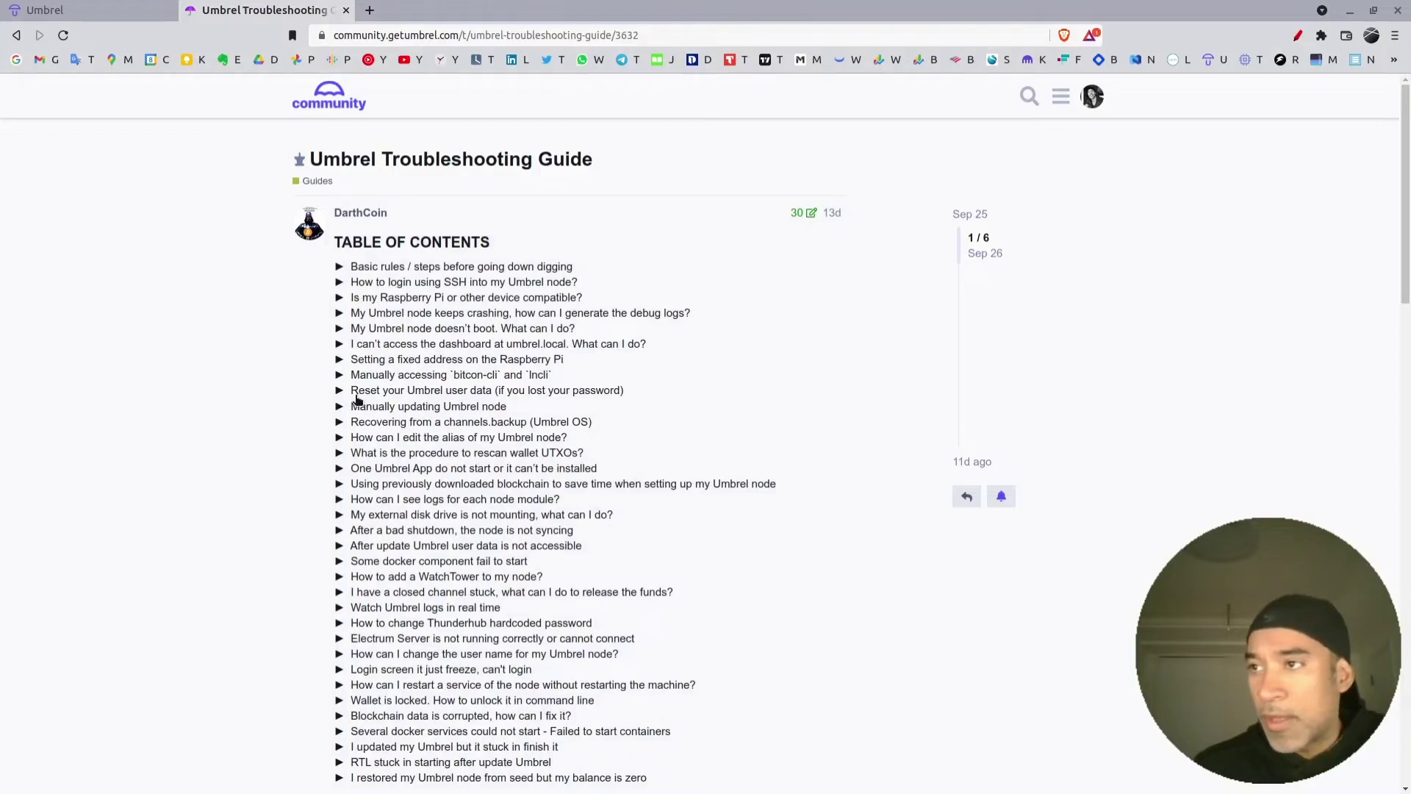
{"action": "mouse_move", "coordinate": [390, 412]}
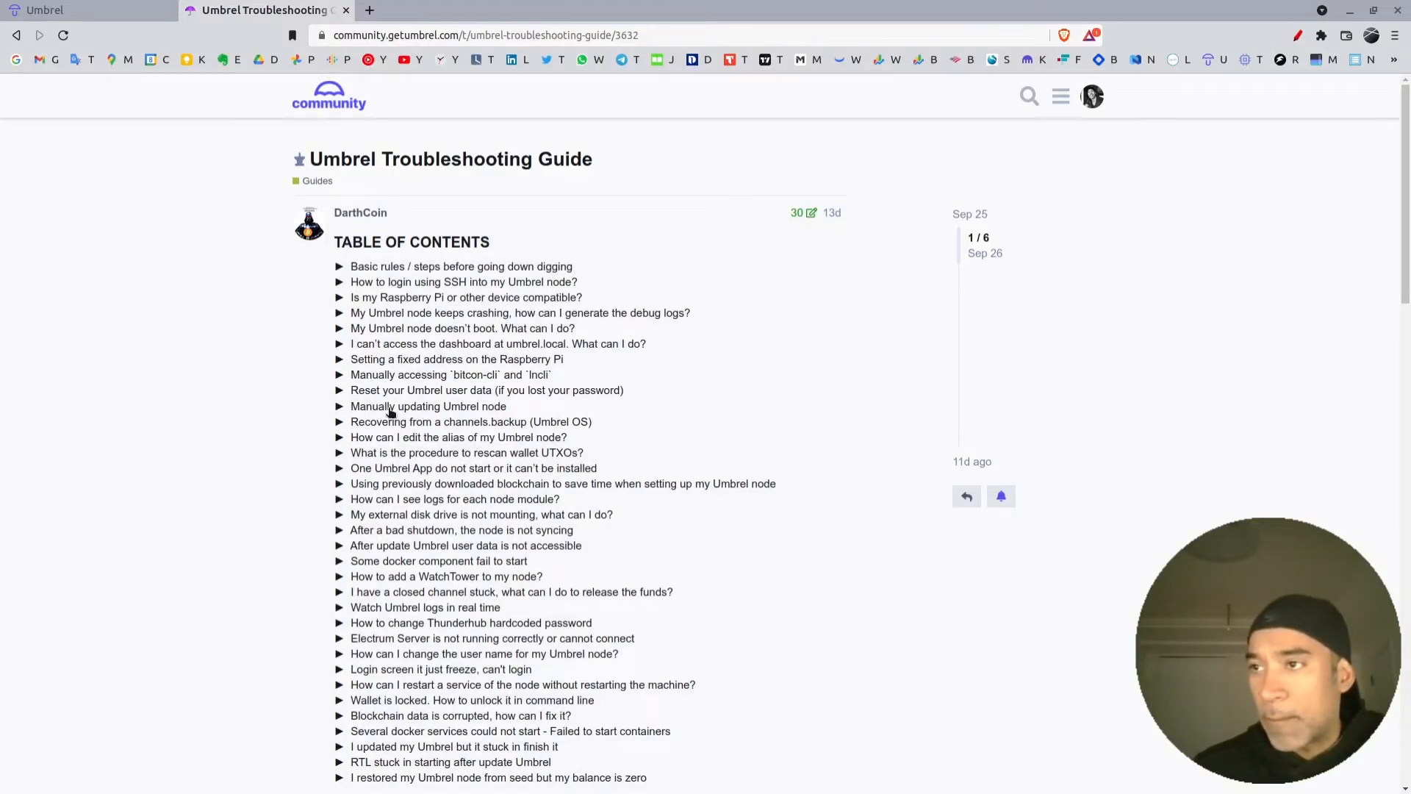
Step: Expand 'Manually updating Umbrel node' and select the ~/umbrel path and Linux users heading
{"action": "left_click", "coordinate": [340, 406]}
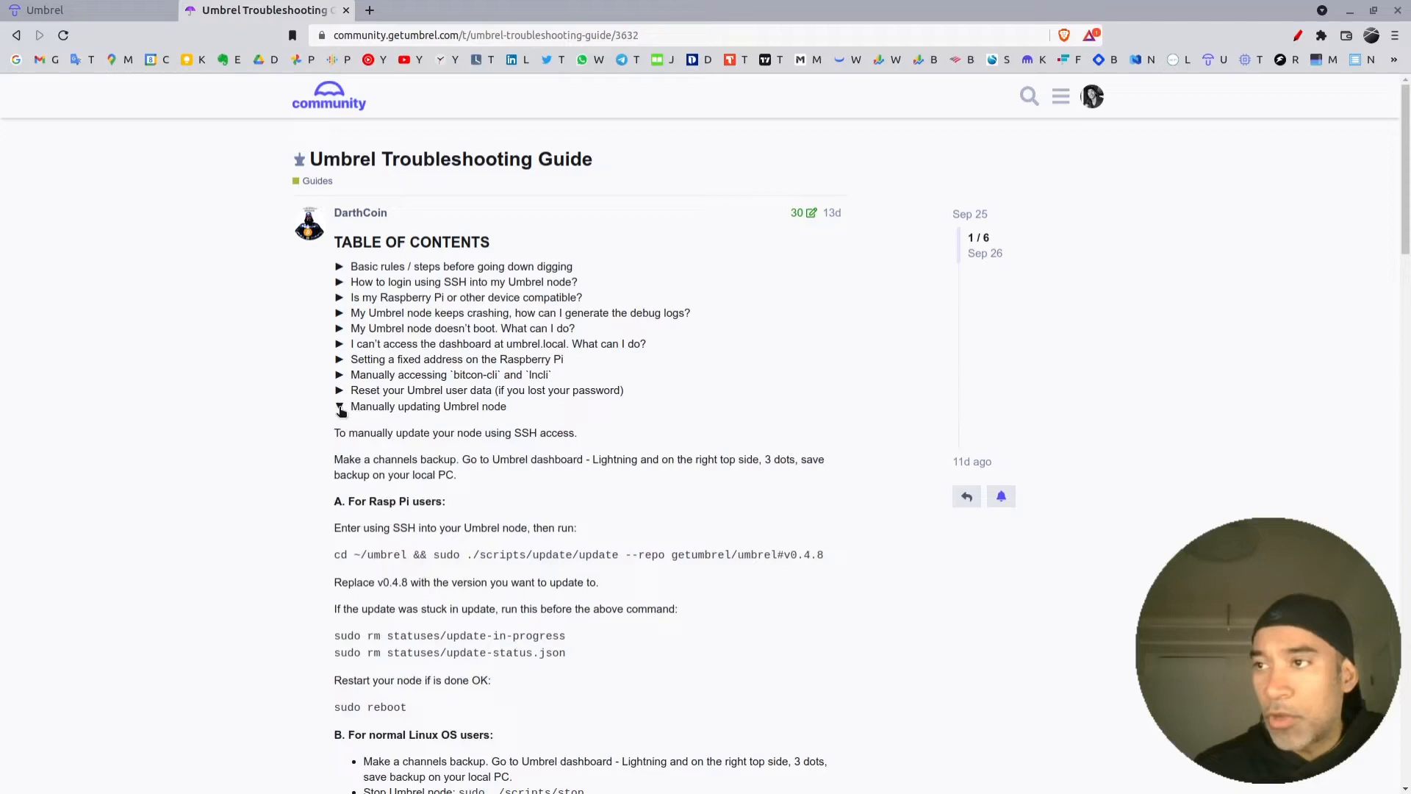
{"action": "scroll", "scroll_direction": "down", "scroll_amount": 3}
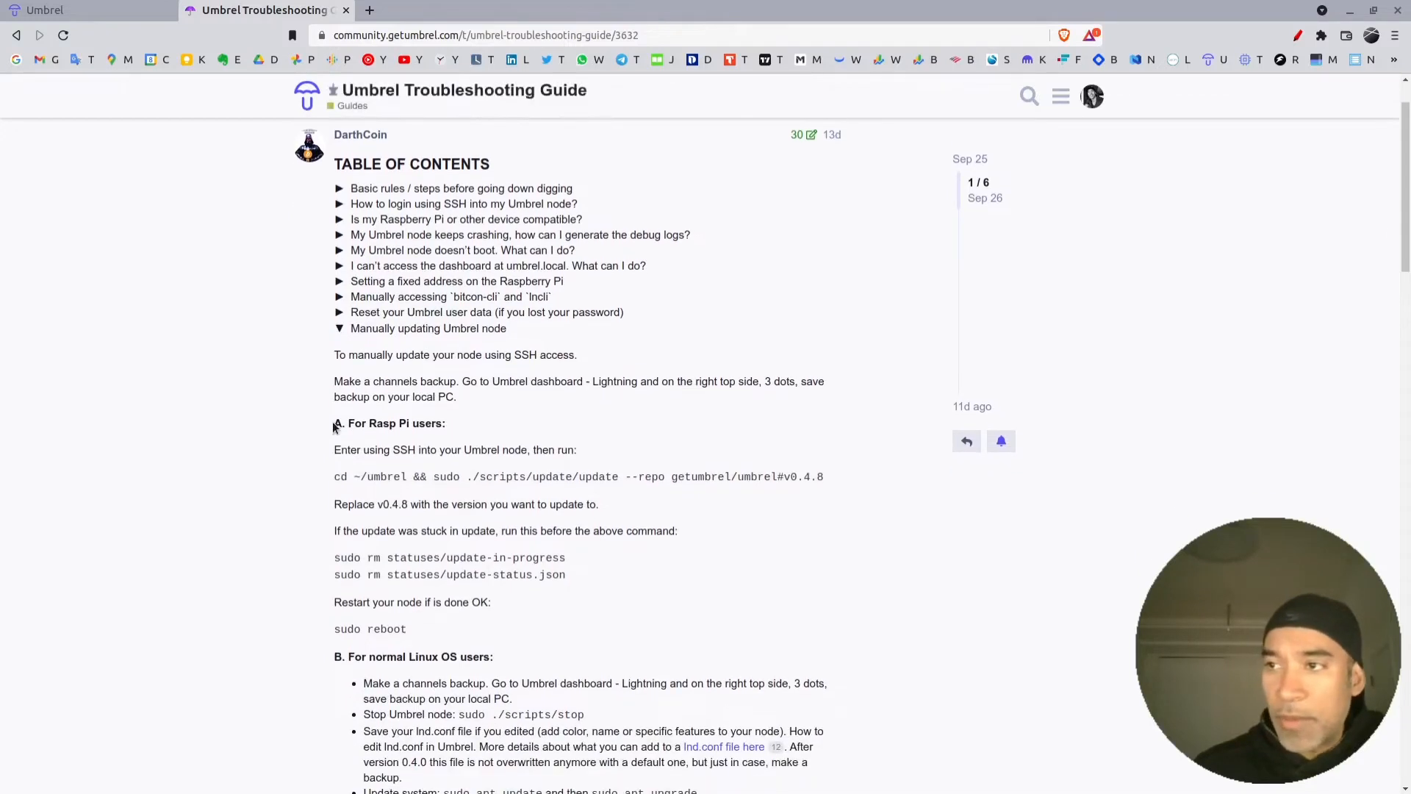
{"action": "double_click", "coordinate": [389, 423]}
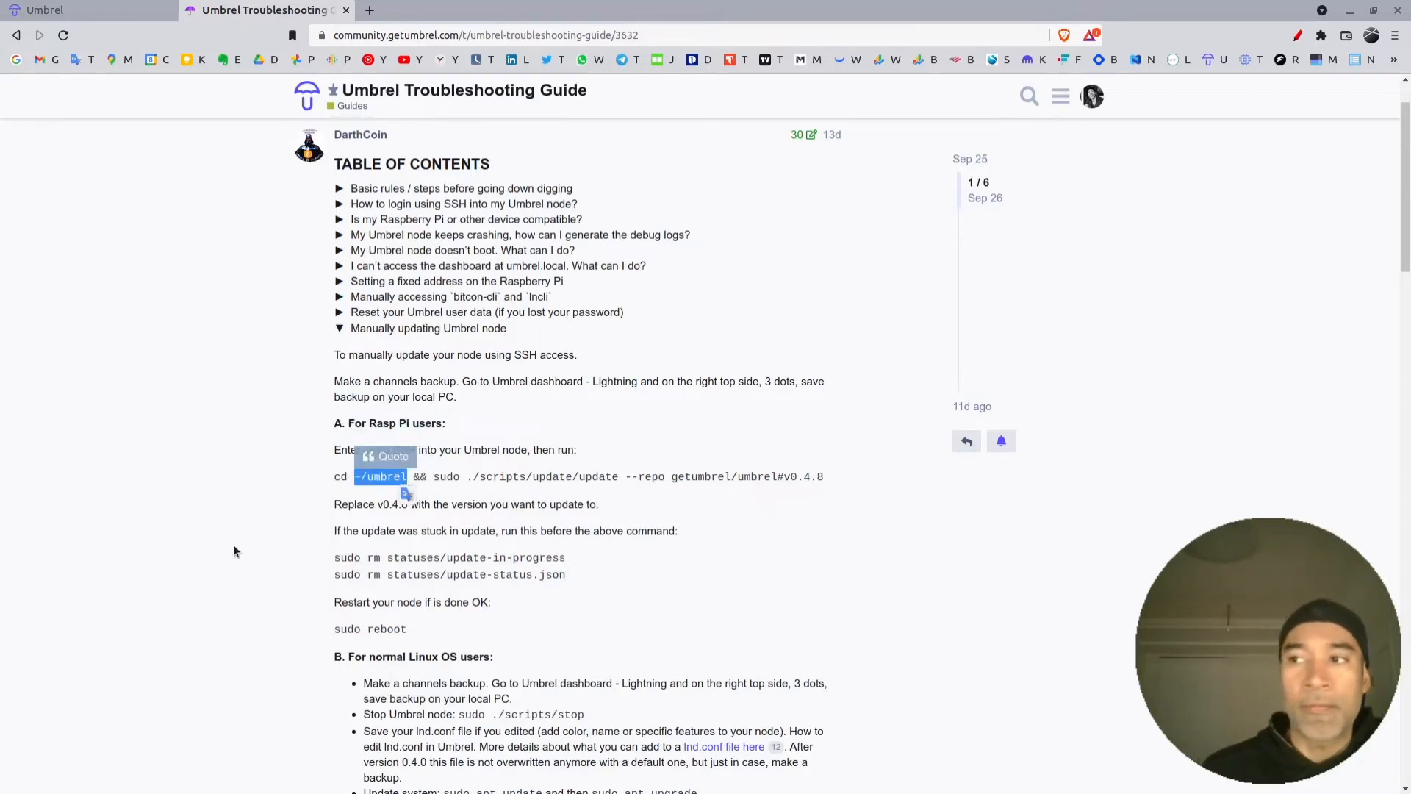
{"action": "scroll", "scroll_direction": "down", "scroll_amount": 3}
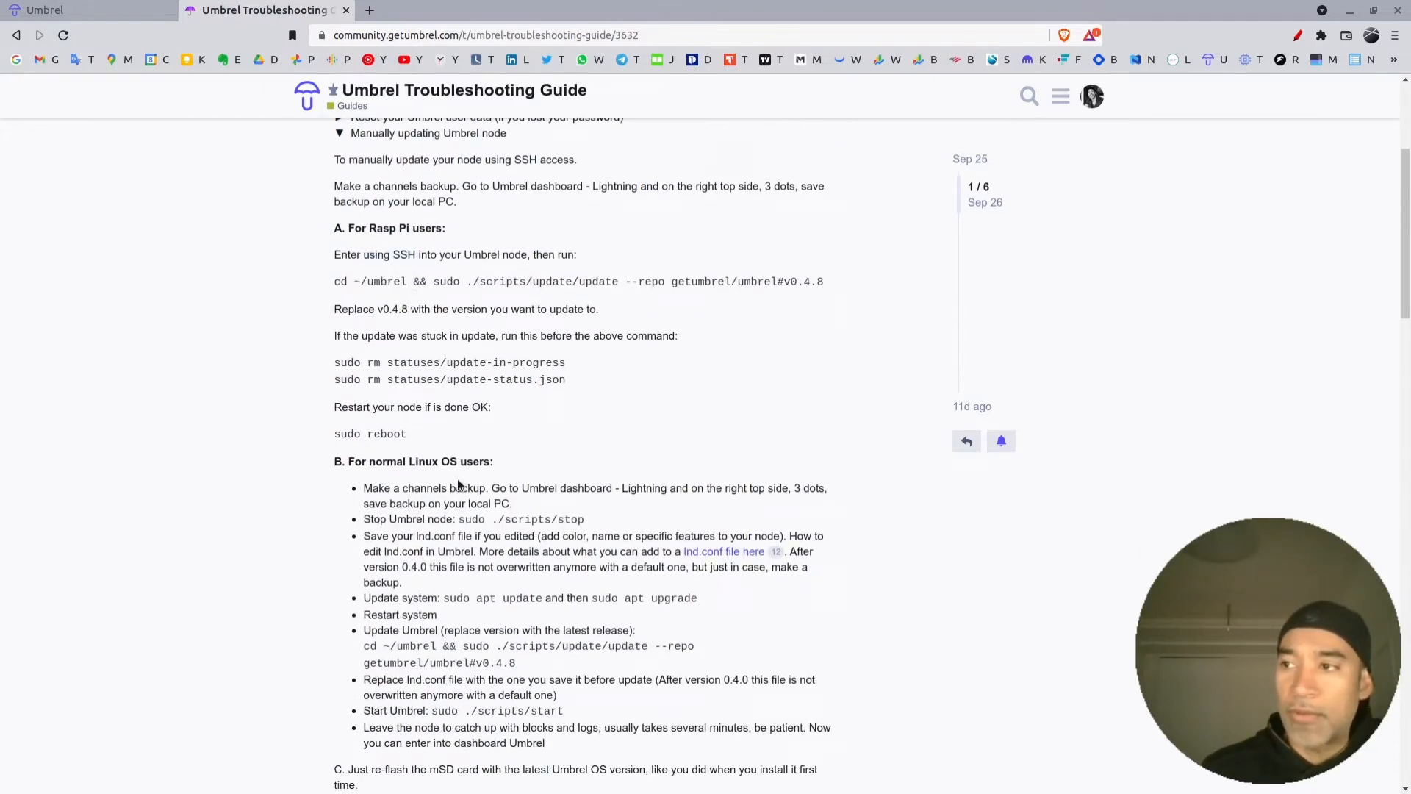
{"action": "double_click", "coordinate": [387, 461]}
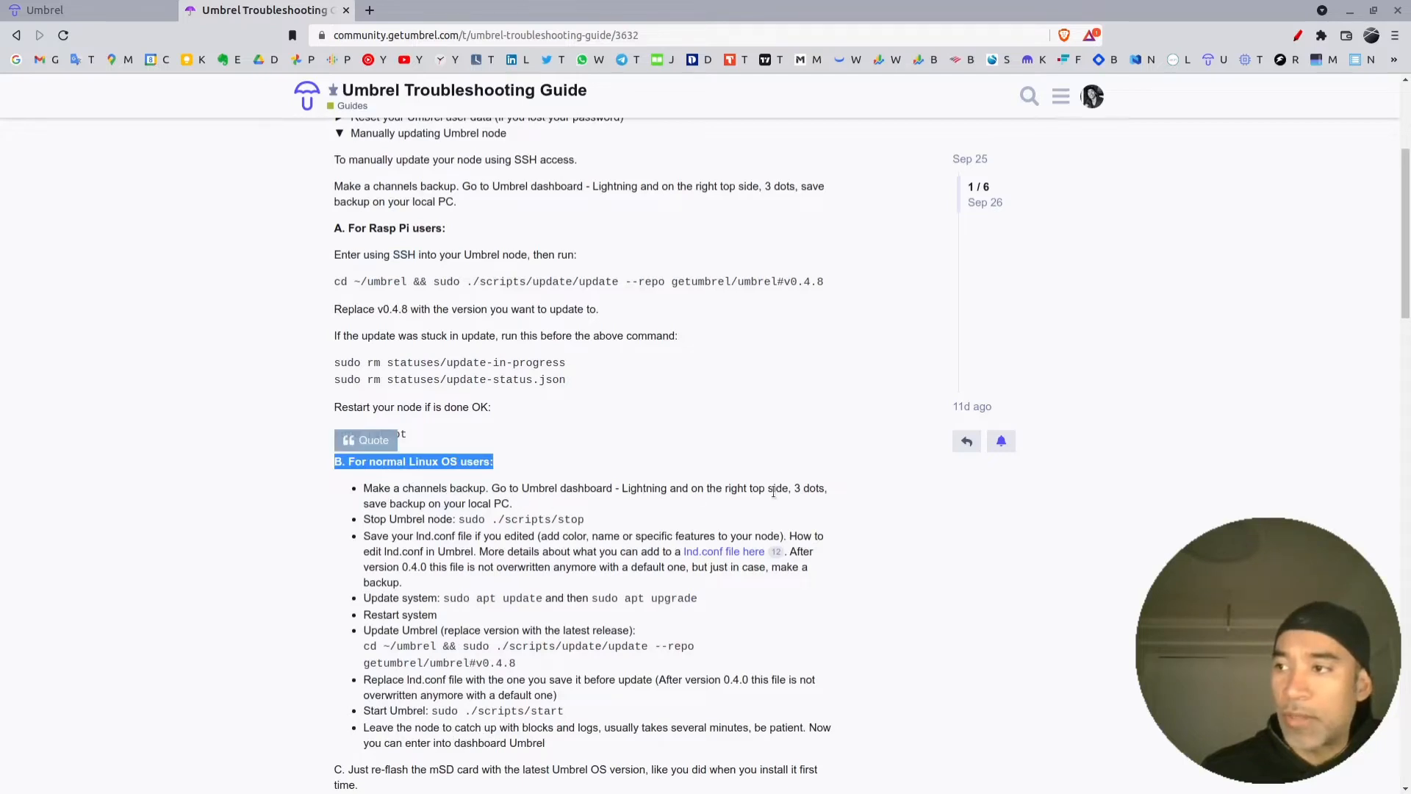
{"action": "mouse_move", "coordinate": [373, 520]}
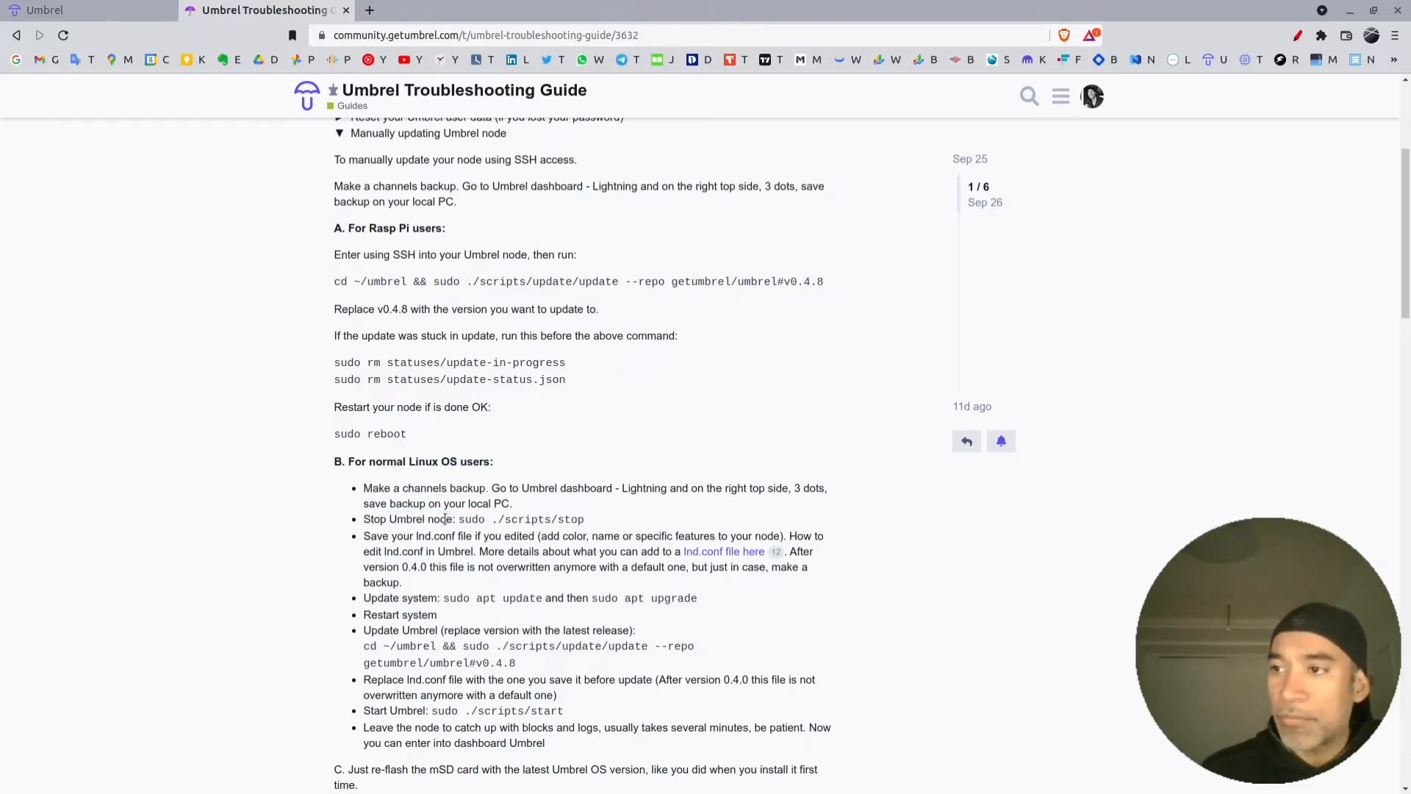
{"action": "mouse_move", "coordinate": [568, 437]}
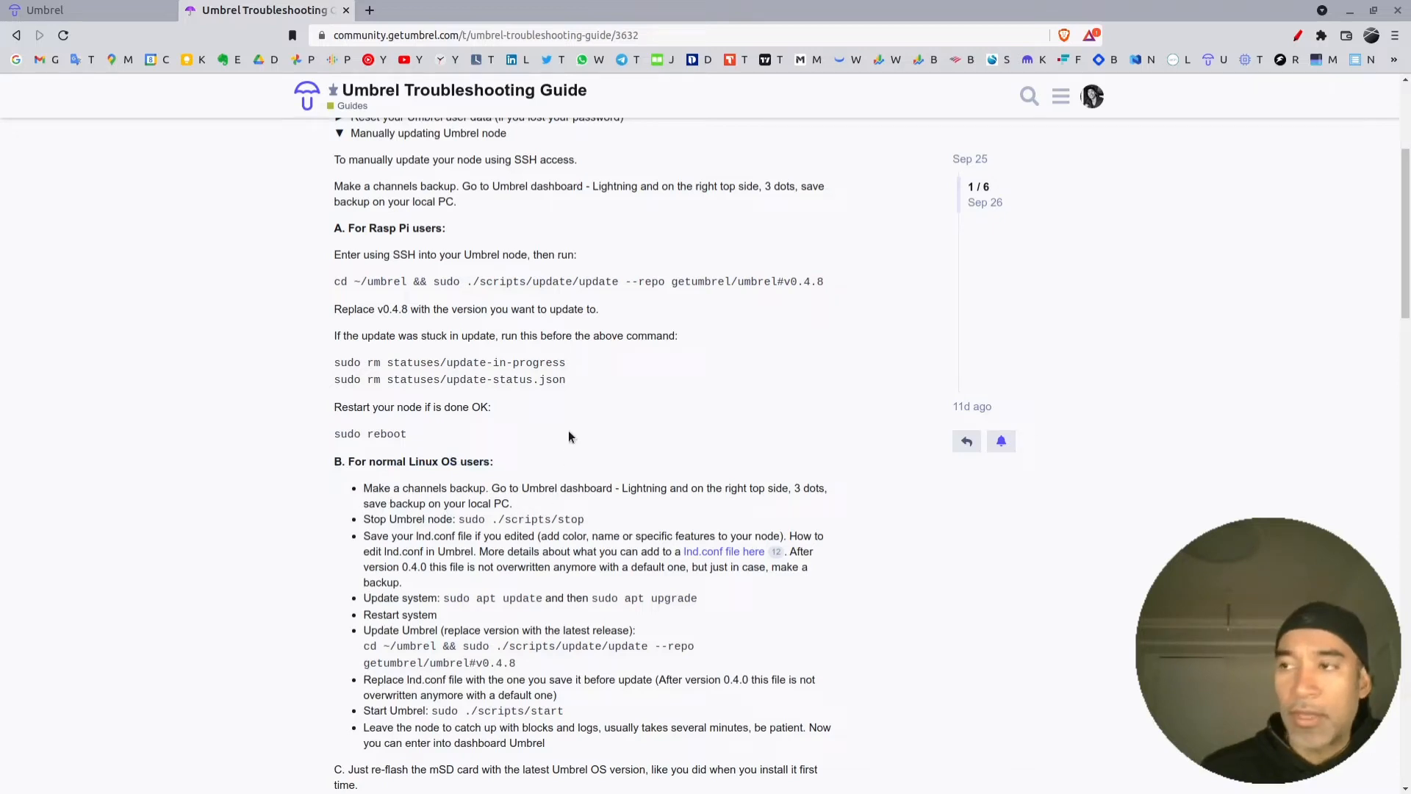
{"action": "mouse_move", "coordinate": [432, 159]}
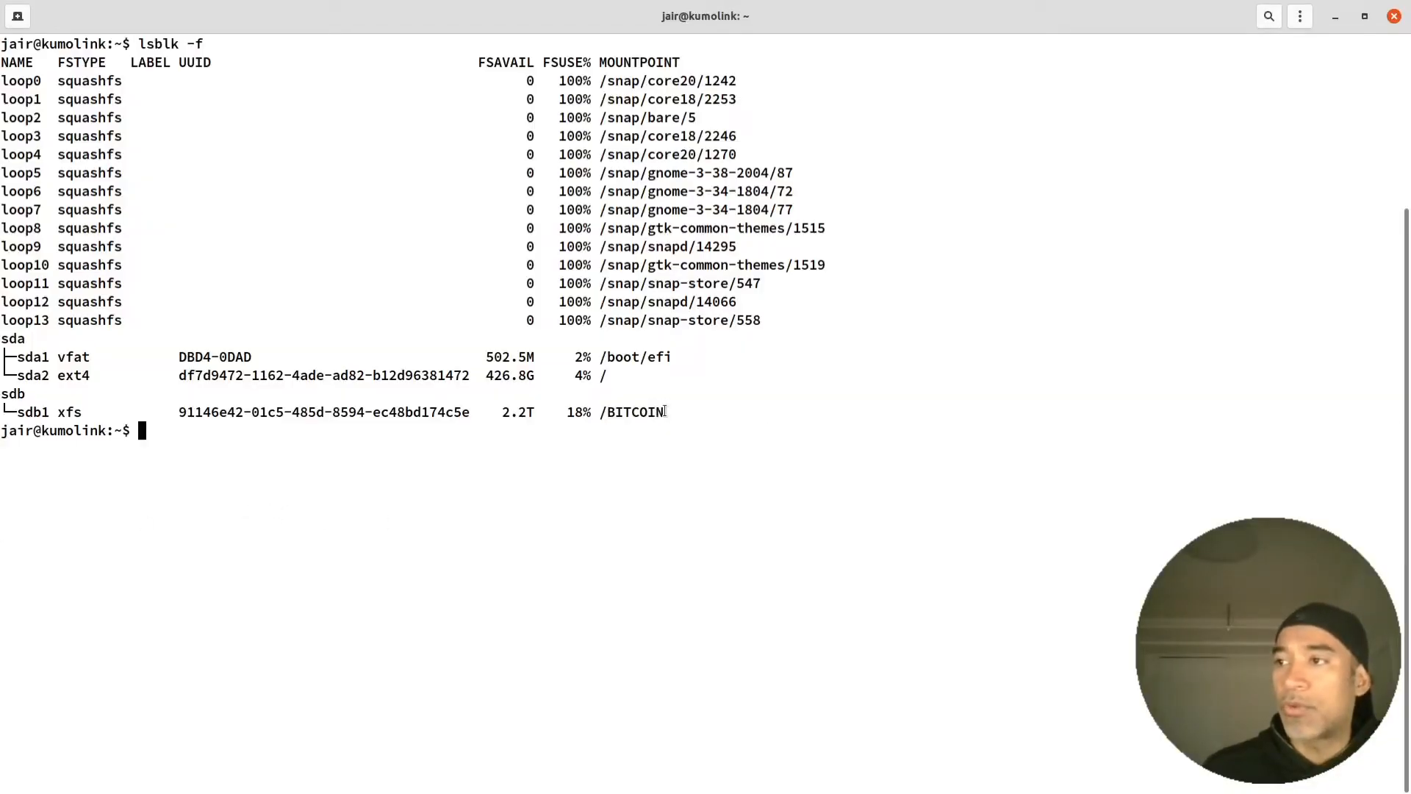
{"action": "mouse_move", "coordinate": [985, 459]}
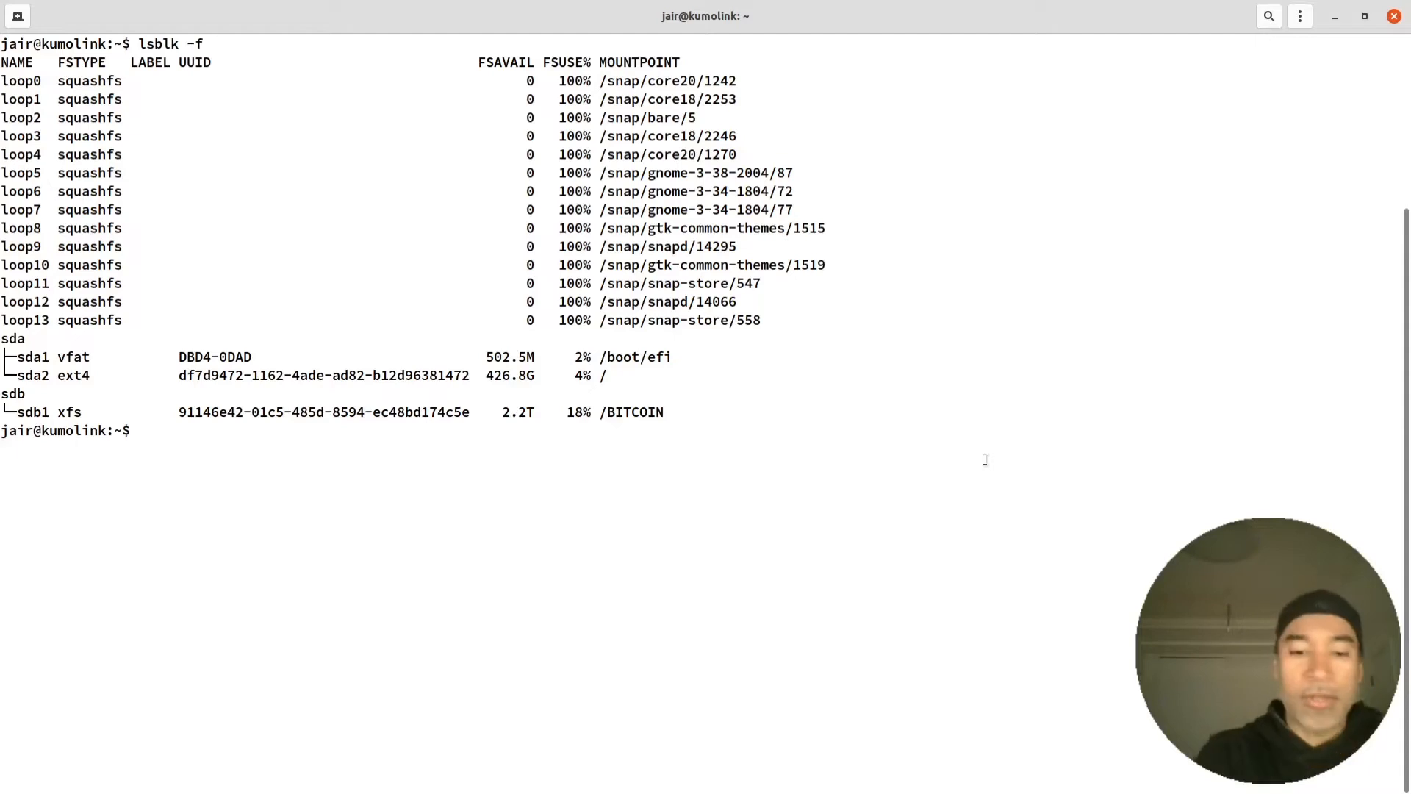
Step: Change to /BITCOIN, list its files with ls -l, and start typing 'sudo dpkg -l |'
{"action": "type", "text": "cd /BITCOIN/"}
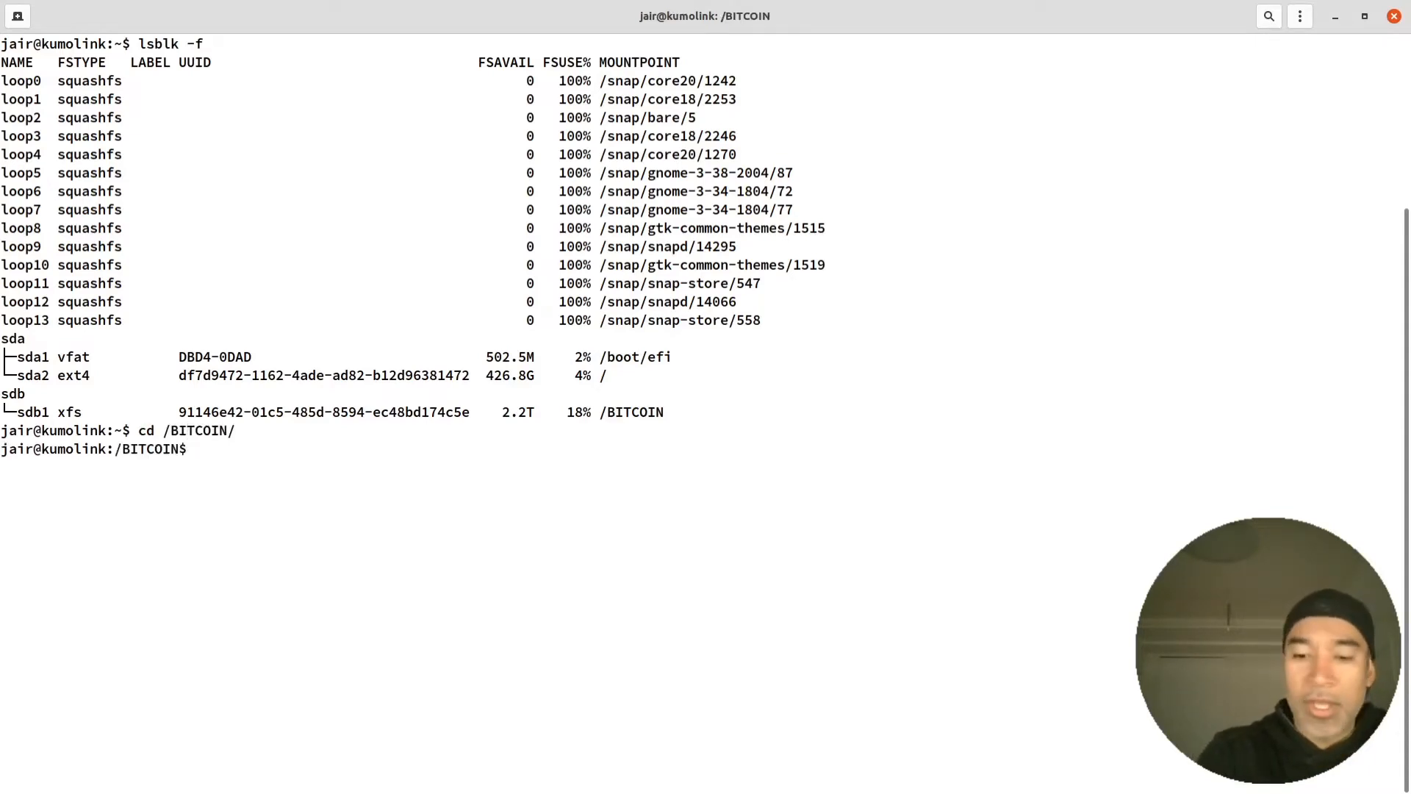
{"action": "type", "text": "ls -l"}
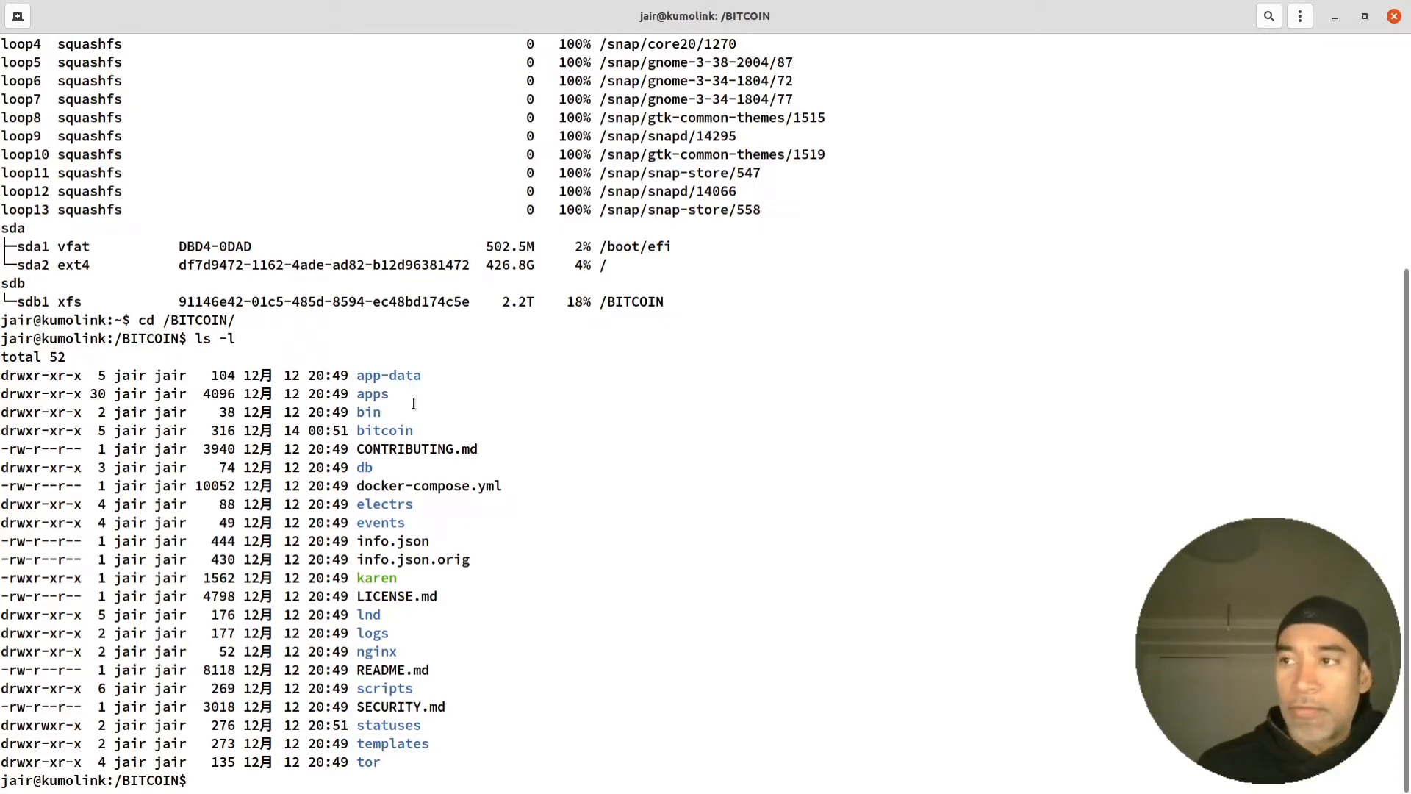
{"action": "mouse_move", "coordinate": [466, 547]}
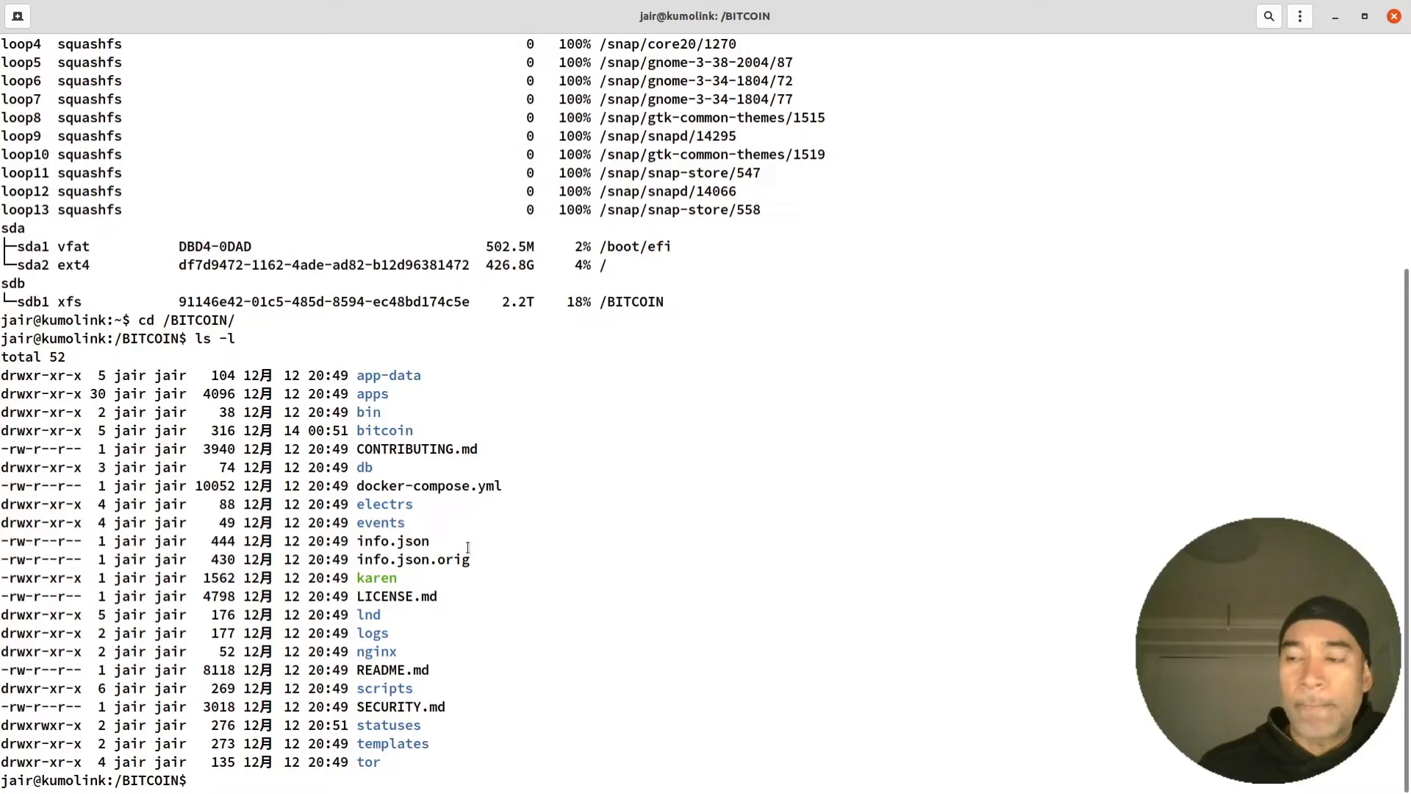
{"action": "mouse_move", "coordinate": [916, 569]}
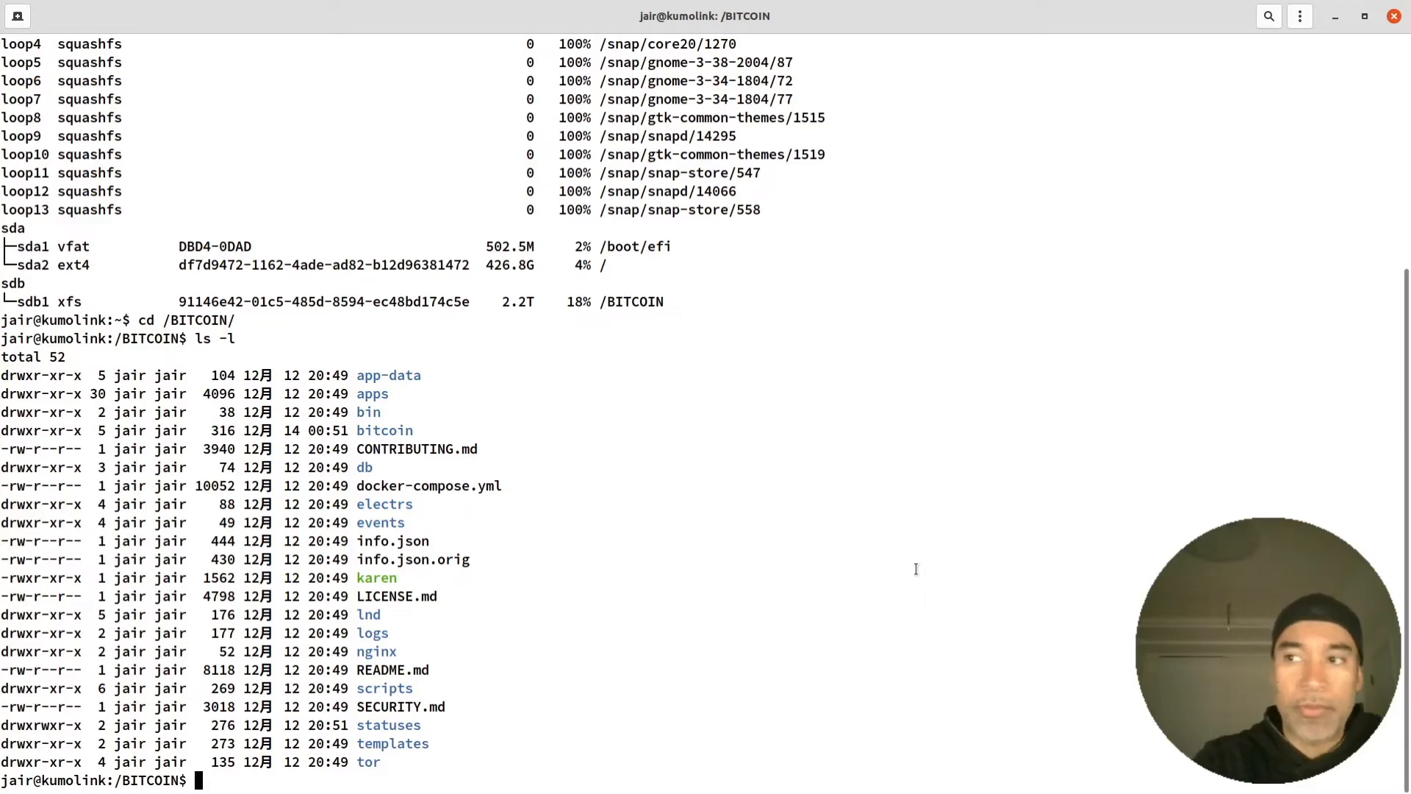
{"action": "type", "text": "sudo"}
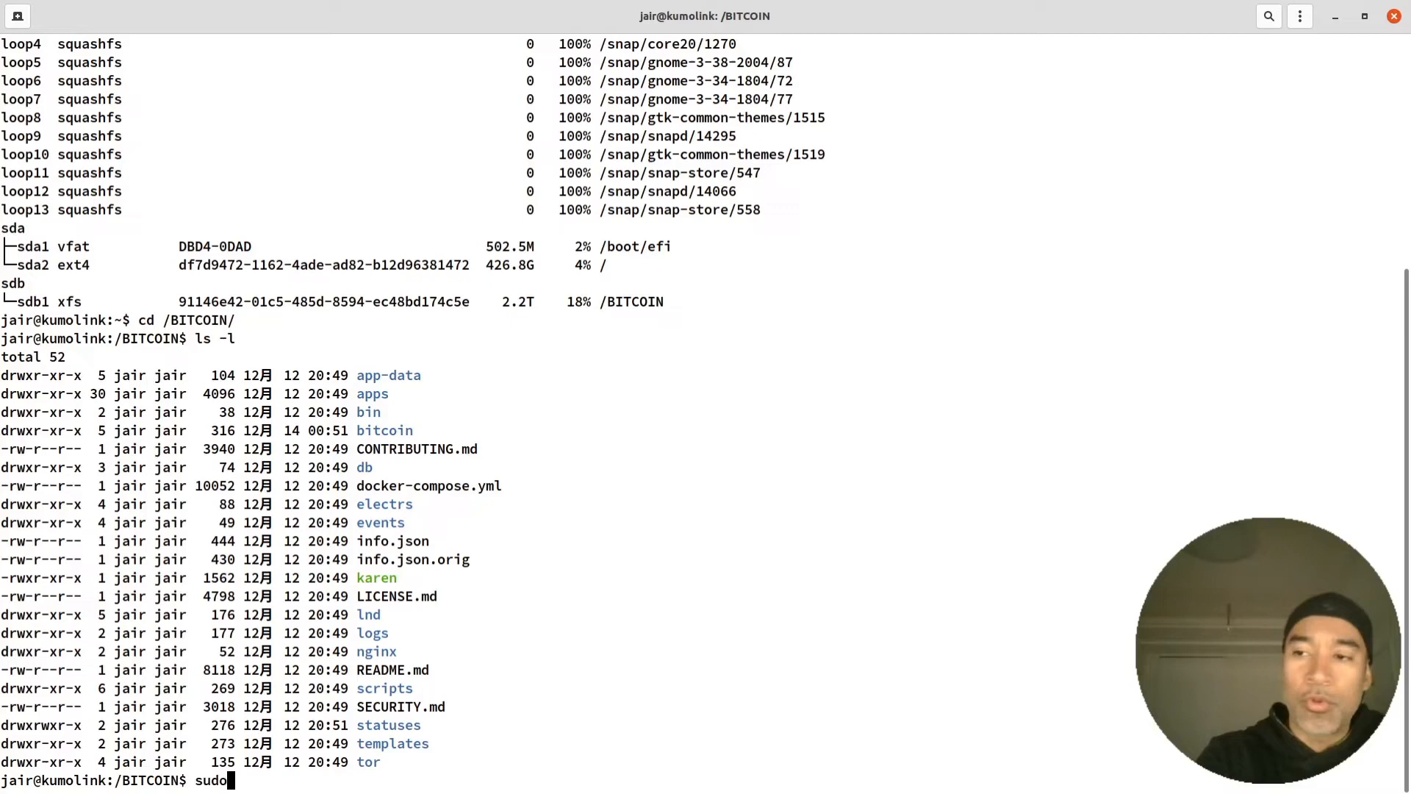
{"action": "key", "text": "BackSpace"}
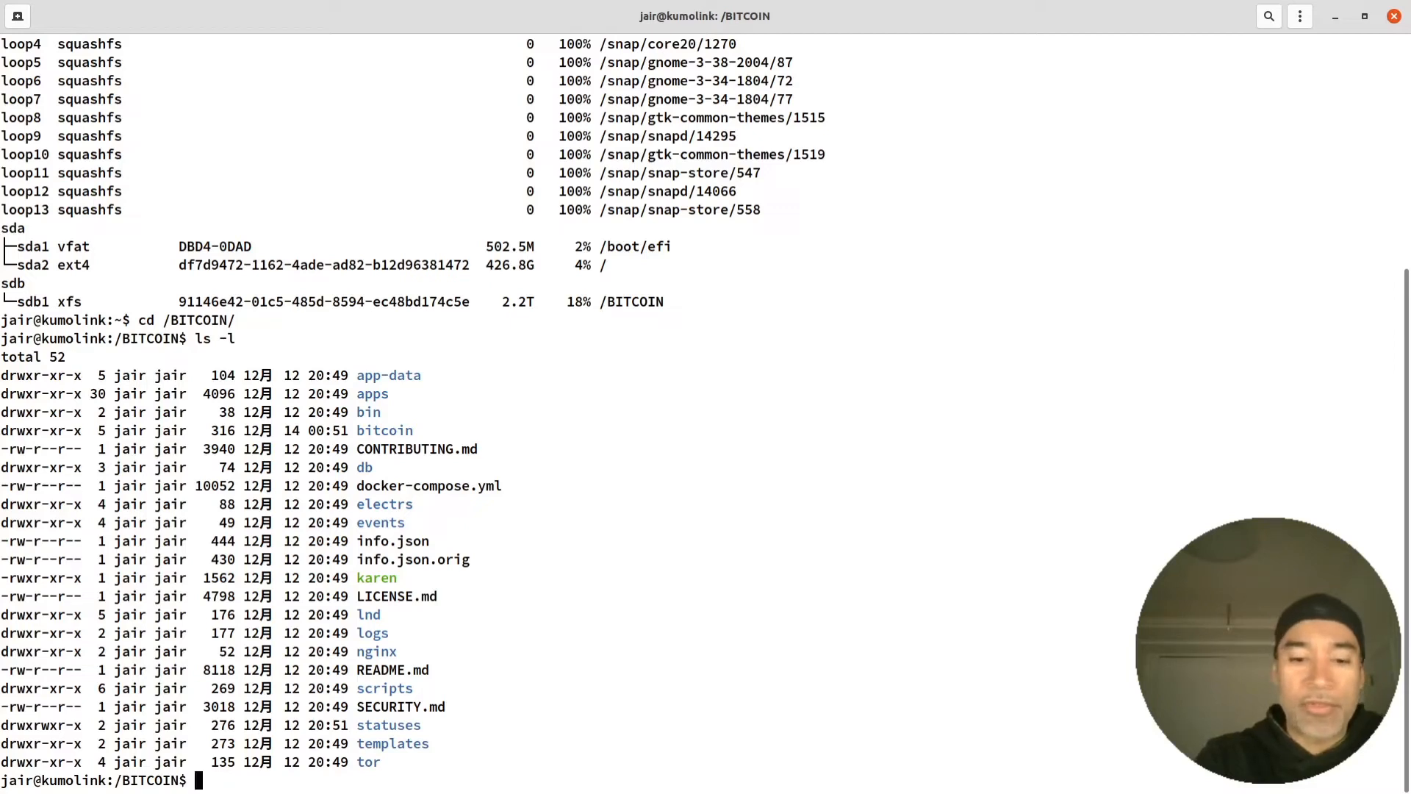
{"action": "type", "text": "sudo"}
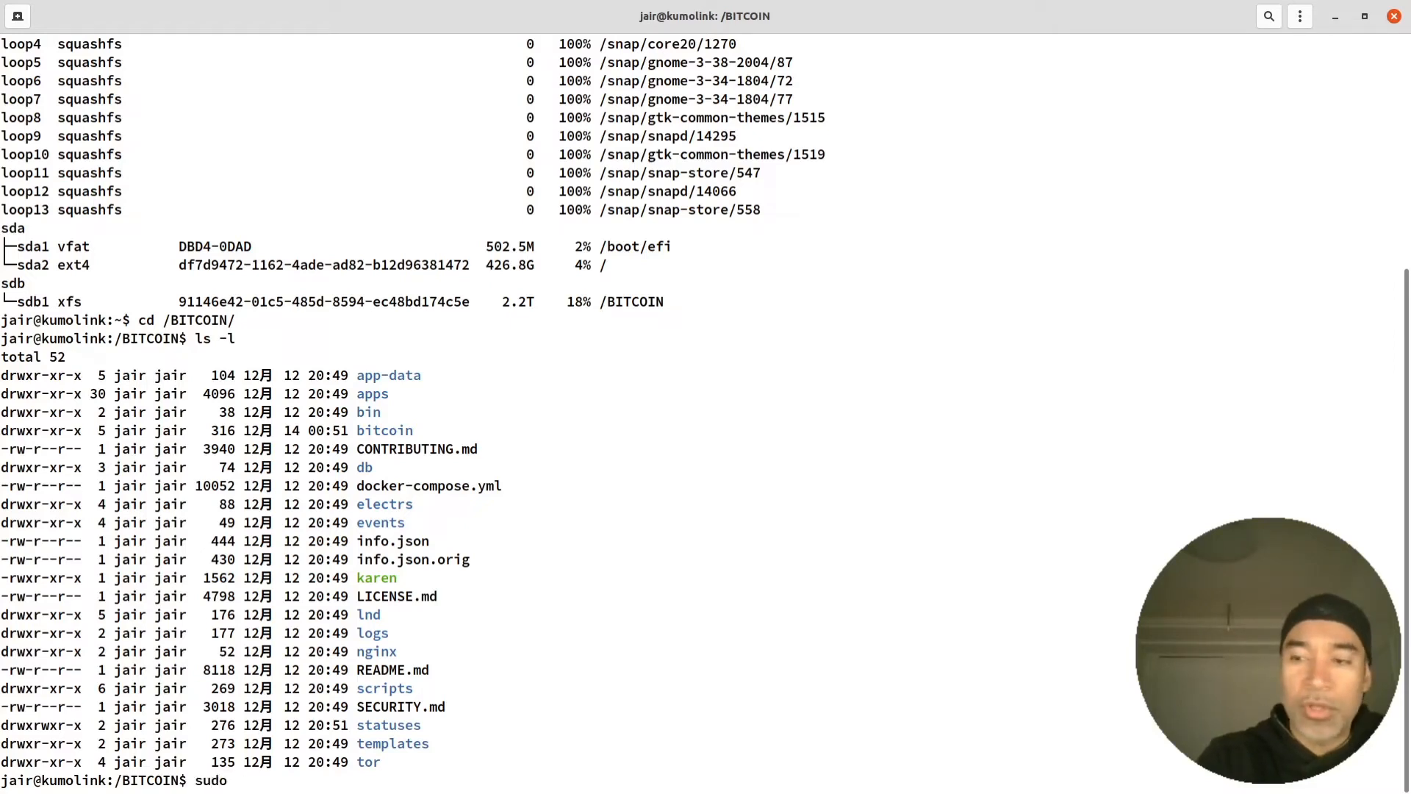
{"action": "type", "text": "dpkg"}
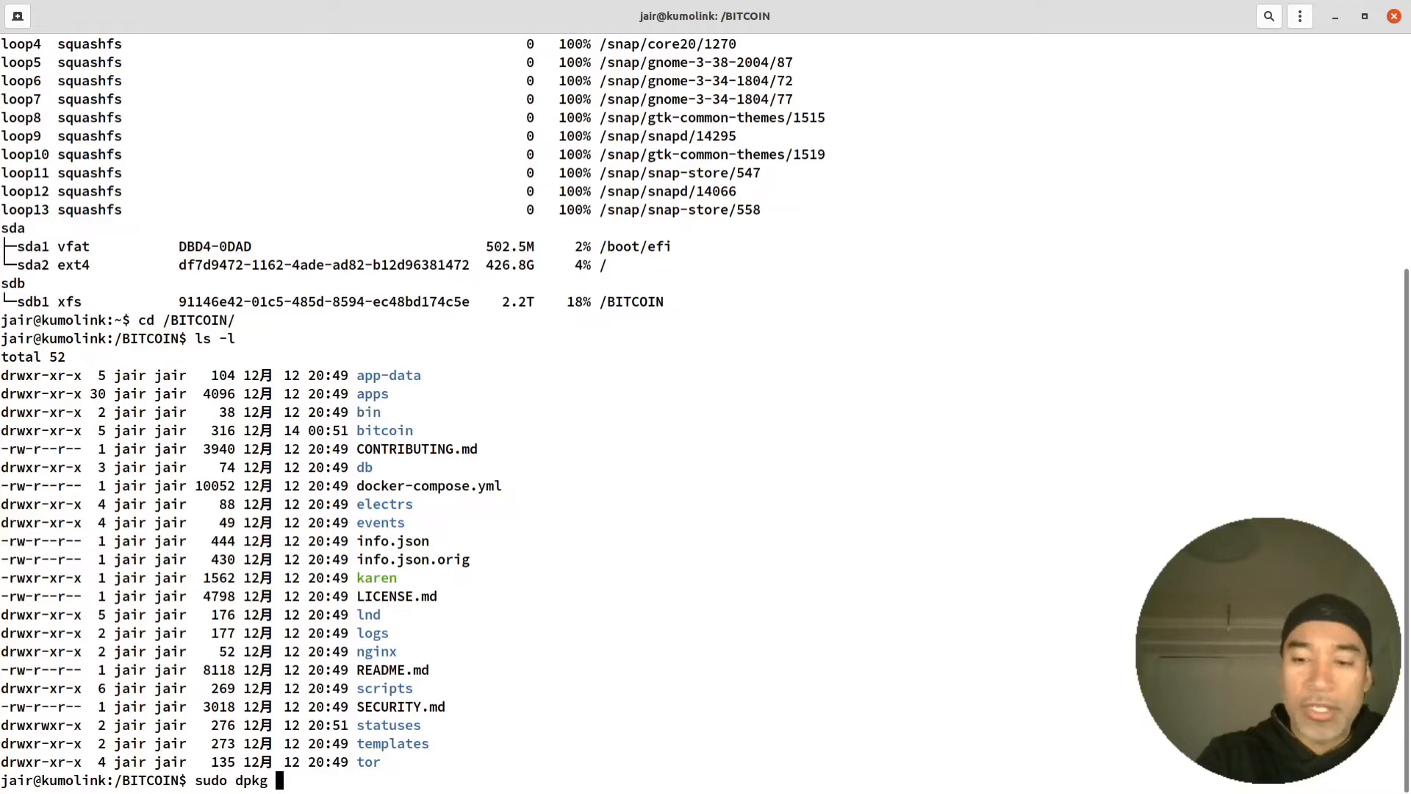
{"action": "type", "text": "-l | grep git"}
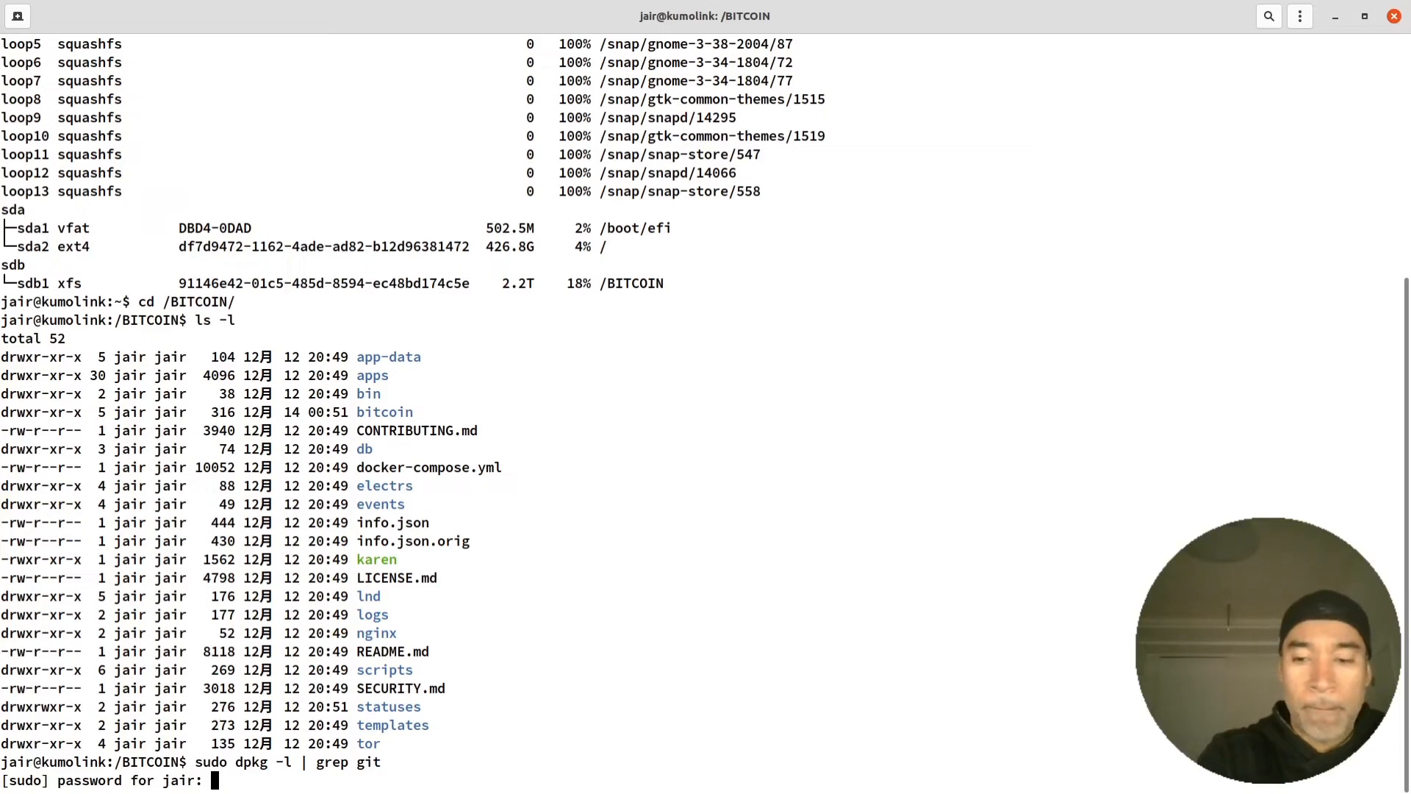
Step: Run the dpkg git search with the sudo password, confirming git 1:2.25.1 is installed
{"action": "key", "text": "Return"}
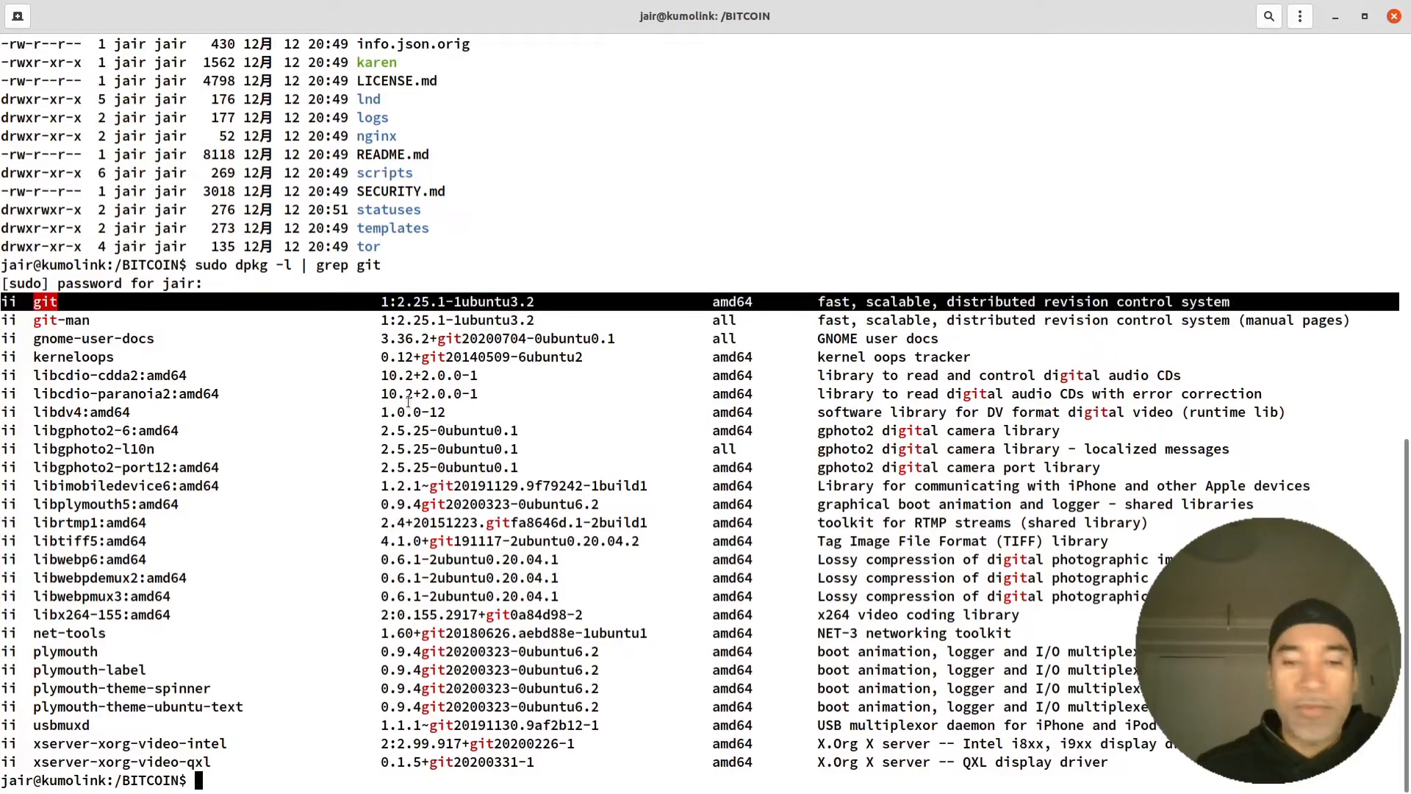
{"action": "type", "text": "q"}
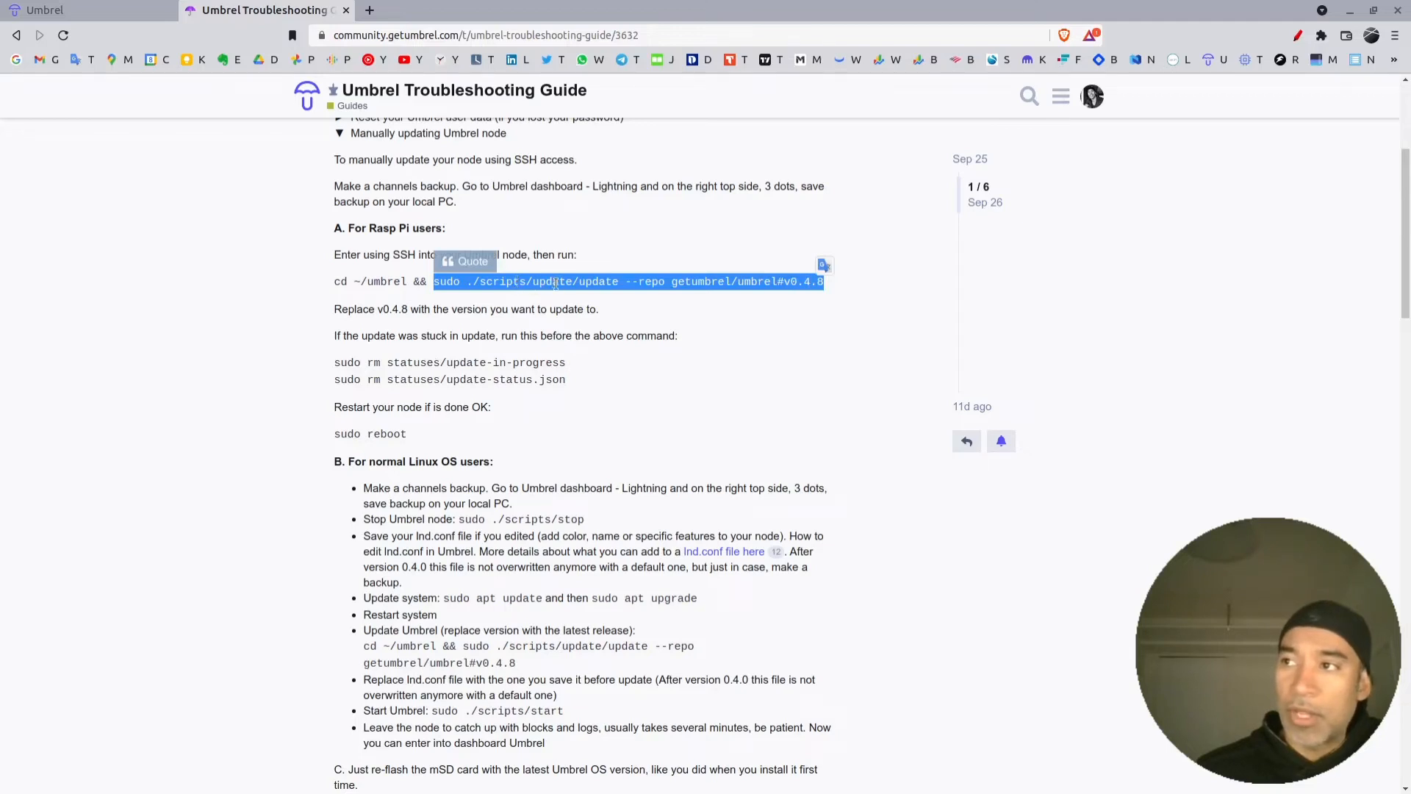
{"action": "mouse_move", "coordinate": [615, 295]}
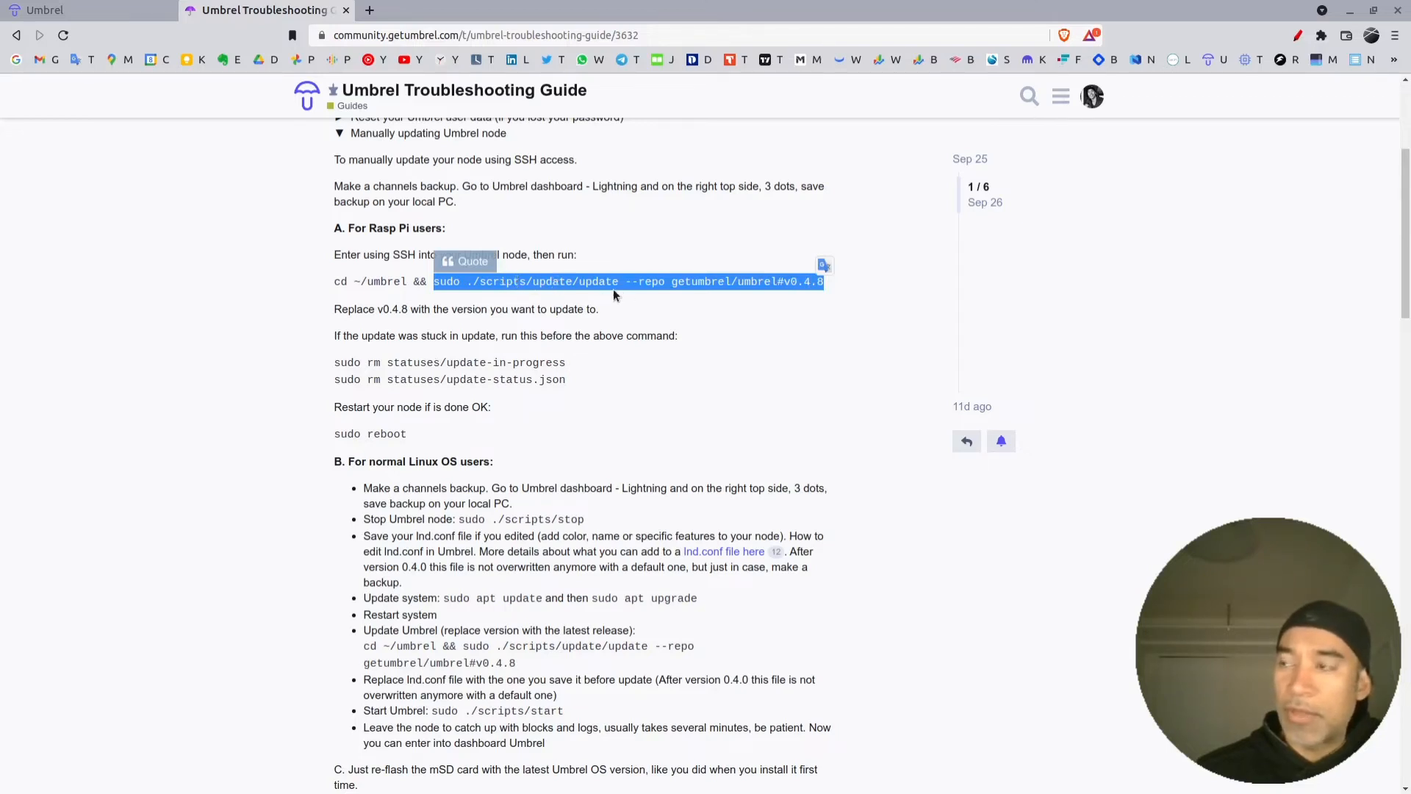
{"action": "mouse_move", "coordinate": [655, 288]}
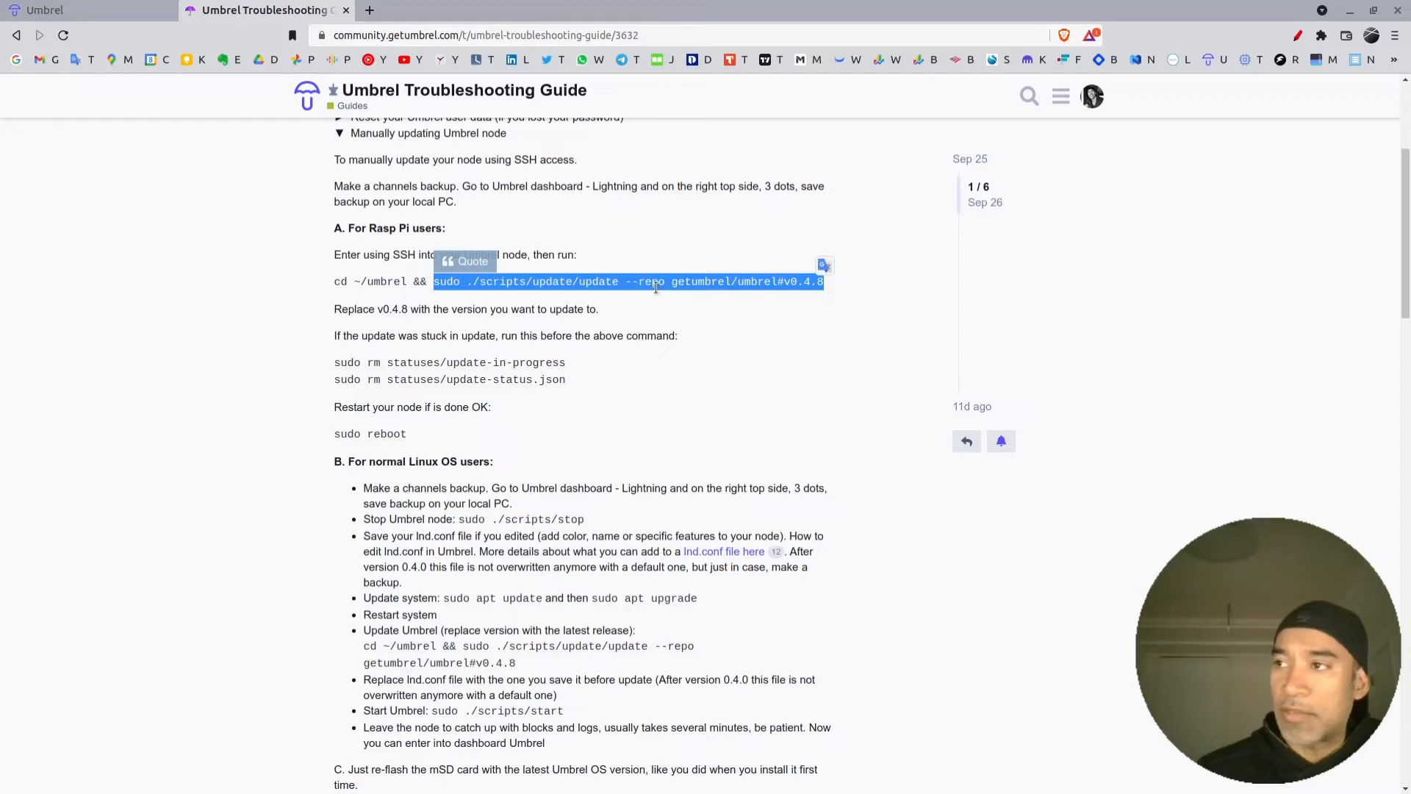
{"action": "mouse_move", "coordinate": [700, 296]}
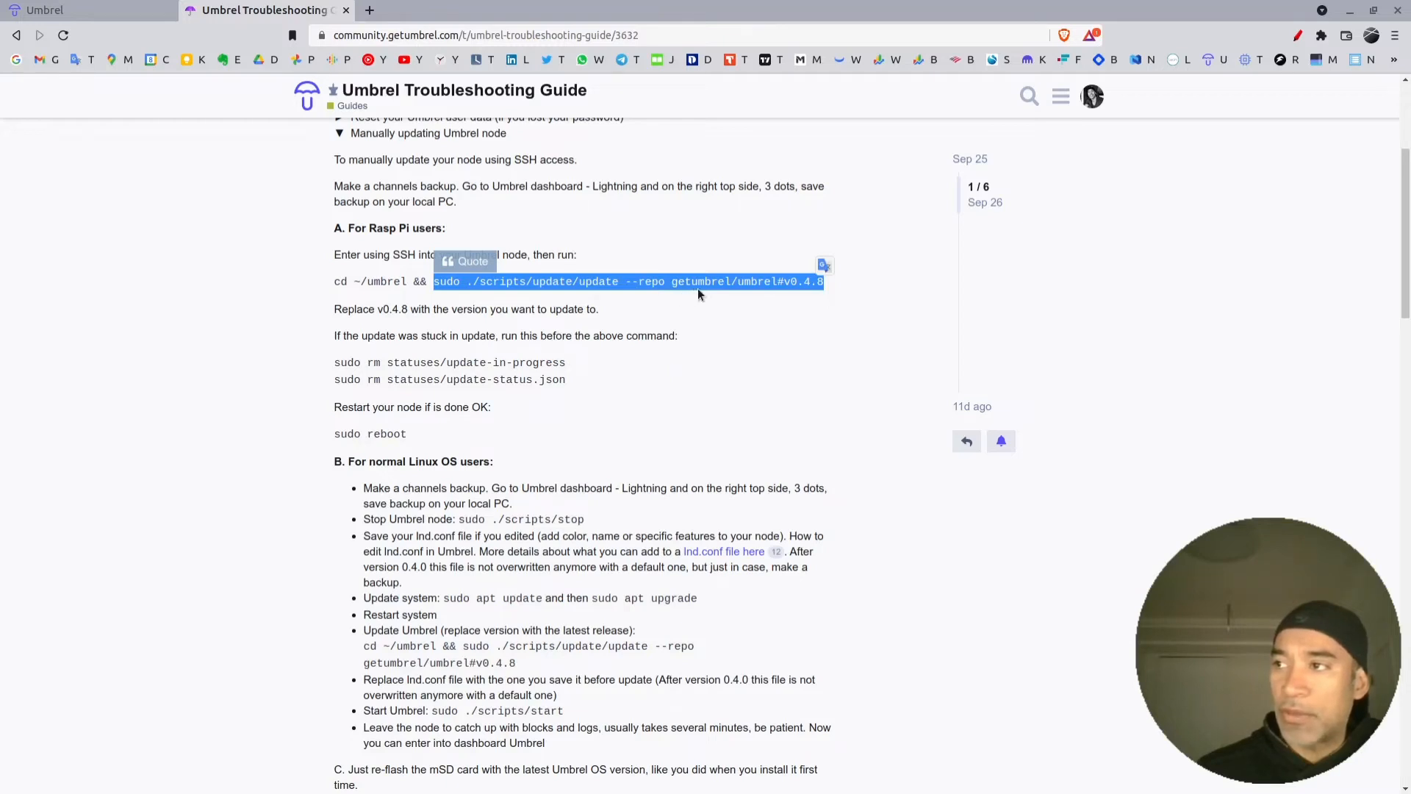
{"action": "mouse_move", "coordinate": [771, 297]}
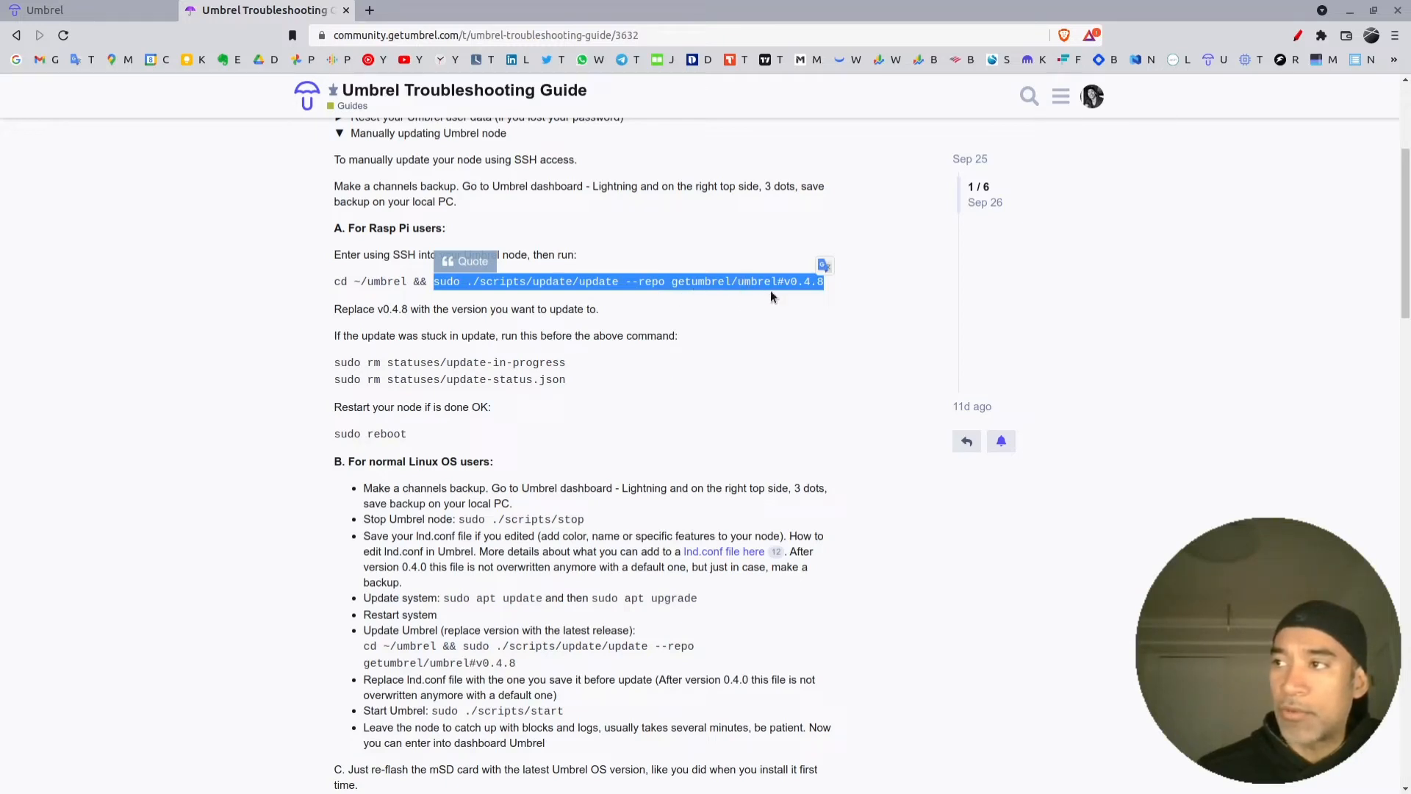
{"action": "mouse_move", "coordinate": [779, 294]}
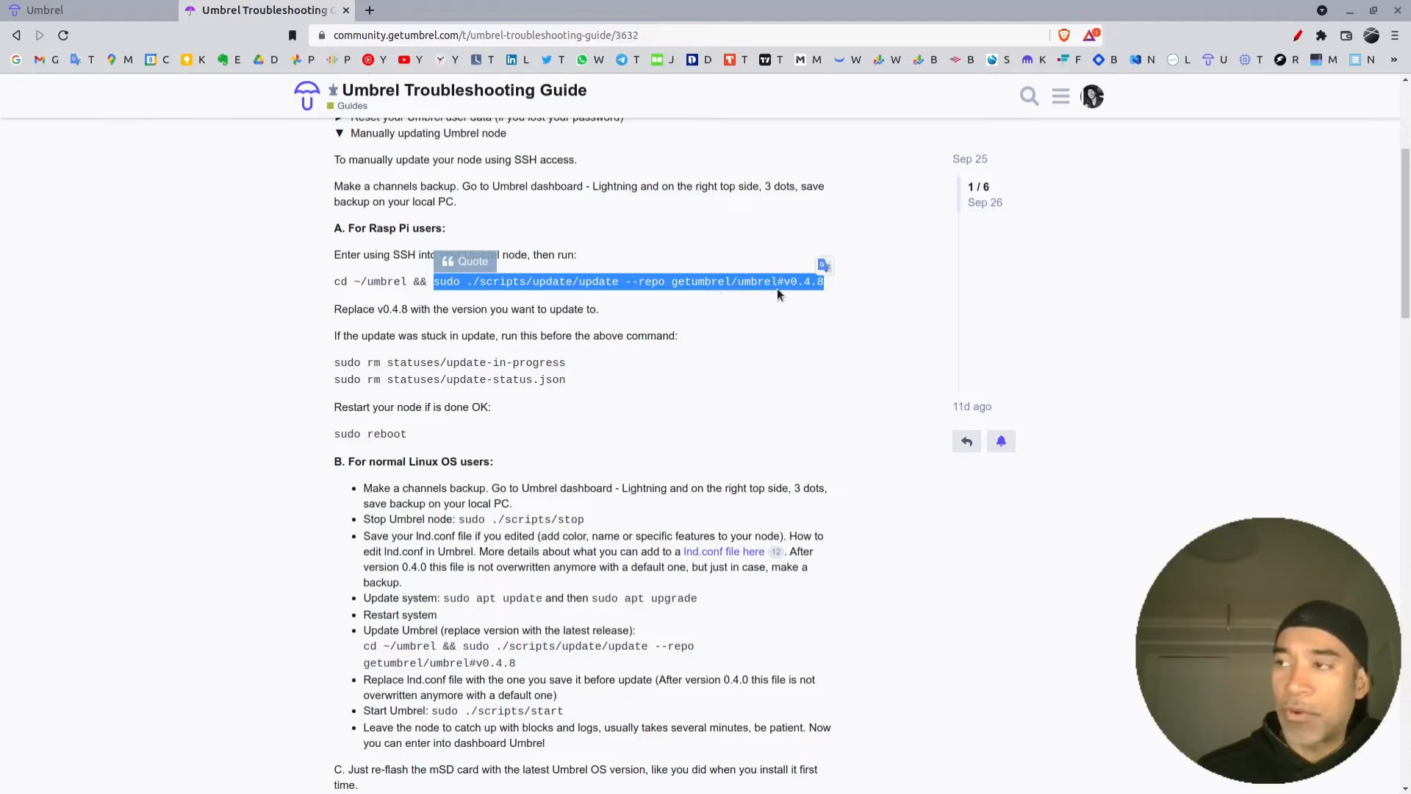
{"action": "mouse_move", "coordinate": [786, 286]}
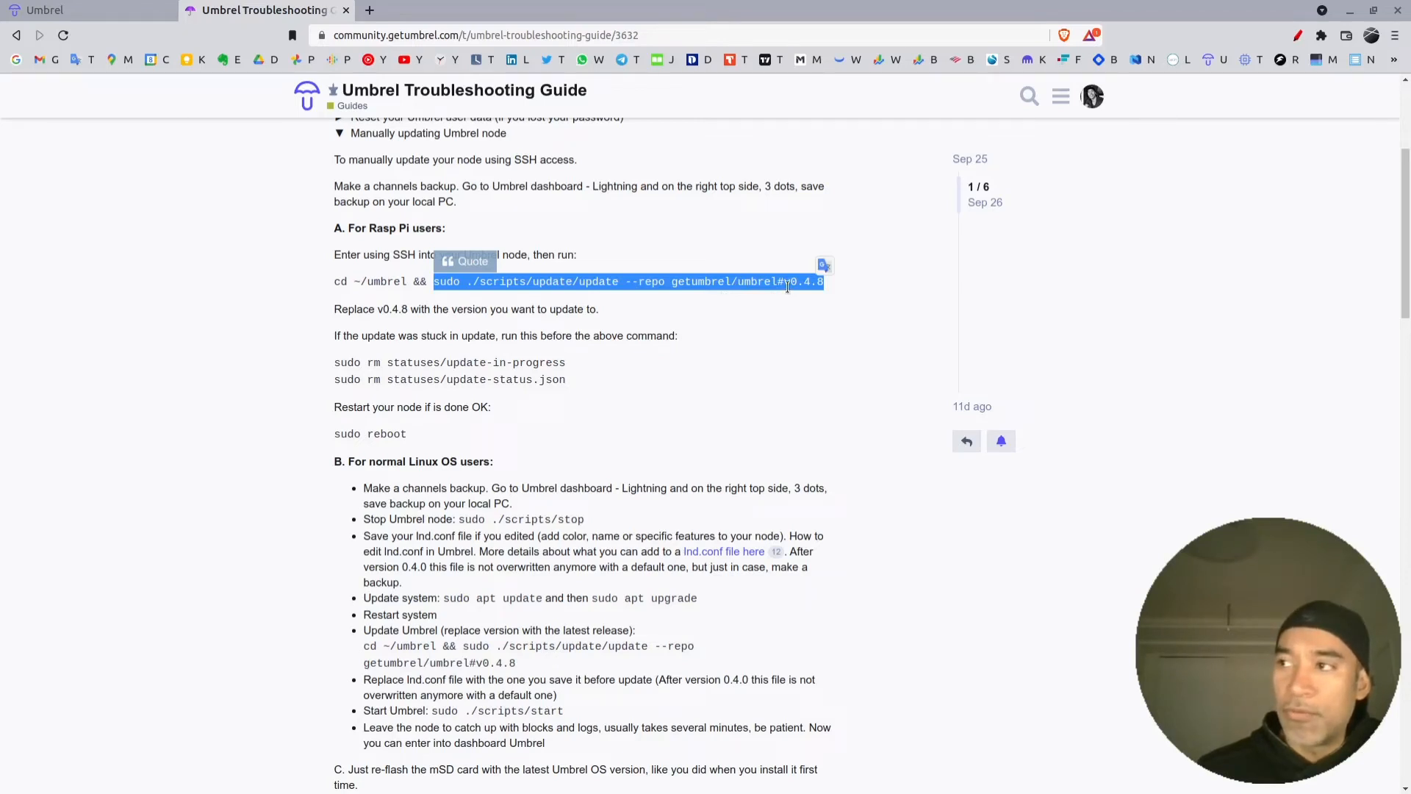
{"action": "mouse_move", "coordinate": [826, 291]}
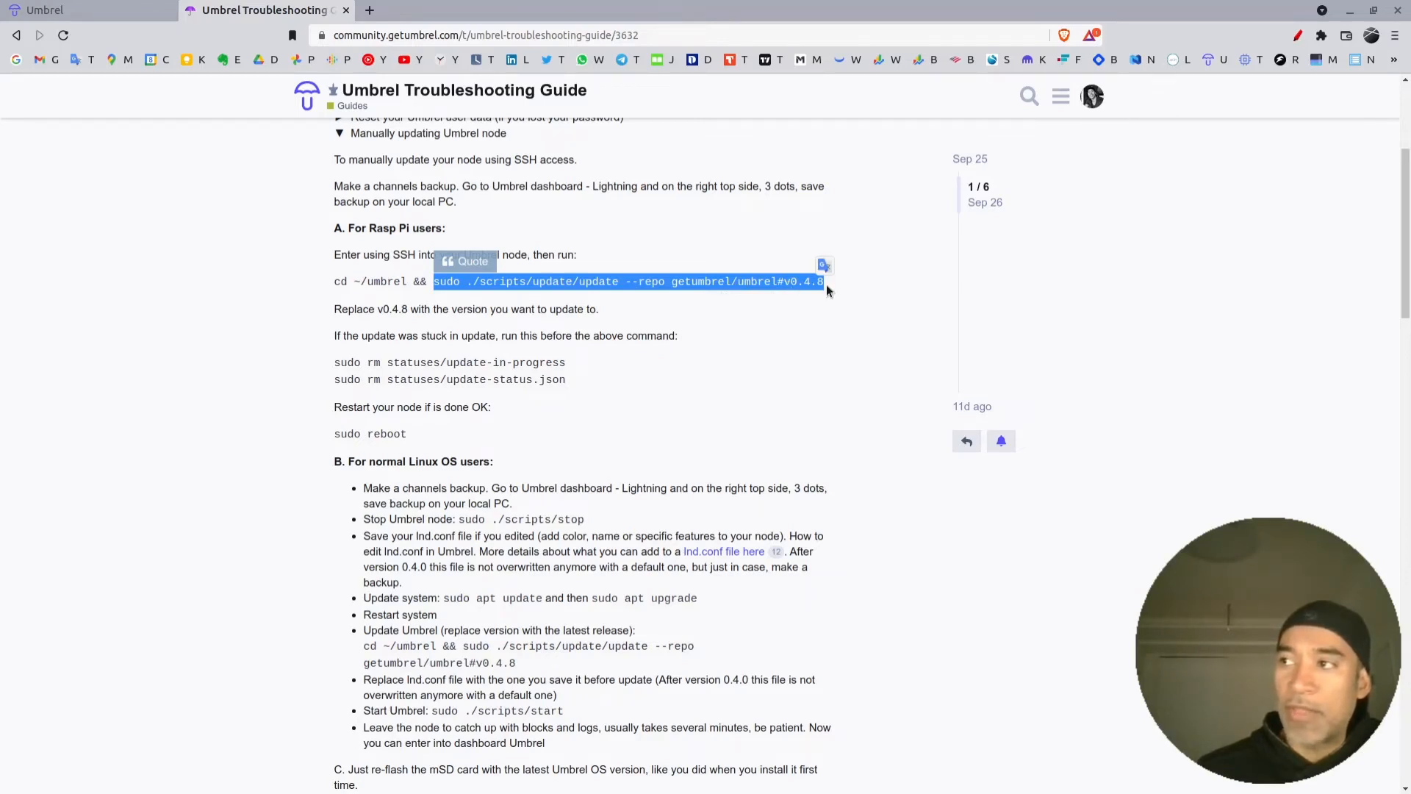
{"action": "mouse_move", "coordinate": [224, 44]}
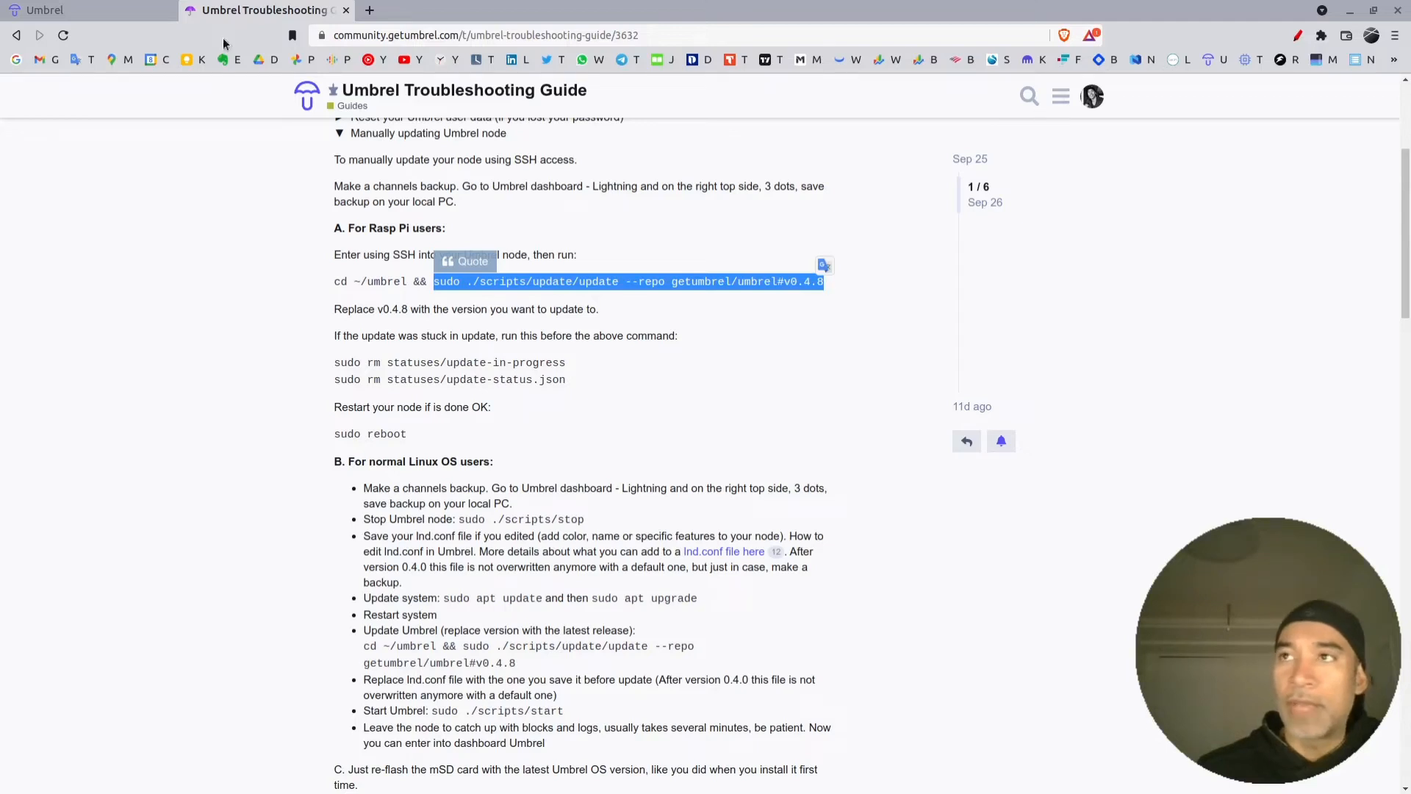
Step: Recheck the dashboard's v0.4.10 offer, then return to the guide's manual update command
{"action": "left_click", "coordinate": [72, 9]}
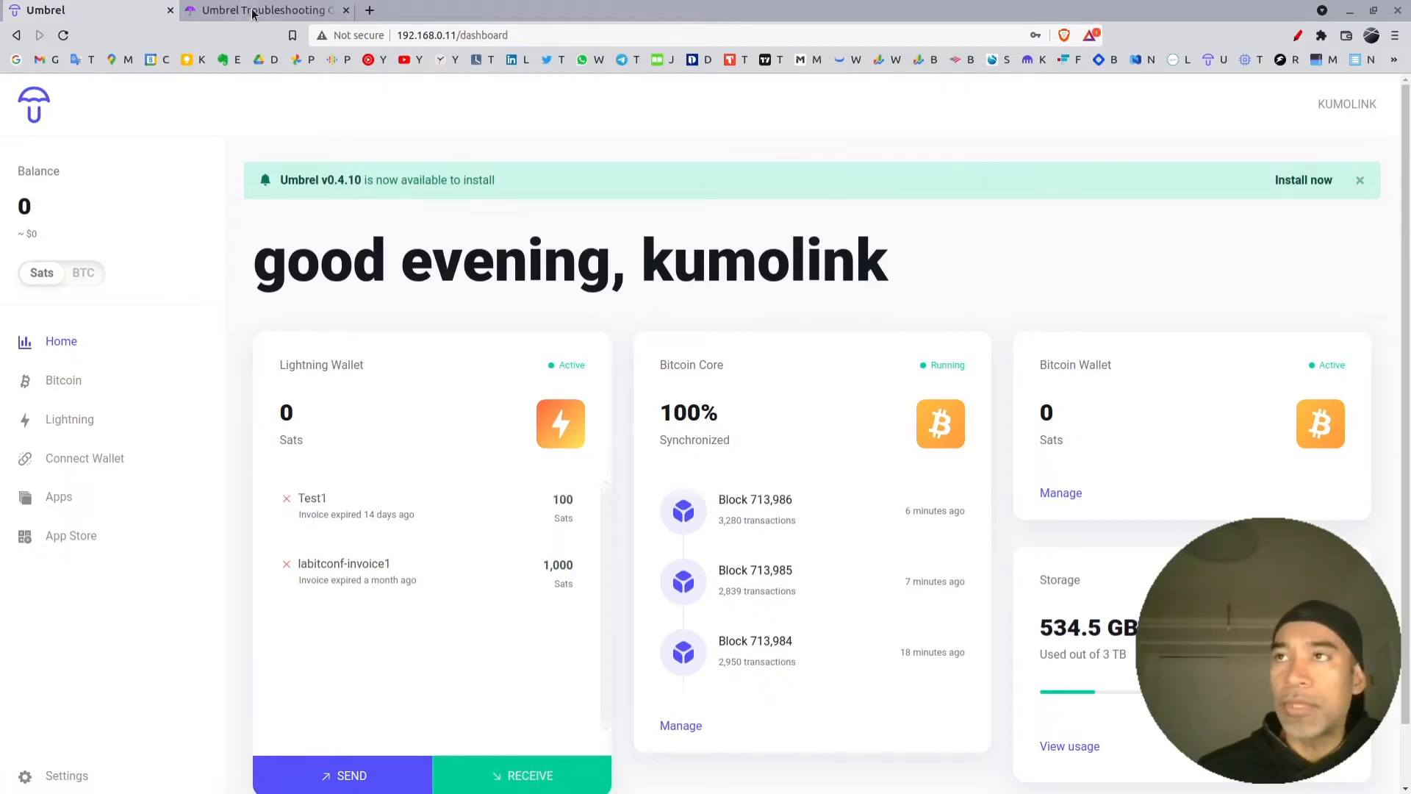
{"action": "left_click", "coordinate": [261, 9]}
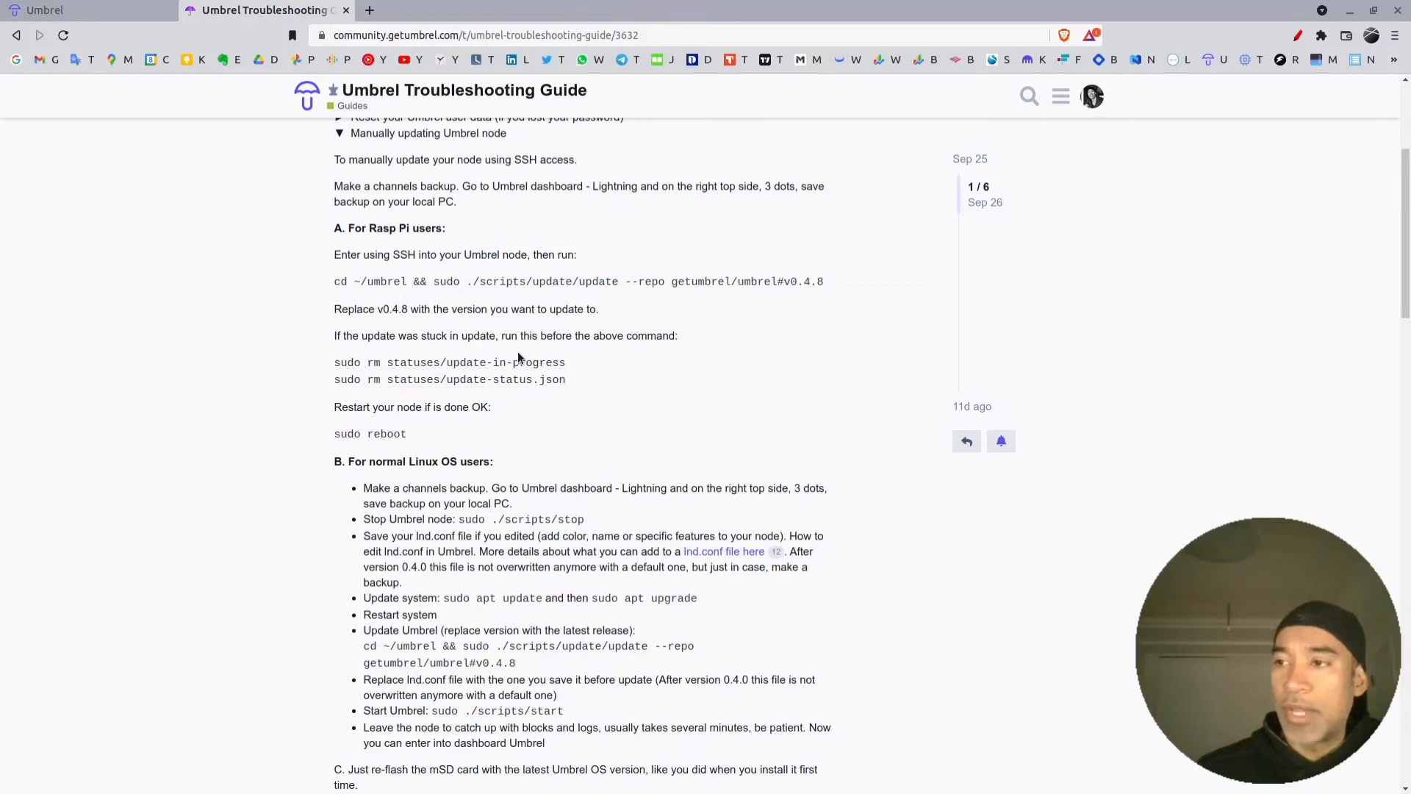
{"action": "mouse_move", "coordinate": [241, 415]}
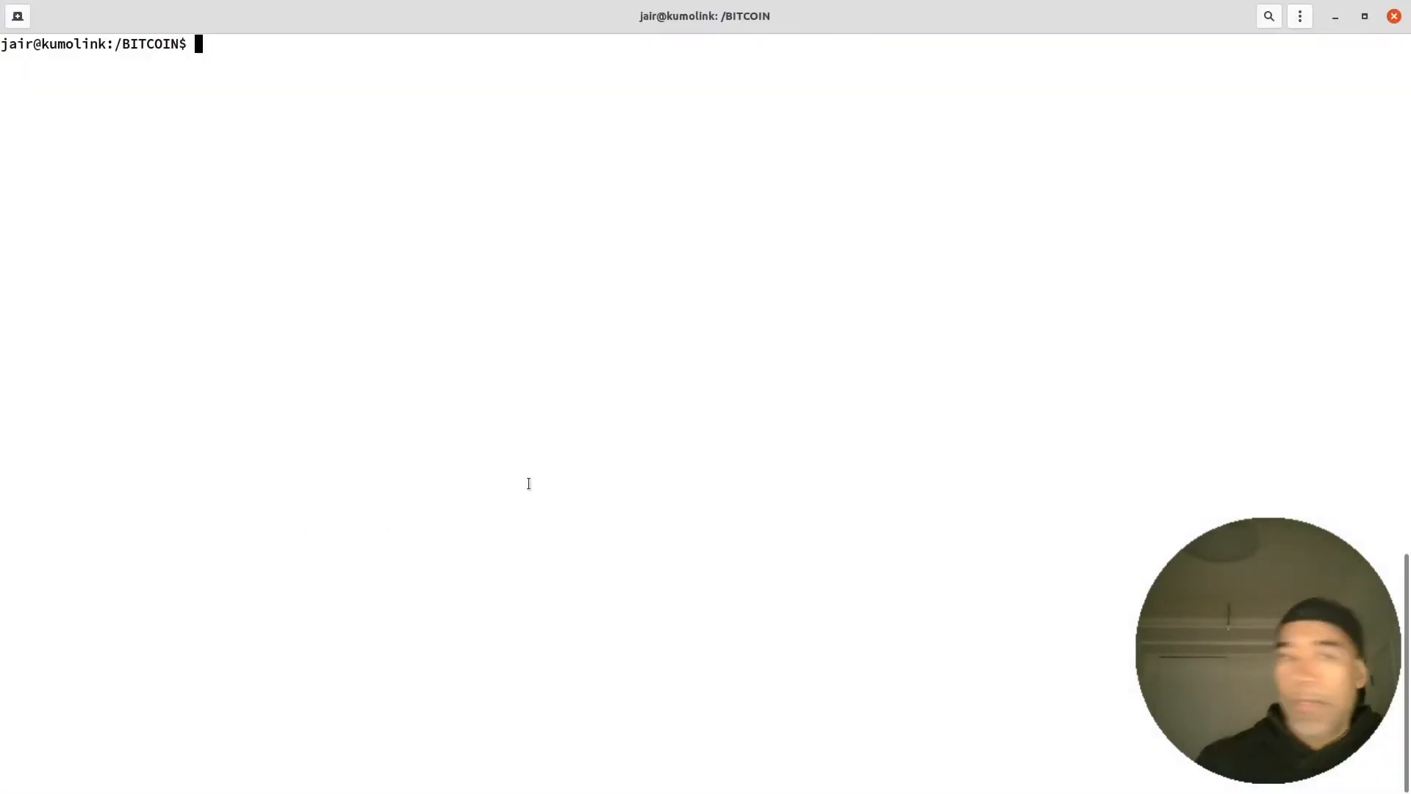
Step: Move into the scripts/update folder on the Umbrel node
{"action": "type", "text": "cd scripts/"}
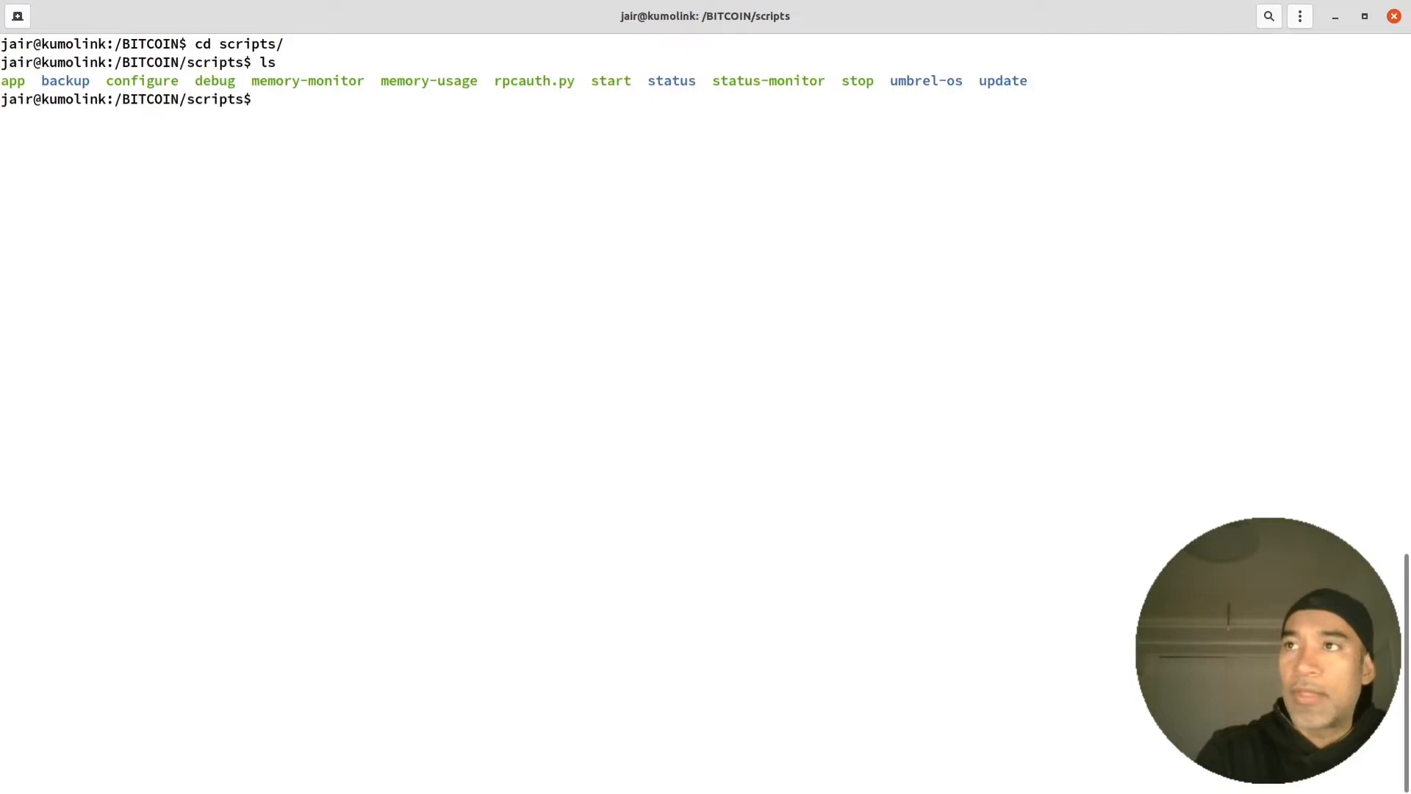
{"action": "double_click", "coordinate": [1001, 80]}
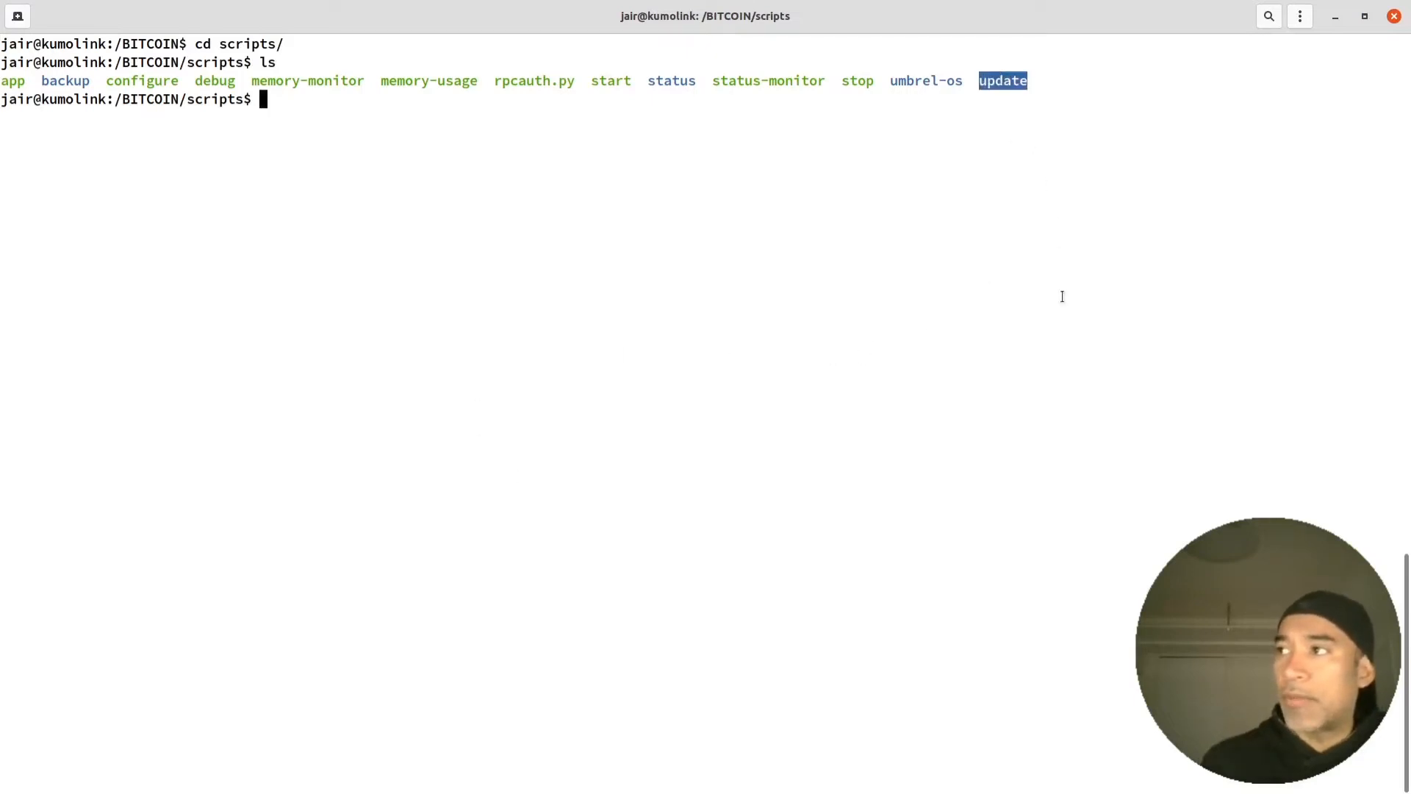
{"action": "type", "text": "cd"}
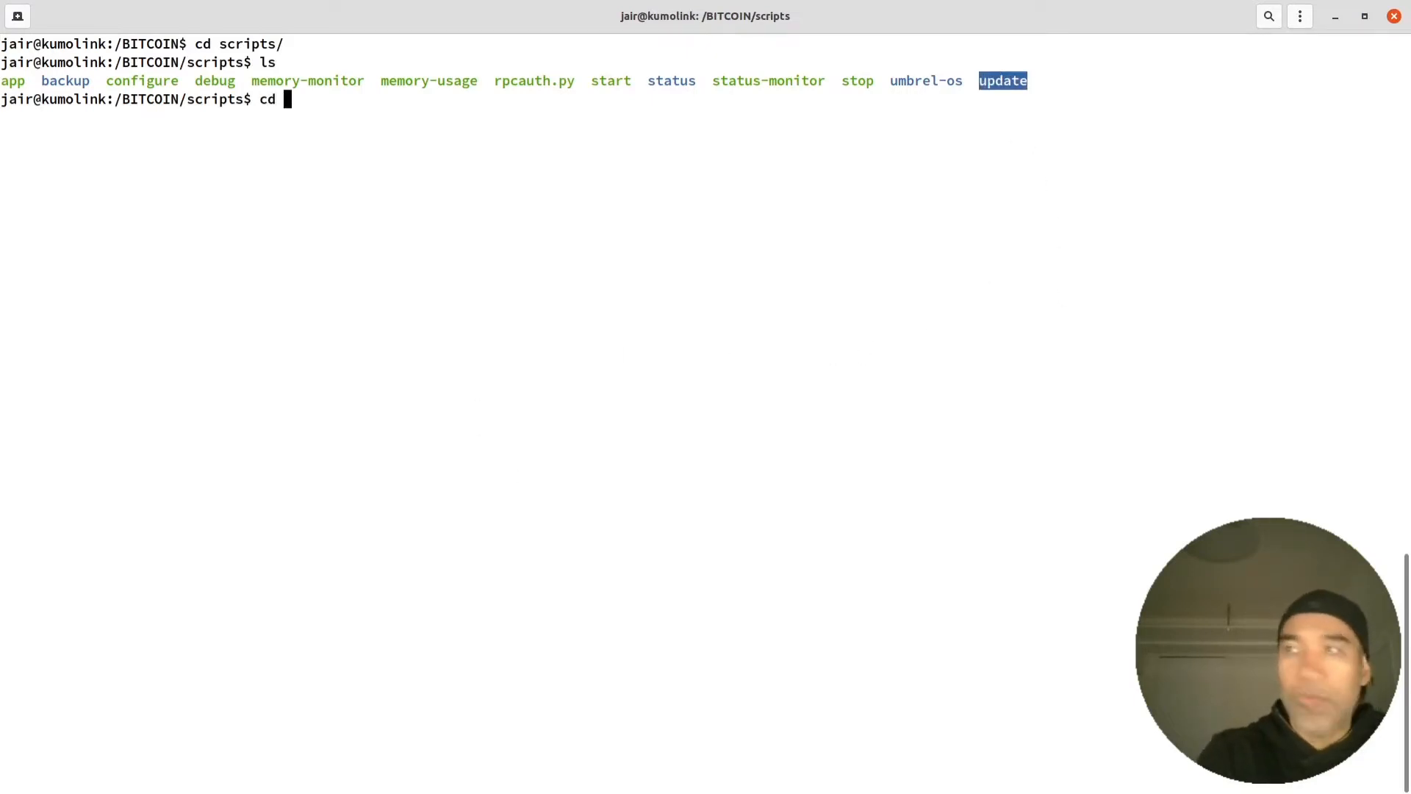
{"action": "type", "text": "update/"}
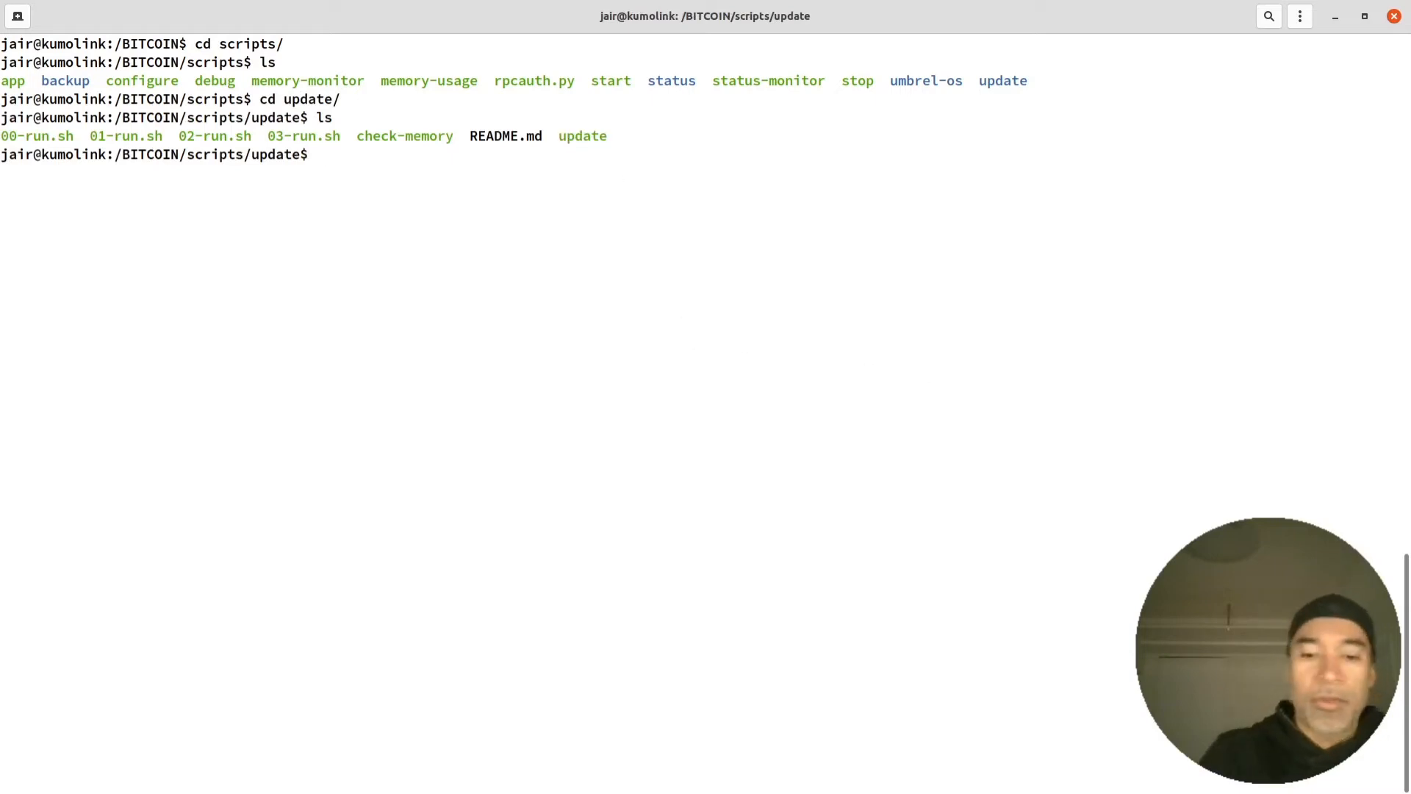
Step: Type 'sudo ./update --repo' at the prompt
{"action": "type", "text": "sudo"}
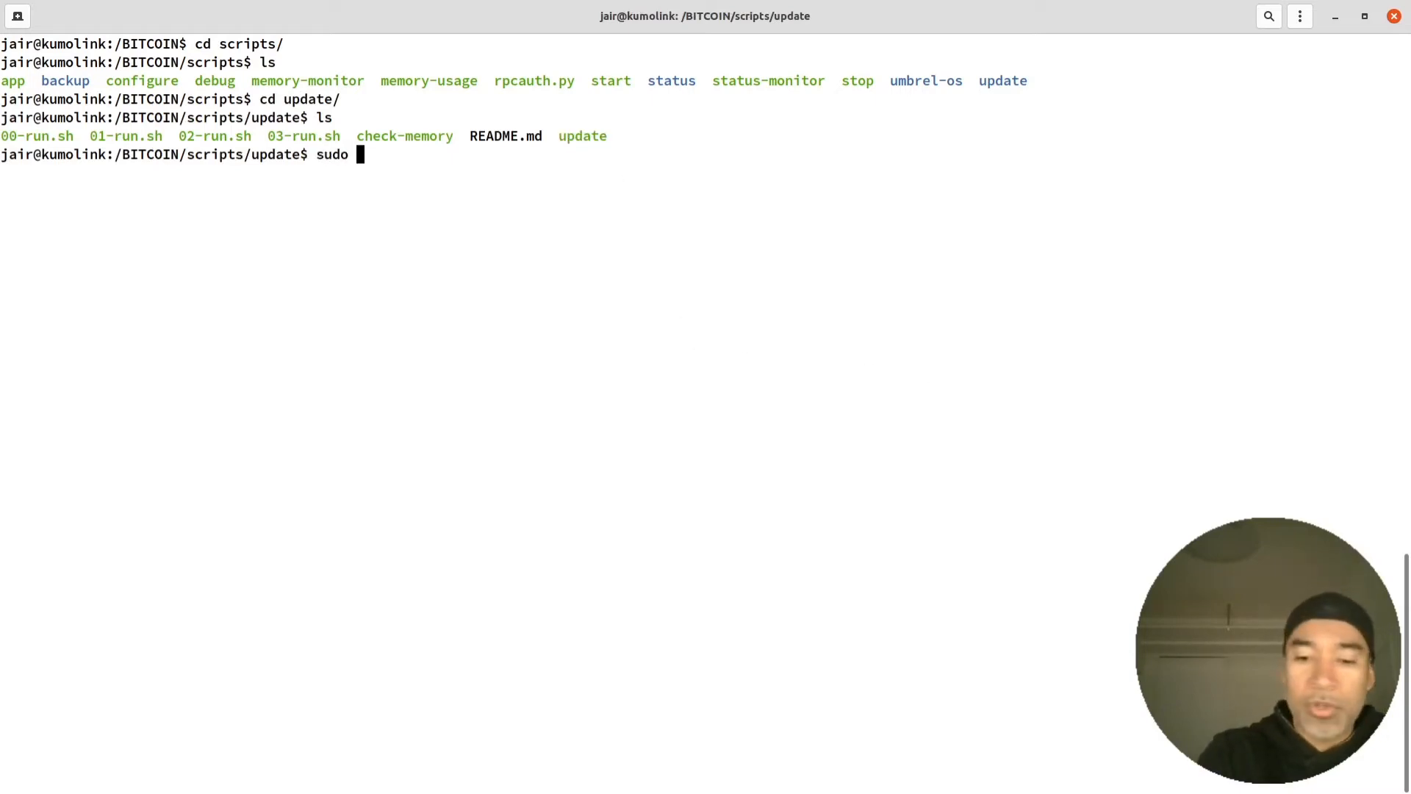
{"action": "type", "text": "./"}
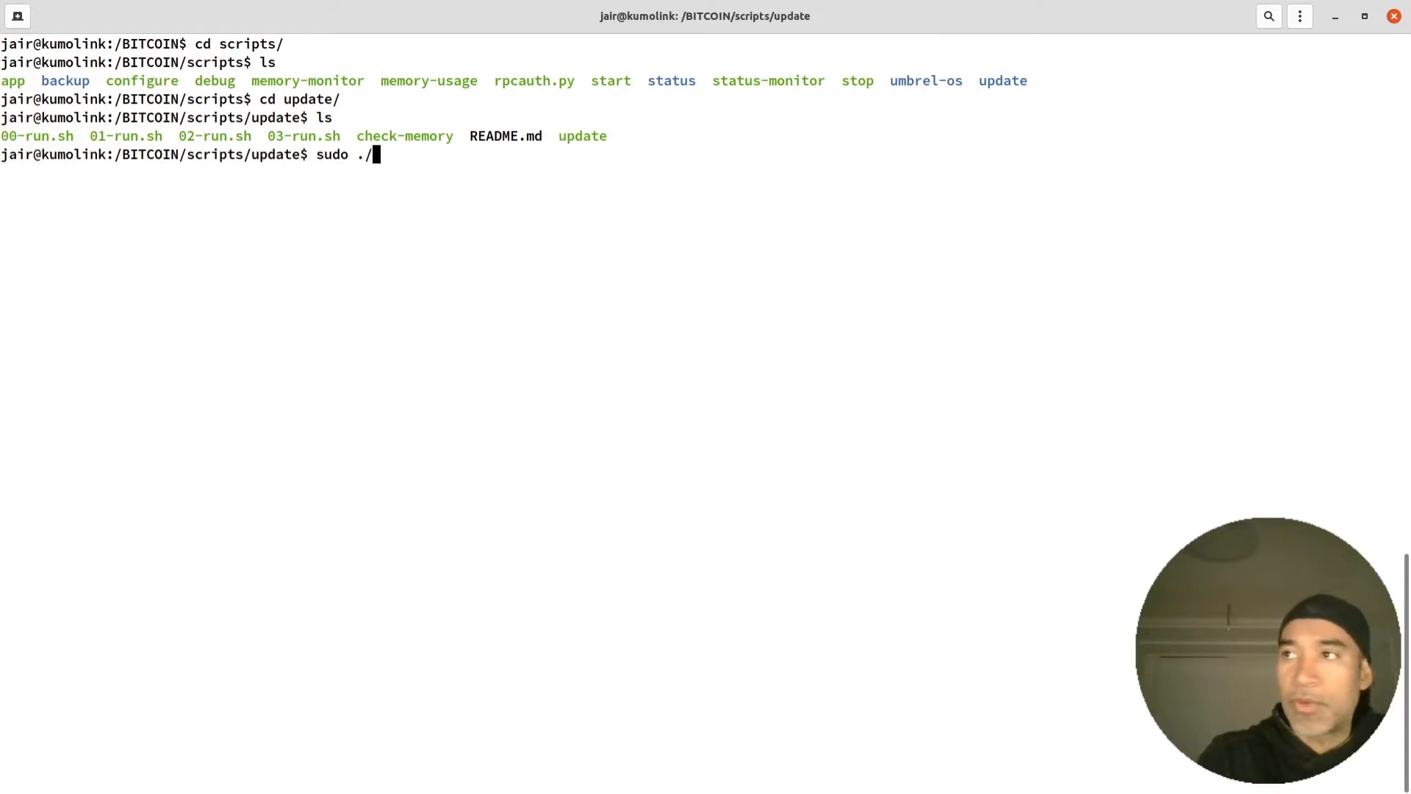
{"action": "type", "text": "update"}
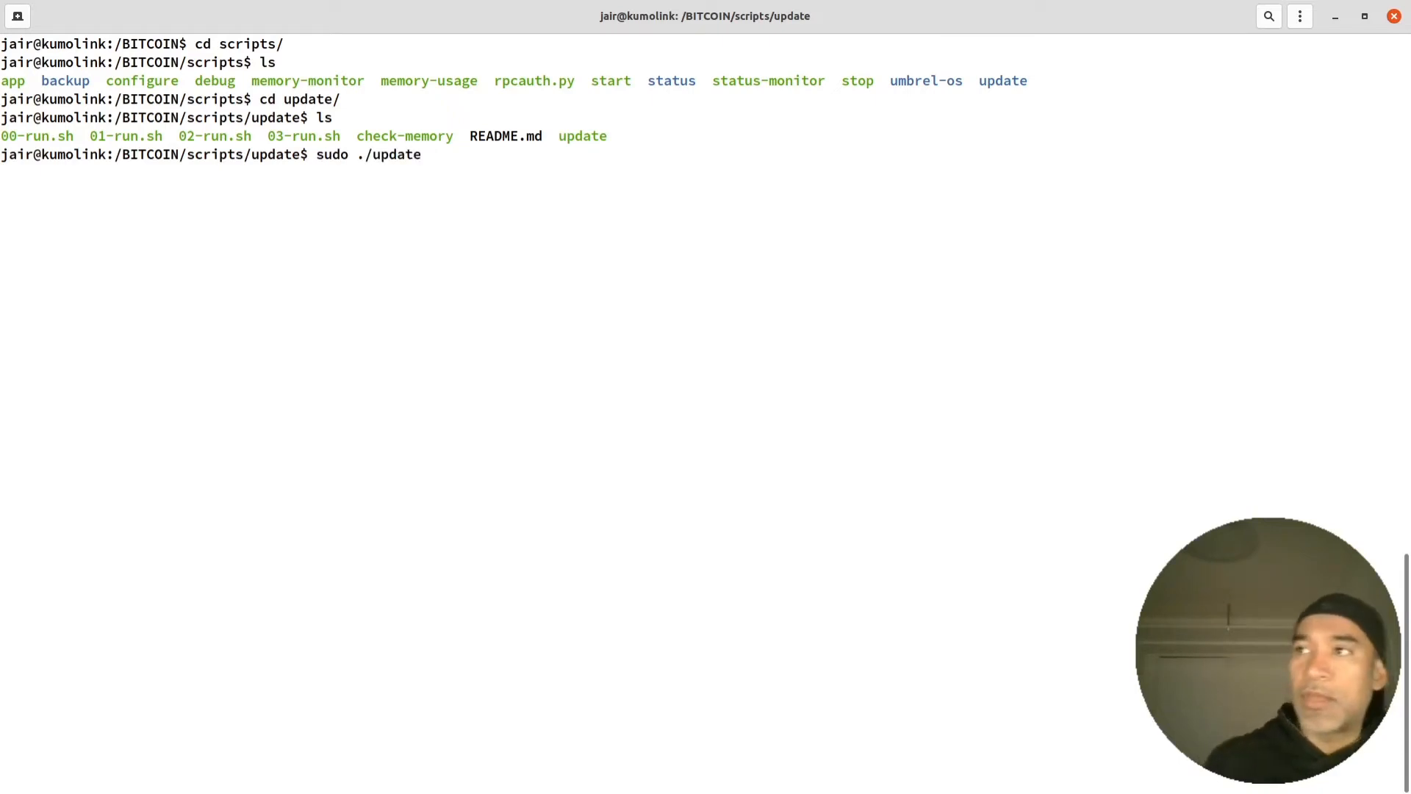
{"action": "type", "text": "--"}
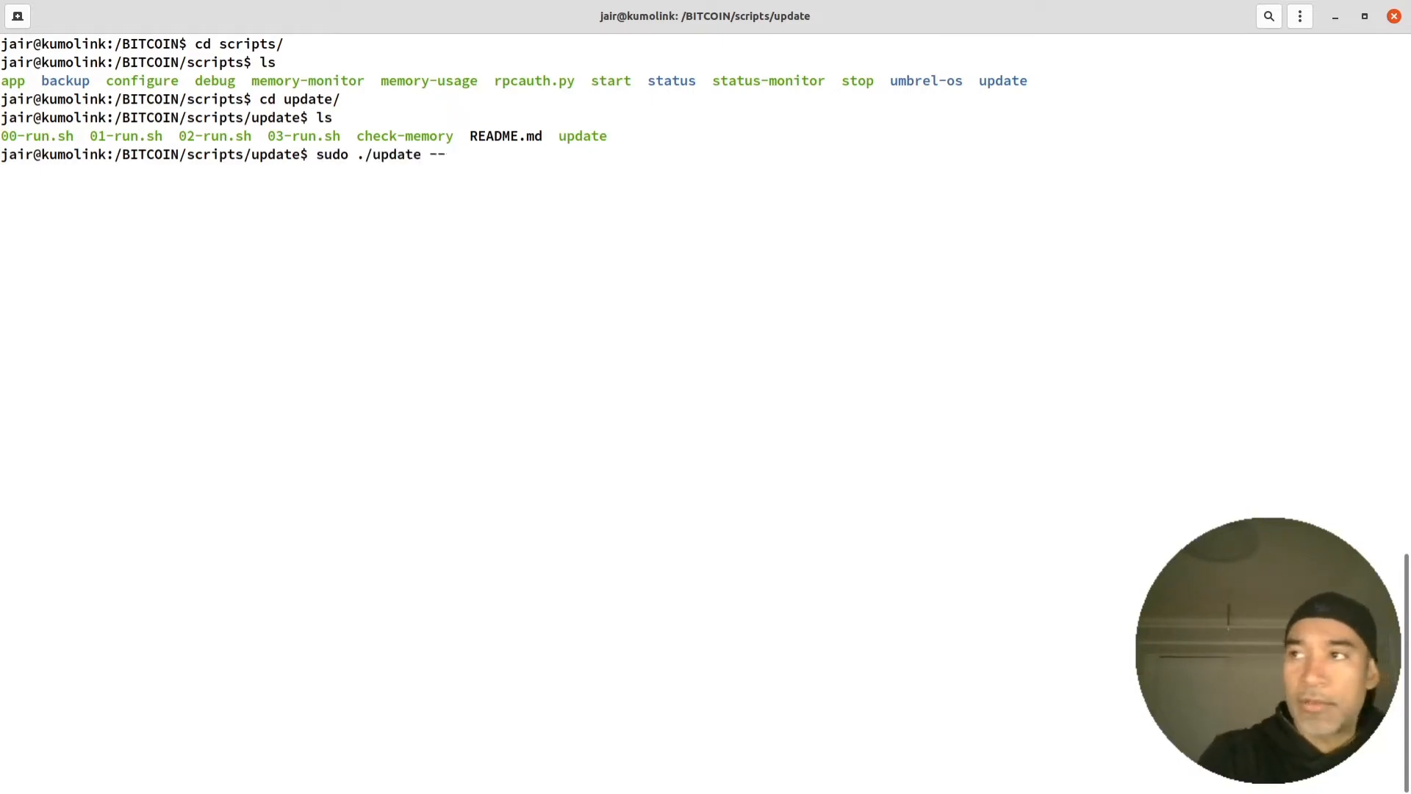
{"action": "type", "text": "repo"}
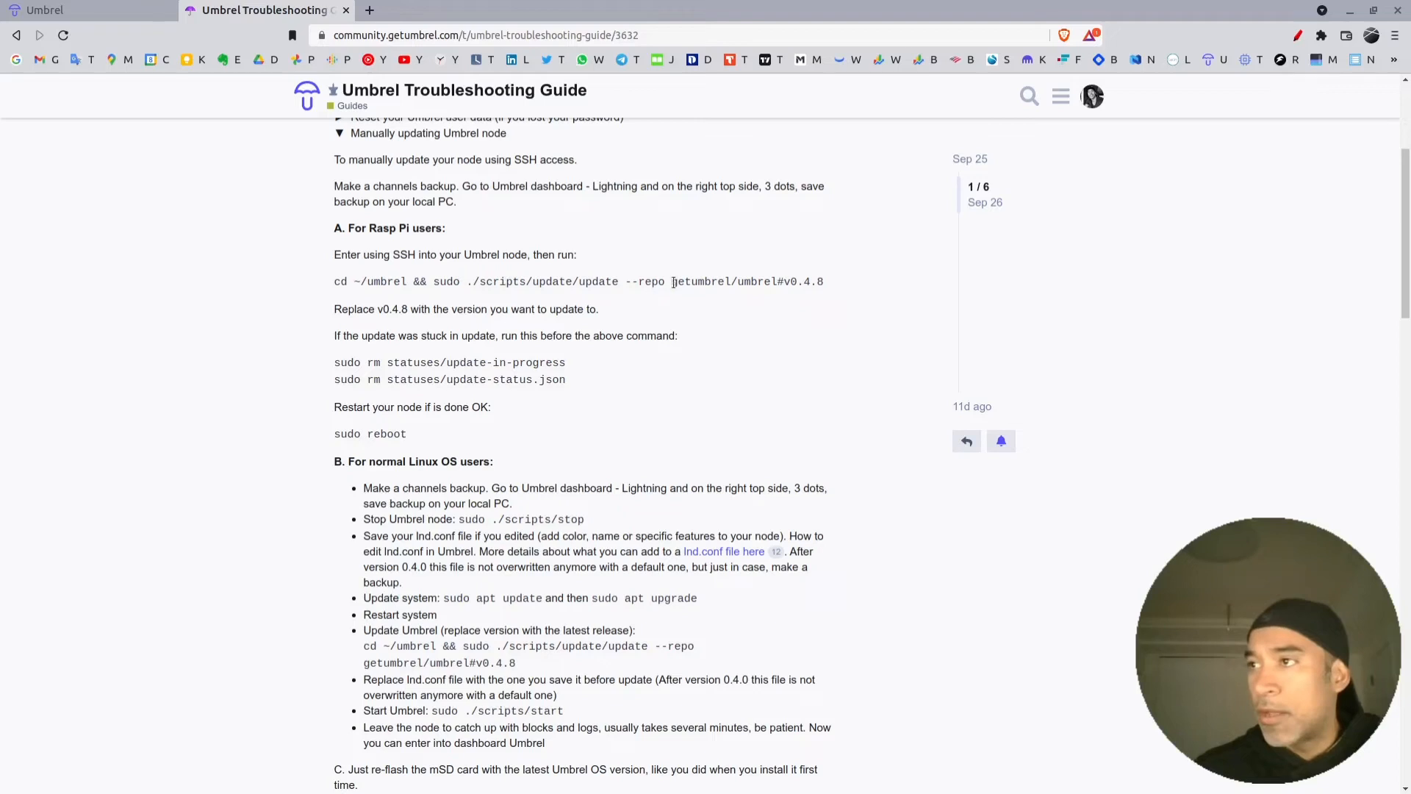
{"action": "mouse_move", "coordinate": [673, 282]}
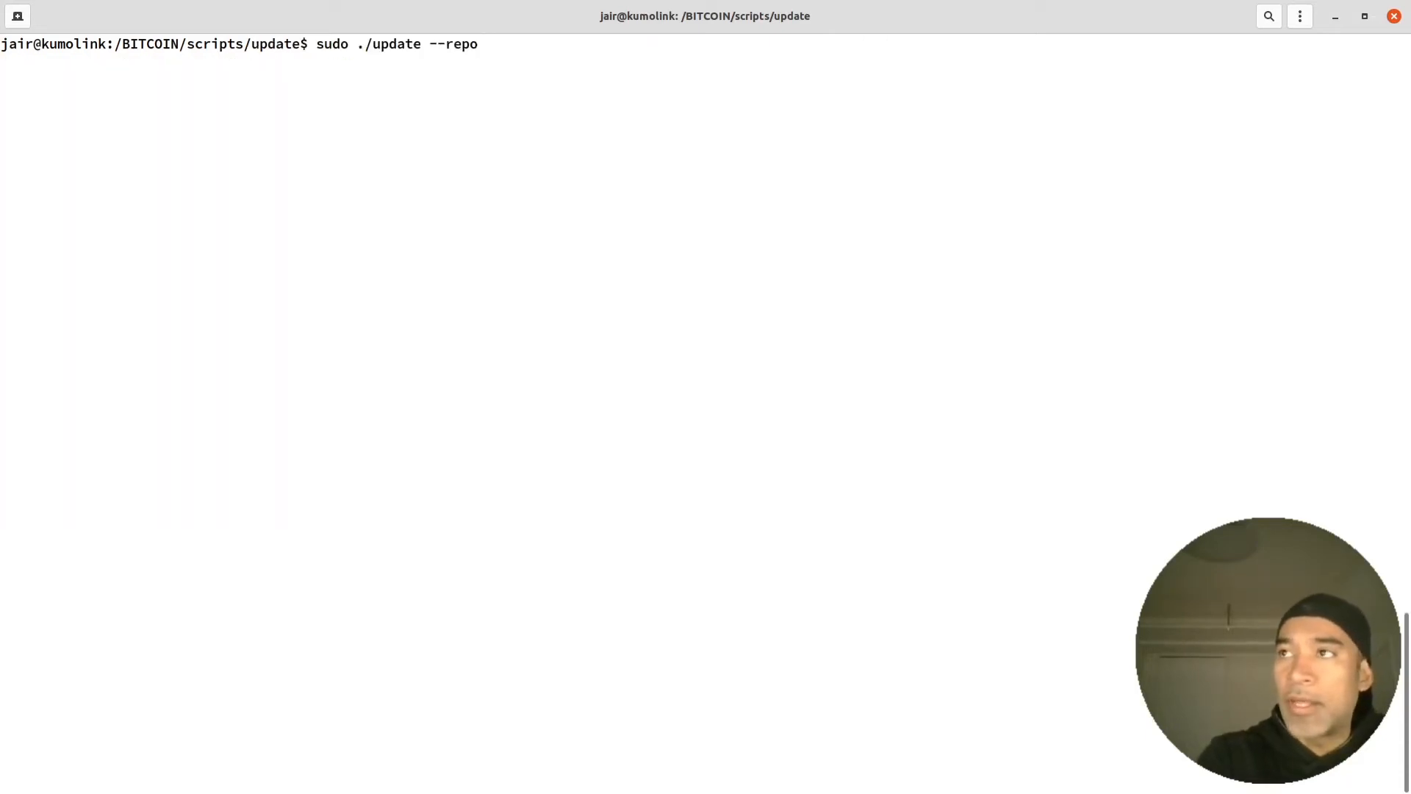
Step: Append 'getumbrel/umbrel#v0.4.10' as the update command's repository argument
{"action": "type", "text": "g"}
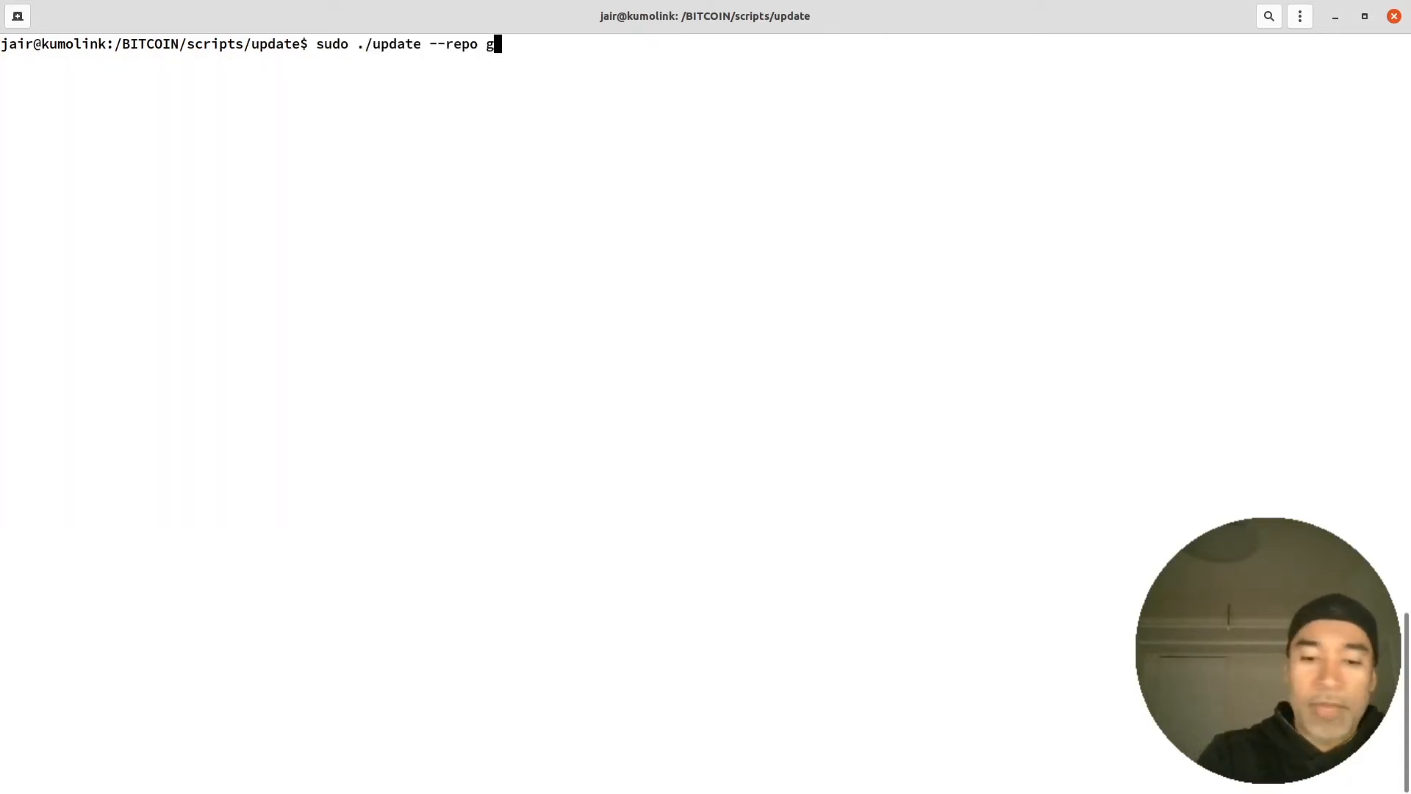
{"action": "type", "text": "etumbrel"}
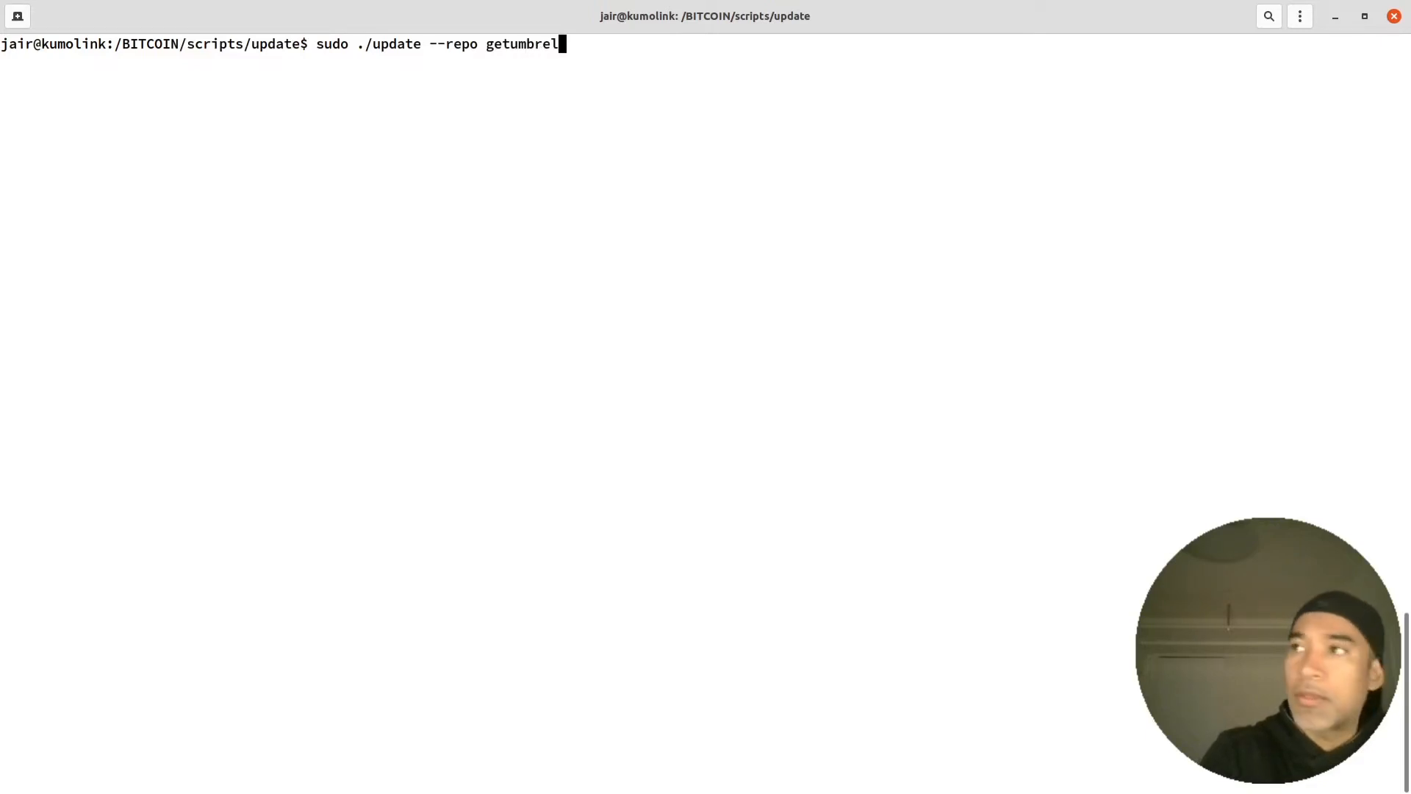
{"action": "type", "text": "/umbr"}
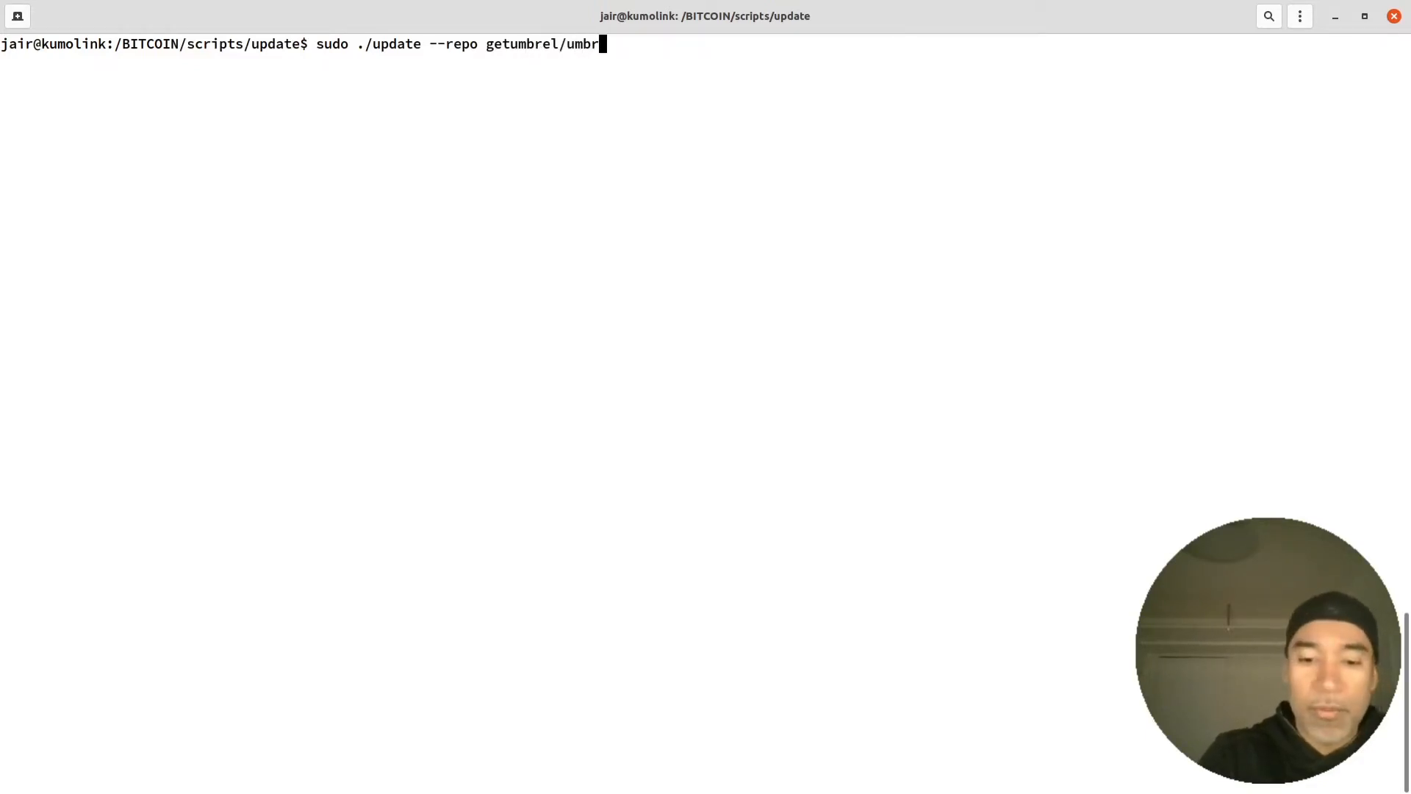
{"action": "type", "text": "el"}
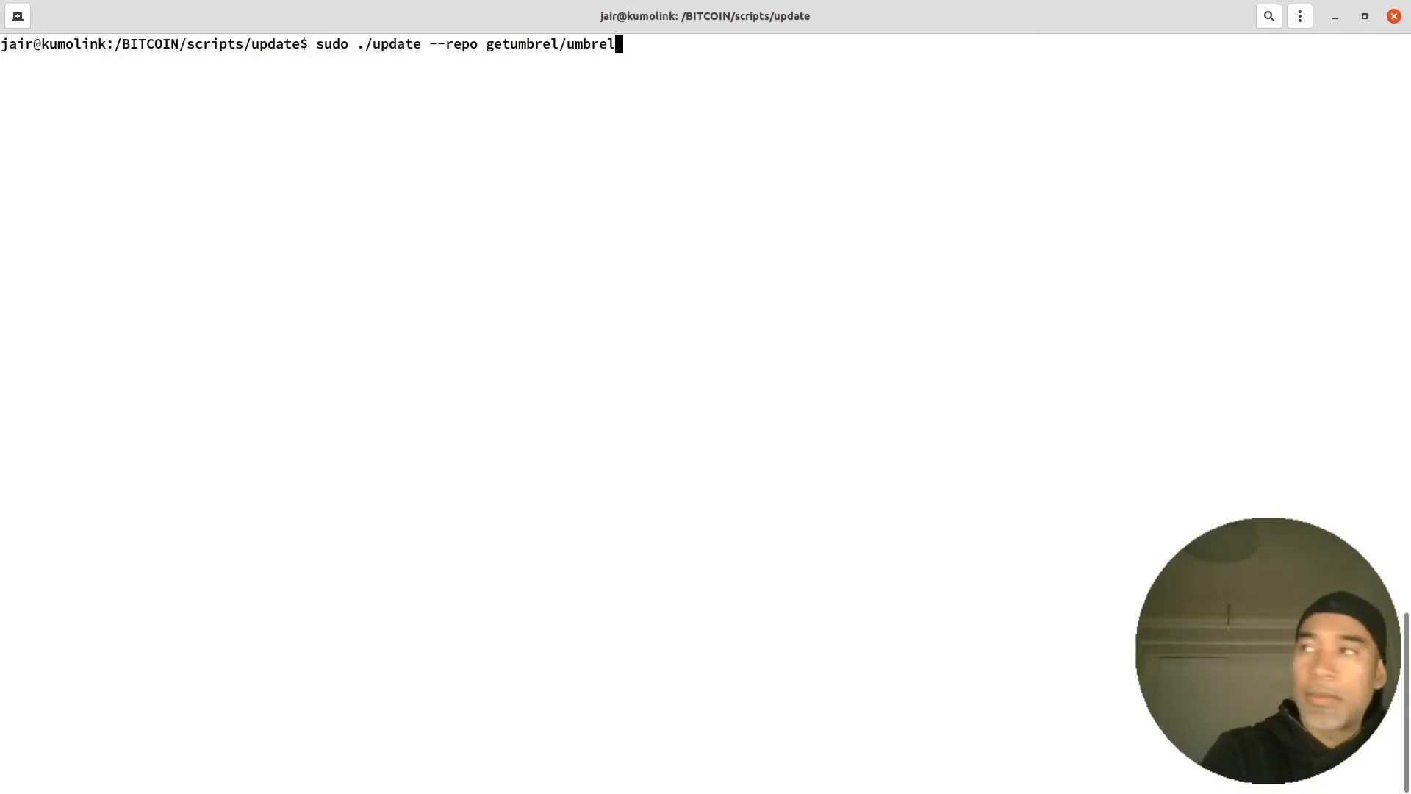
{"action": "type", "text": "#"}
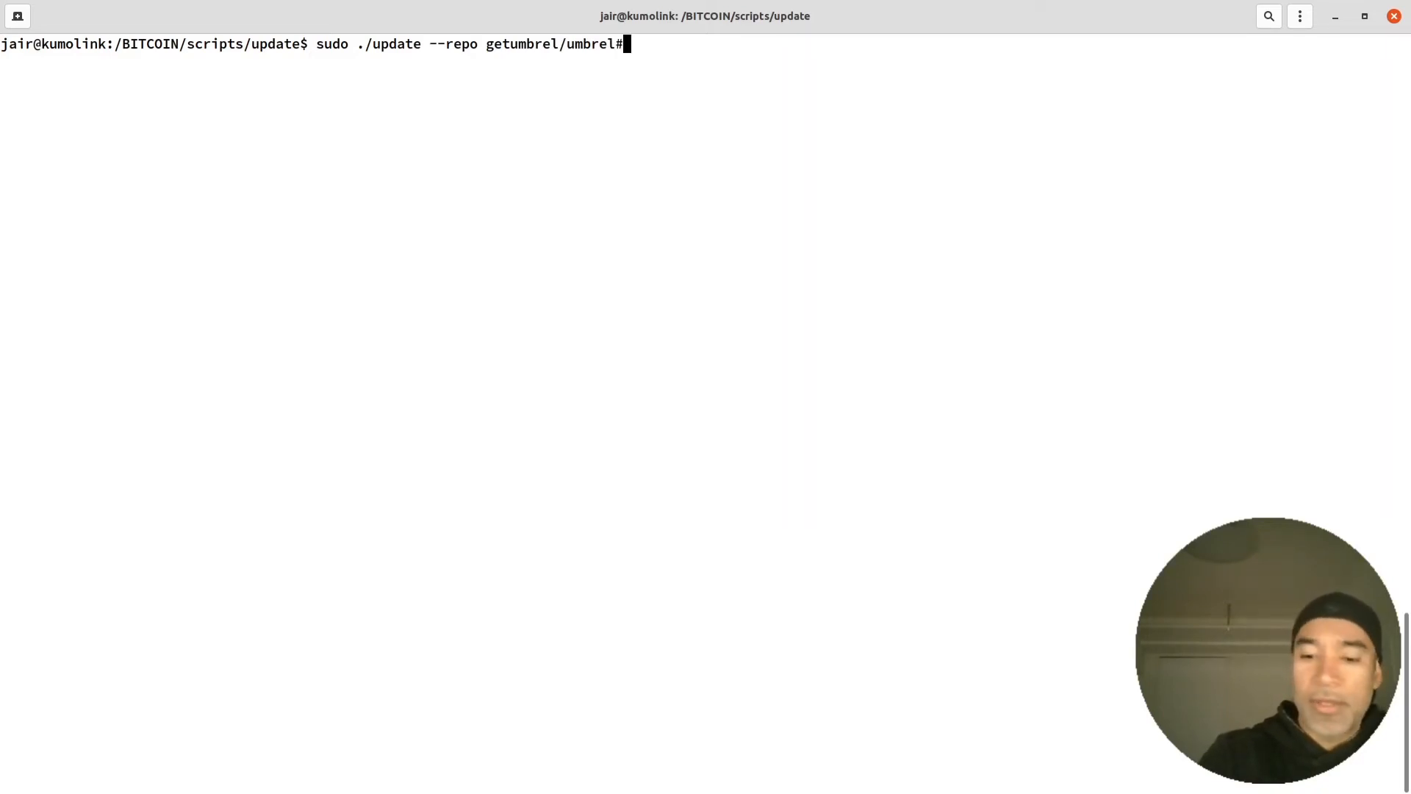
{"action": "type", "text": "v"}
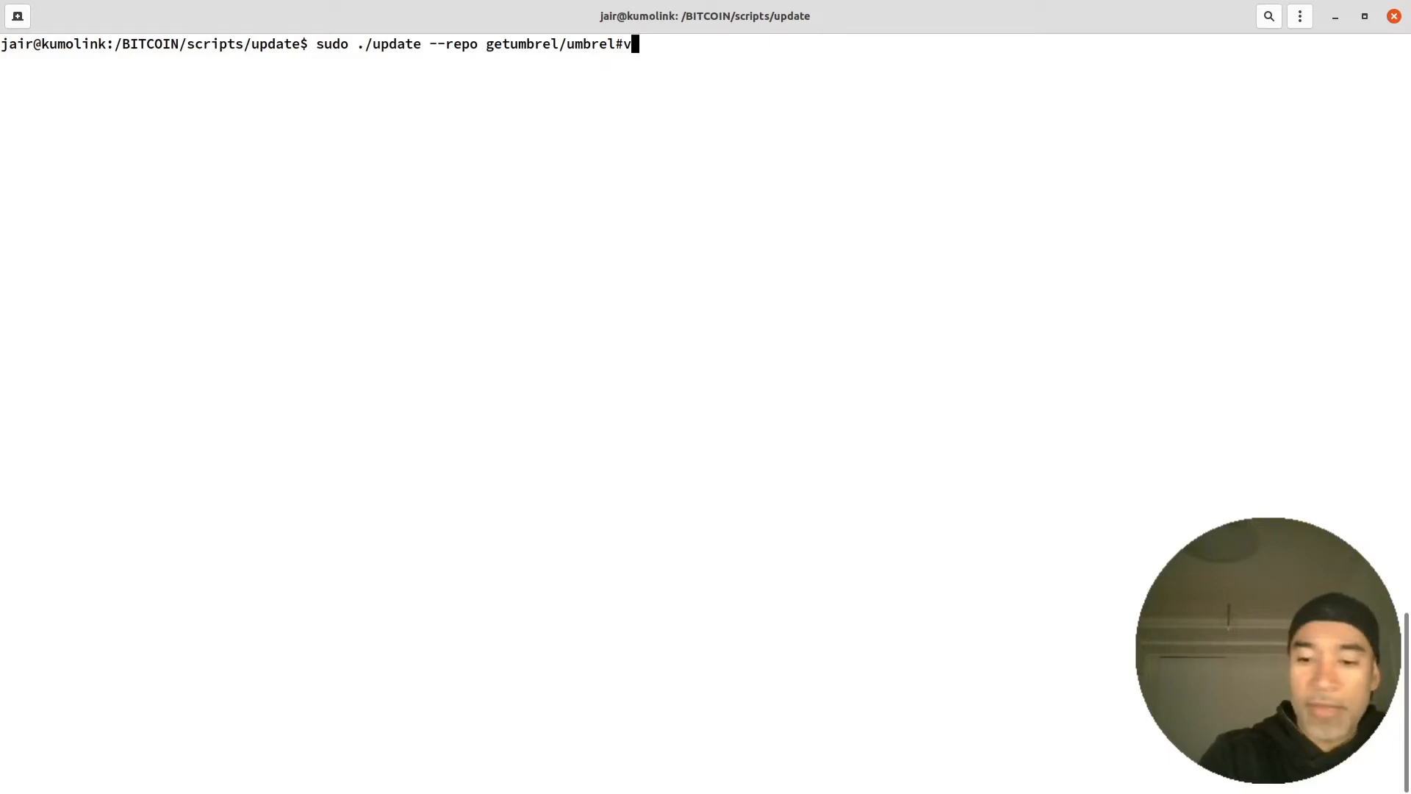
{"action": "type", "text": "0.4"}
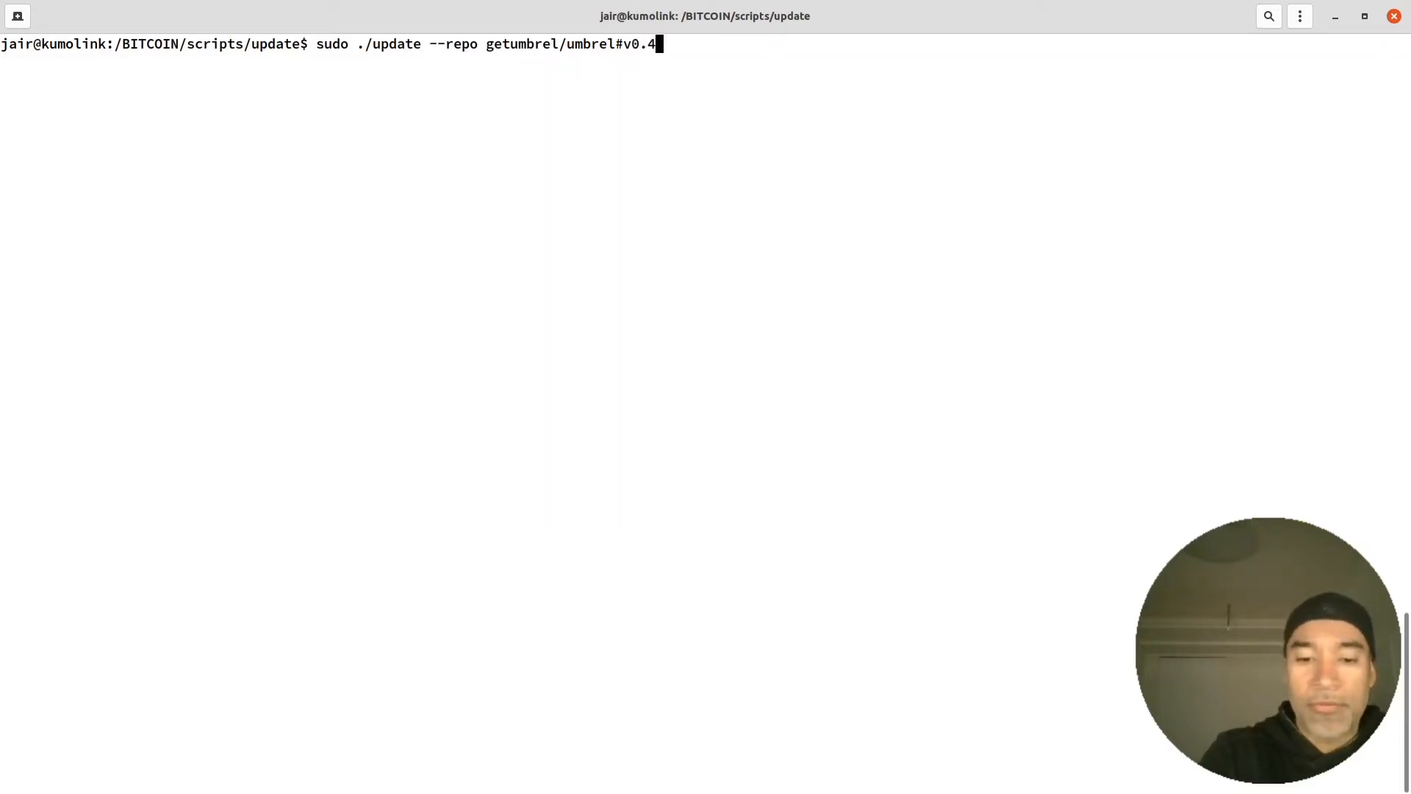
{"action": "type", "text": "10"}
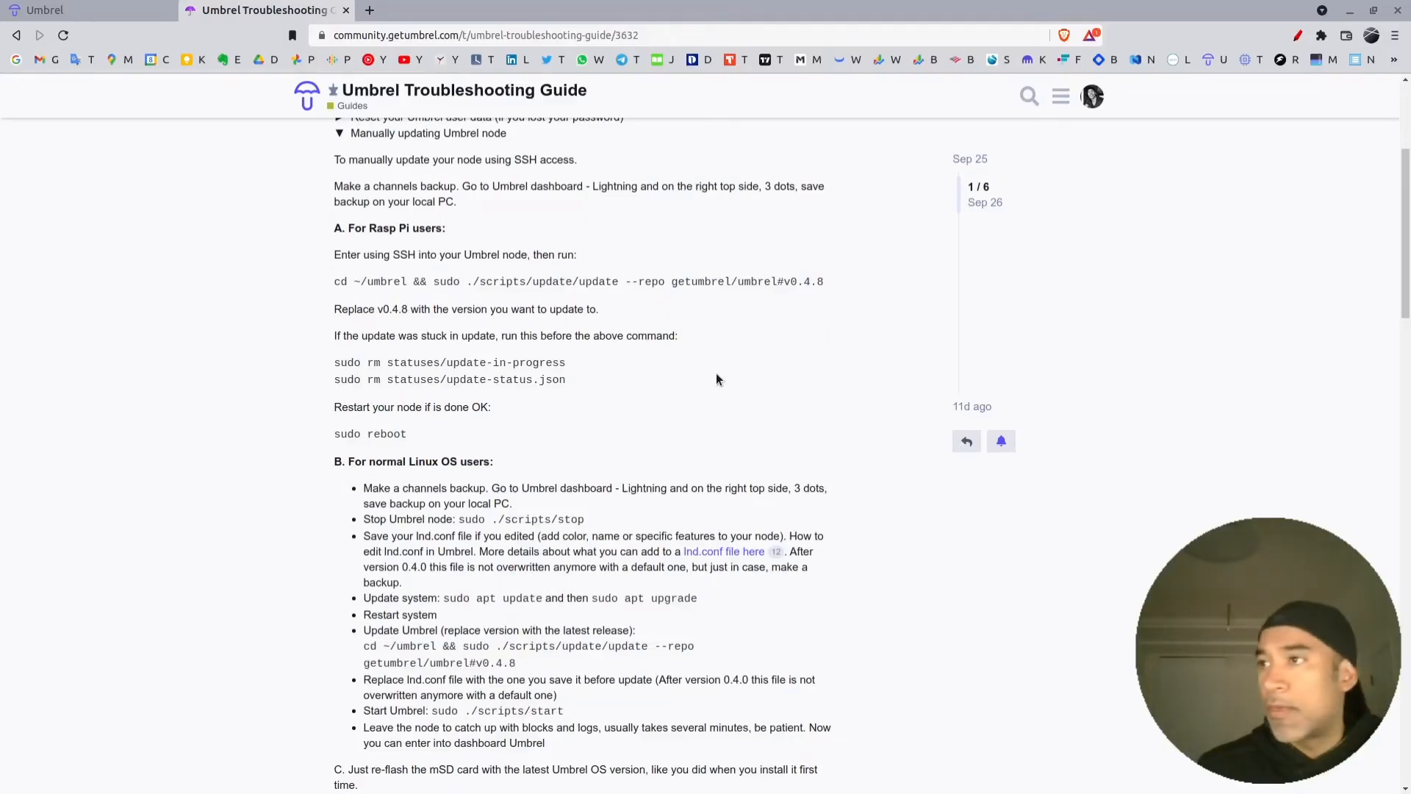
{"action": "mouse_move", "coordinate": [768, 294]}
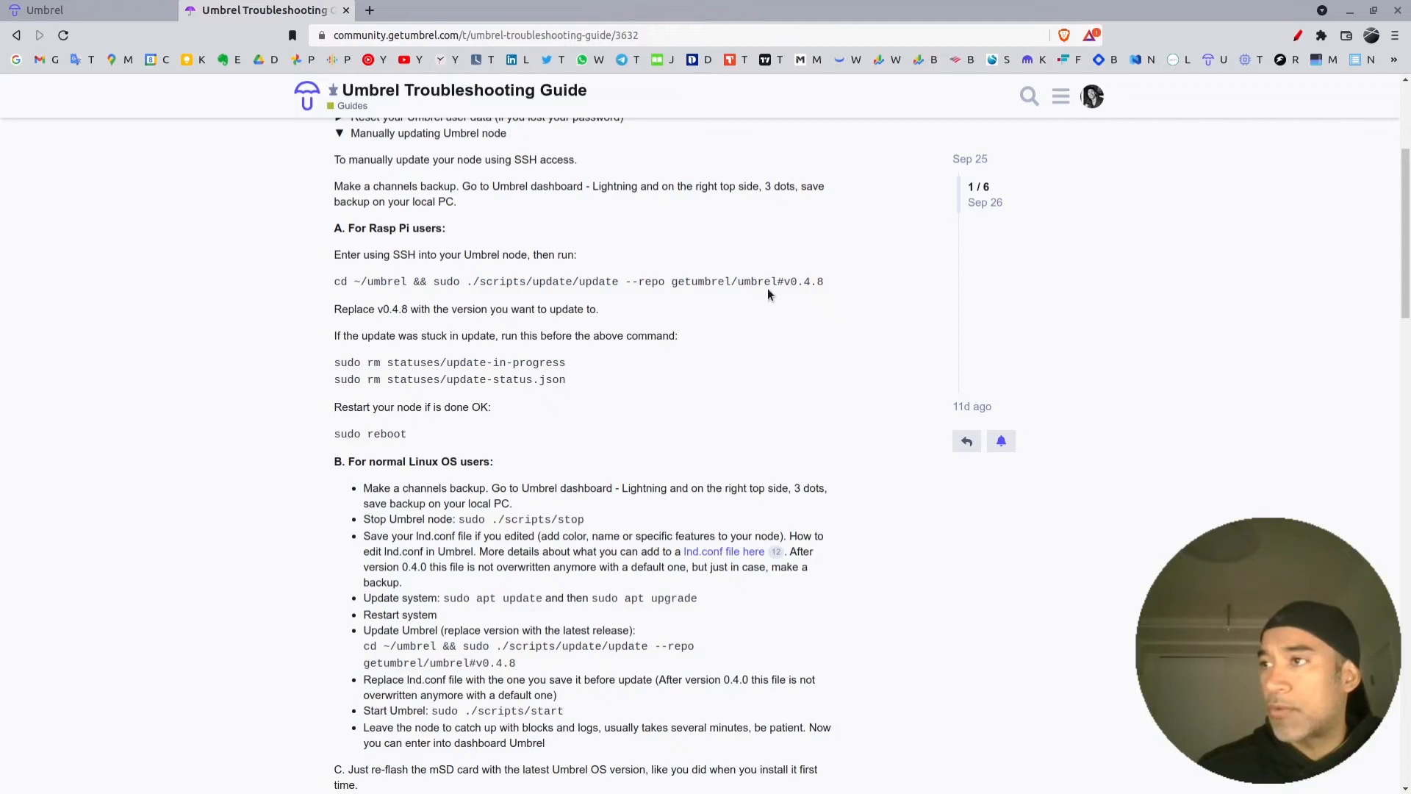
{"action": "mouse_move", "coordinate": [778, 297]}
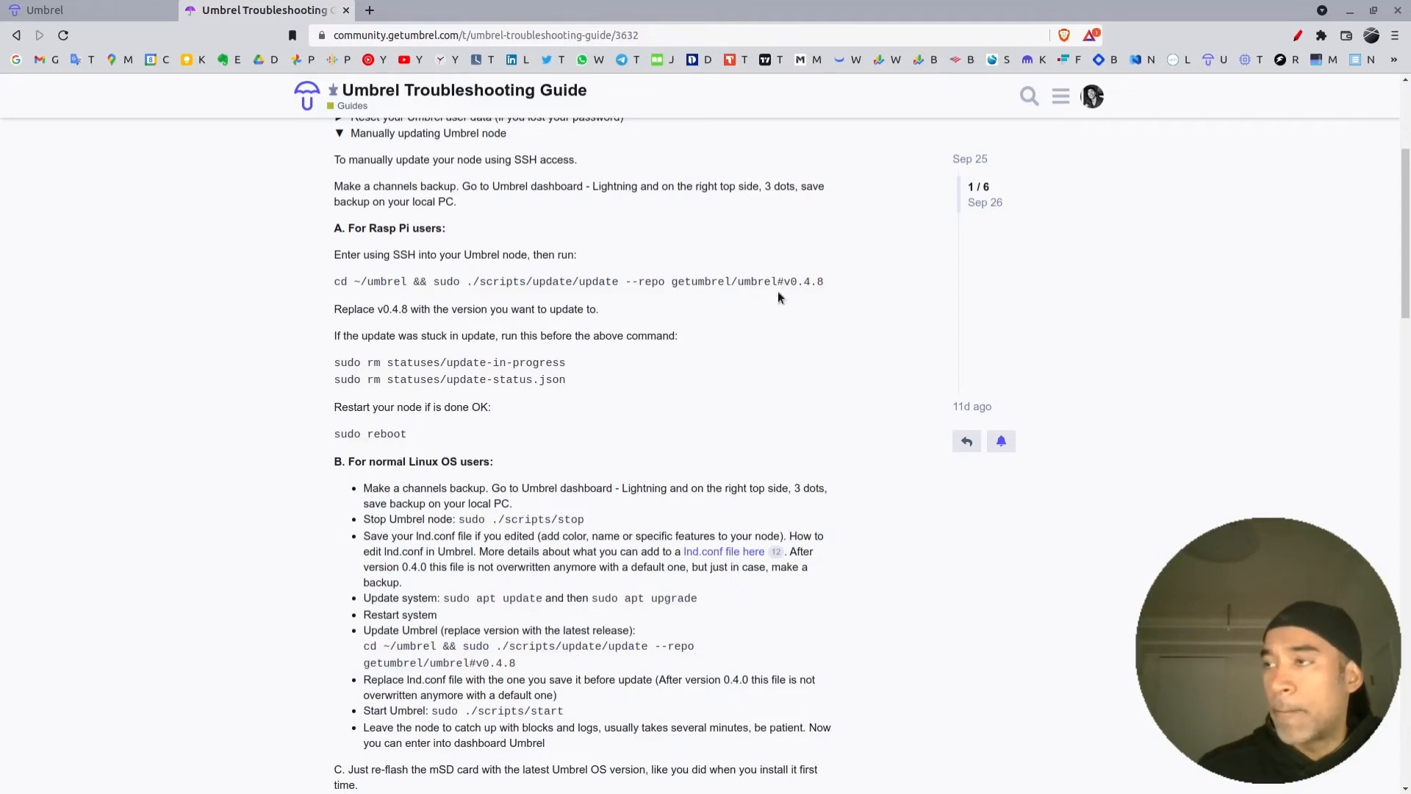
{"action": "mouse_move", "coordinate": [793, 284]}
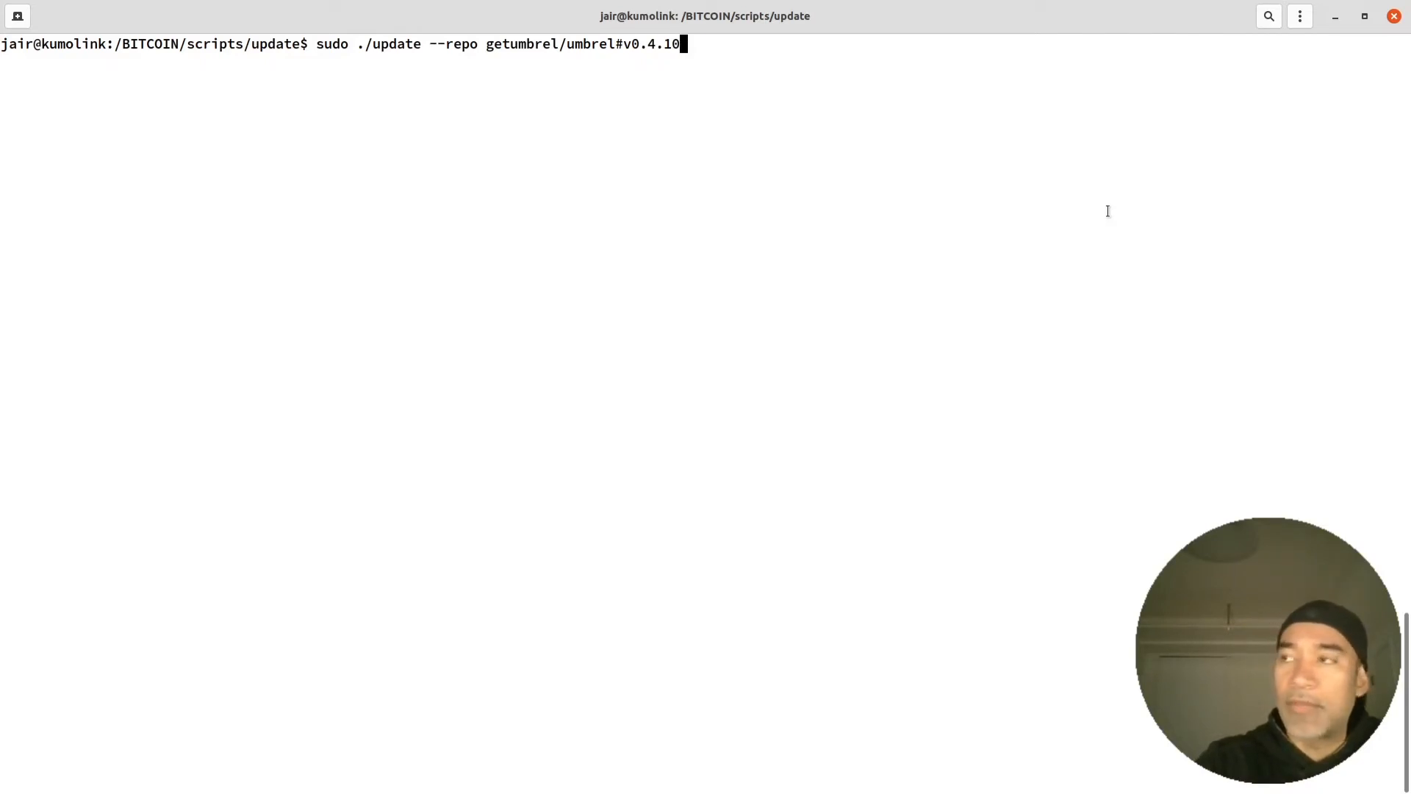
Step: Run the update and follow the output to 'Successfully installed Umbrel 0.4.10'
{"action": "key", "text": "Return"}
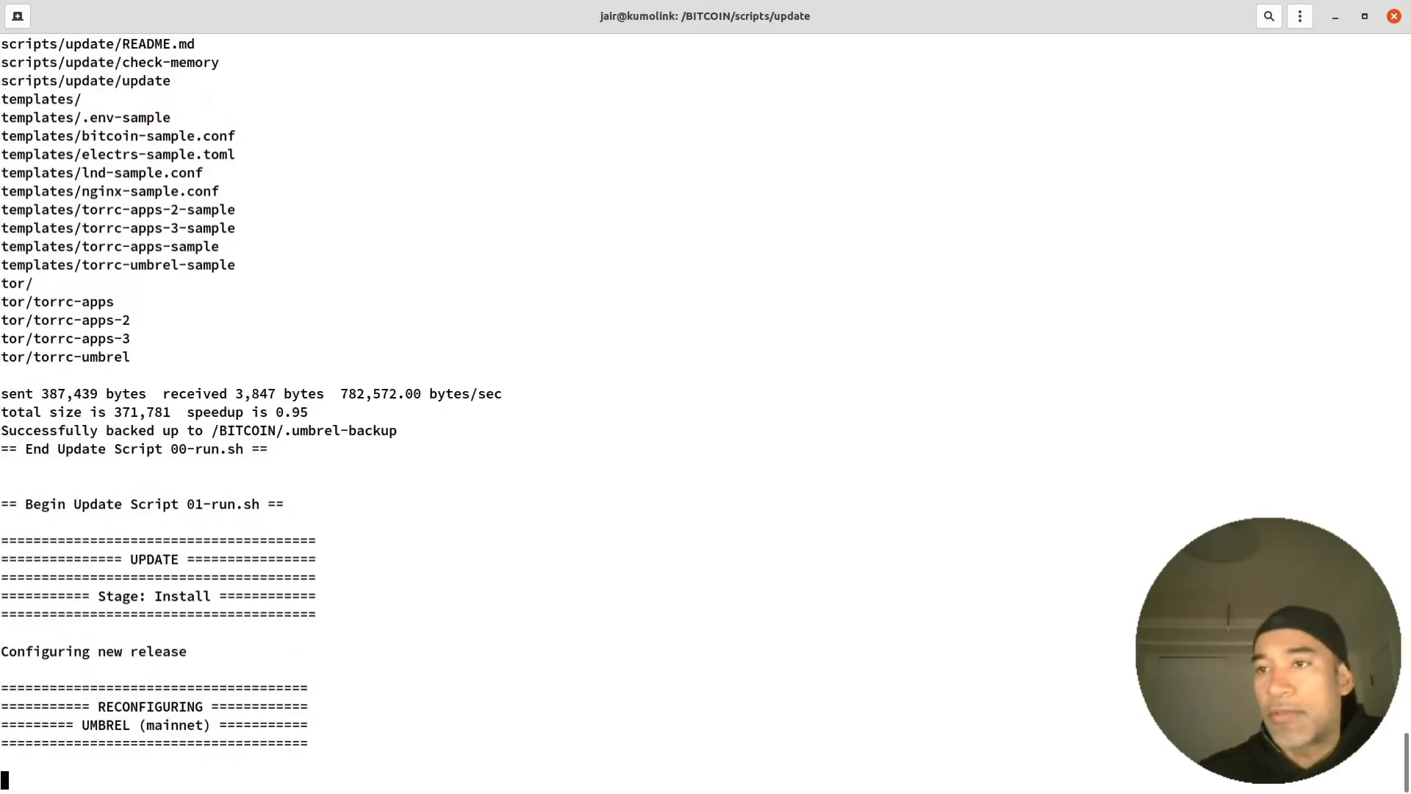
{"action": "scroll", "scroll_direction": "down", "scroll_amount": 3}
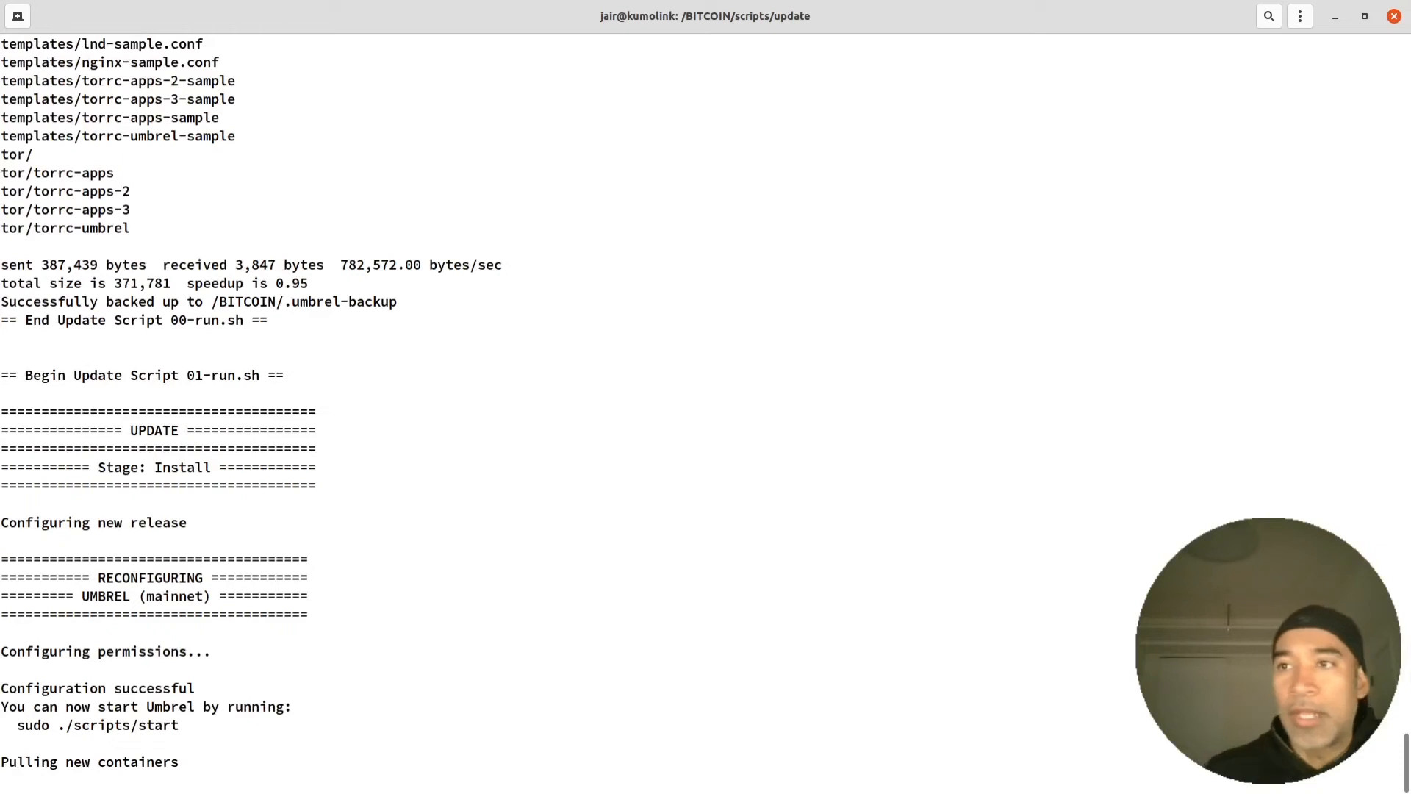
{"action": "scroll", "scroll_direction": "down", "scroll_amount": 3}
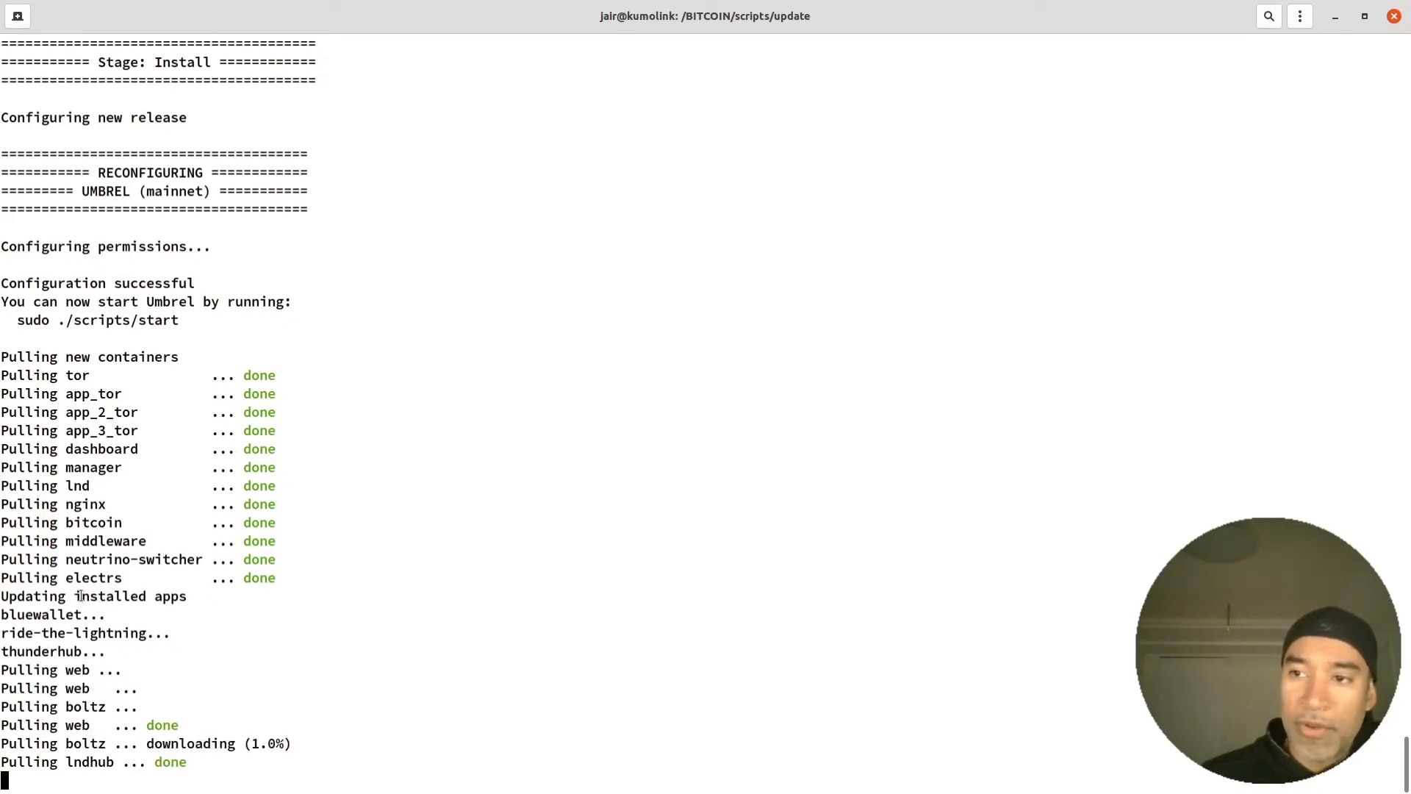
{"action": "scroll", "scroll_direction": "down", "scroll_amount": 3}
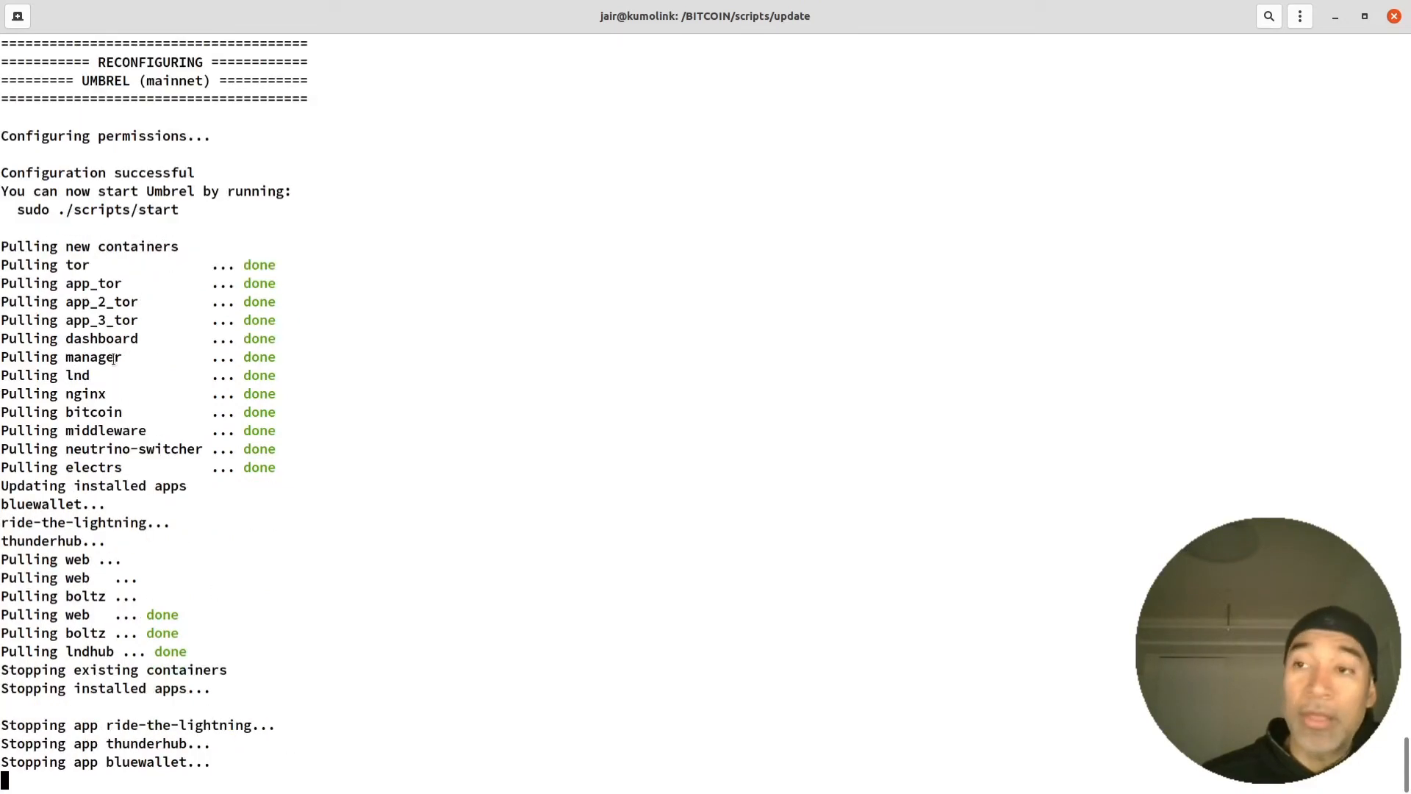
{"action": "scroll", "scroll_direction": "down", "scroll_amount": 3}
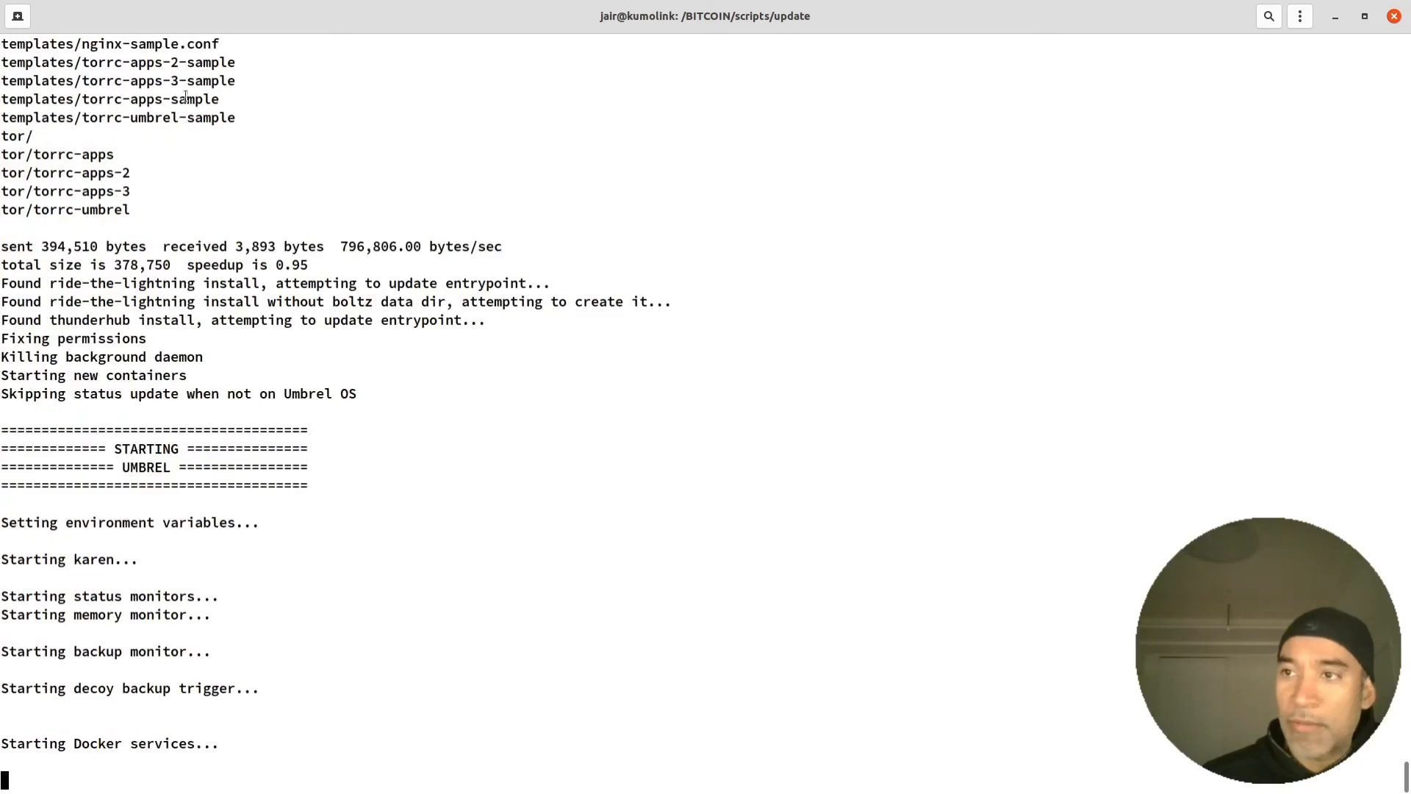
{"action": "scroll", "scroll_direction": "down", "scroll_amount": 3}
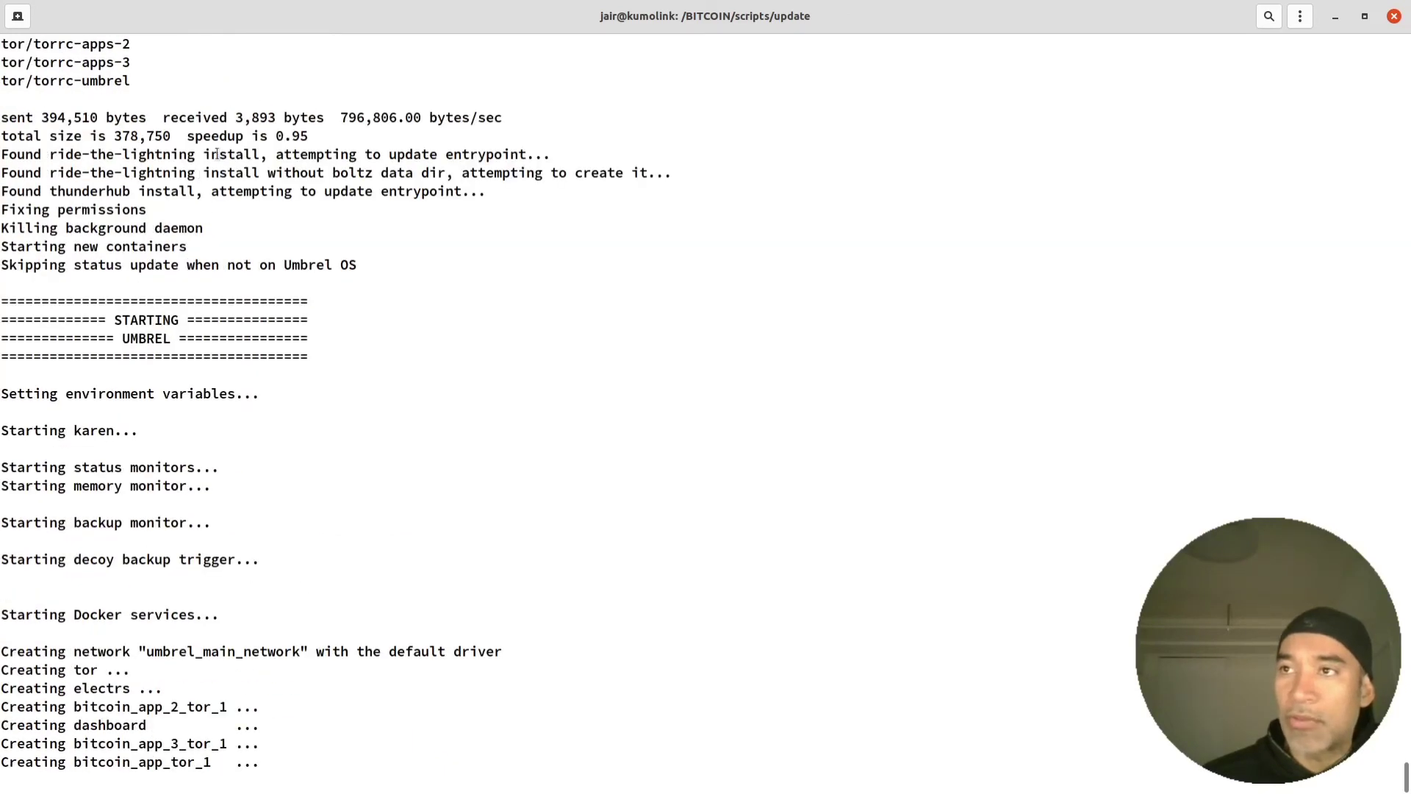
{"action": "scroll", "scroll_direction": "down", "scroll_amount": 3}
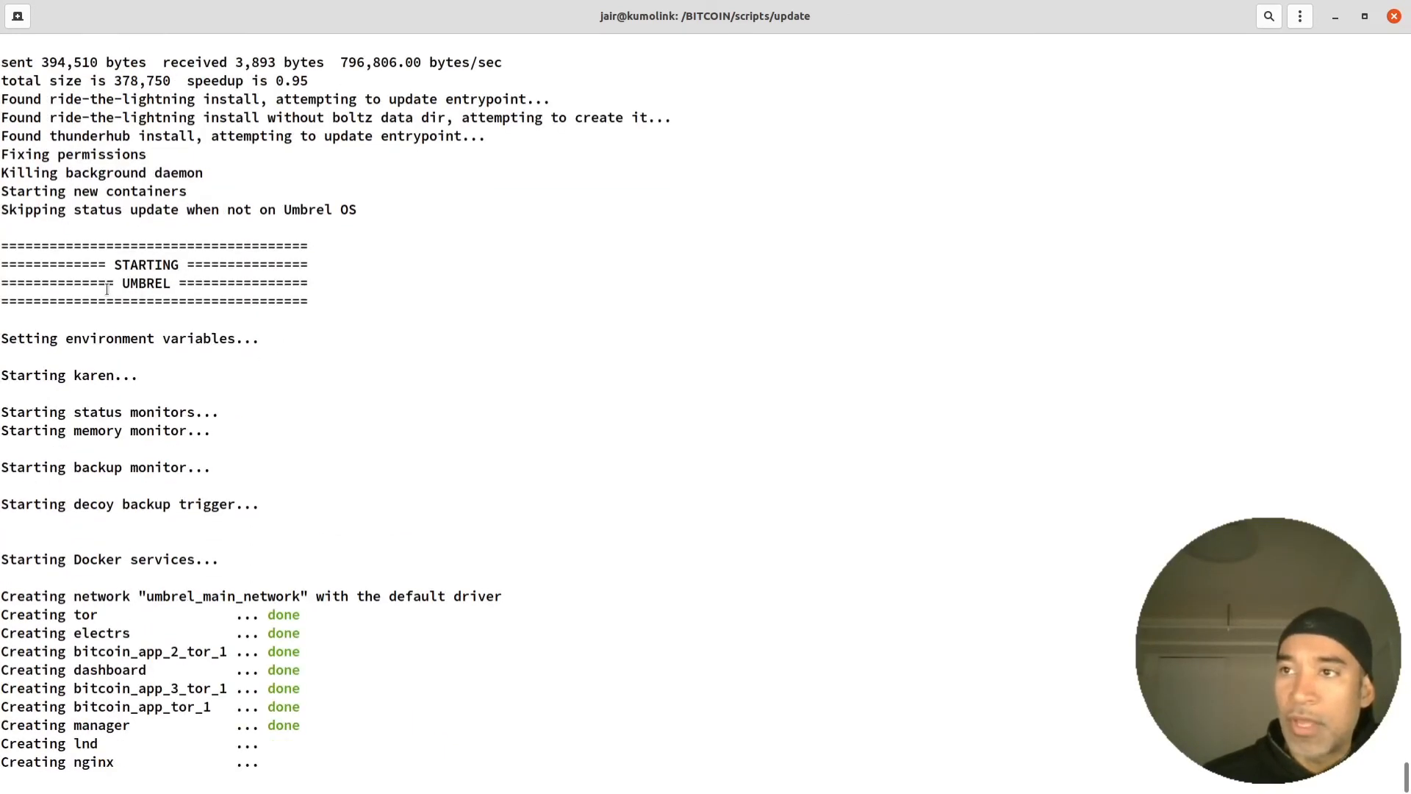
{"action": "scroll", "scroll_direction": "down", "scroll_amount": 3}
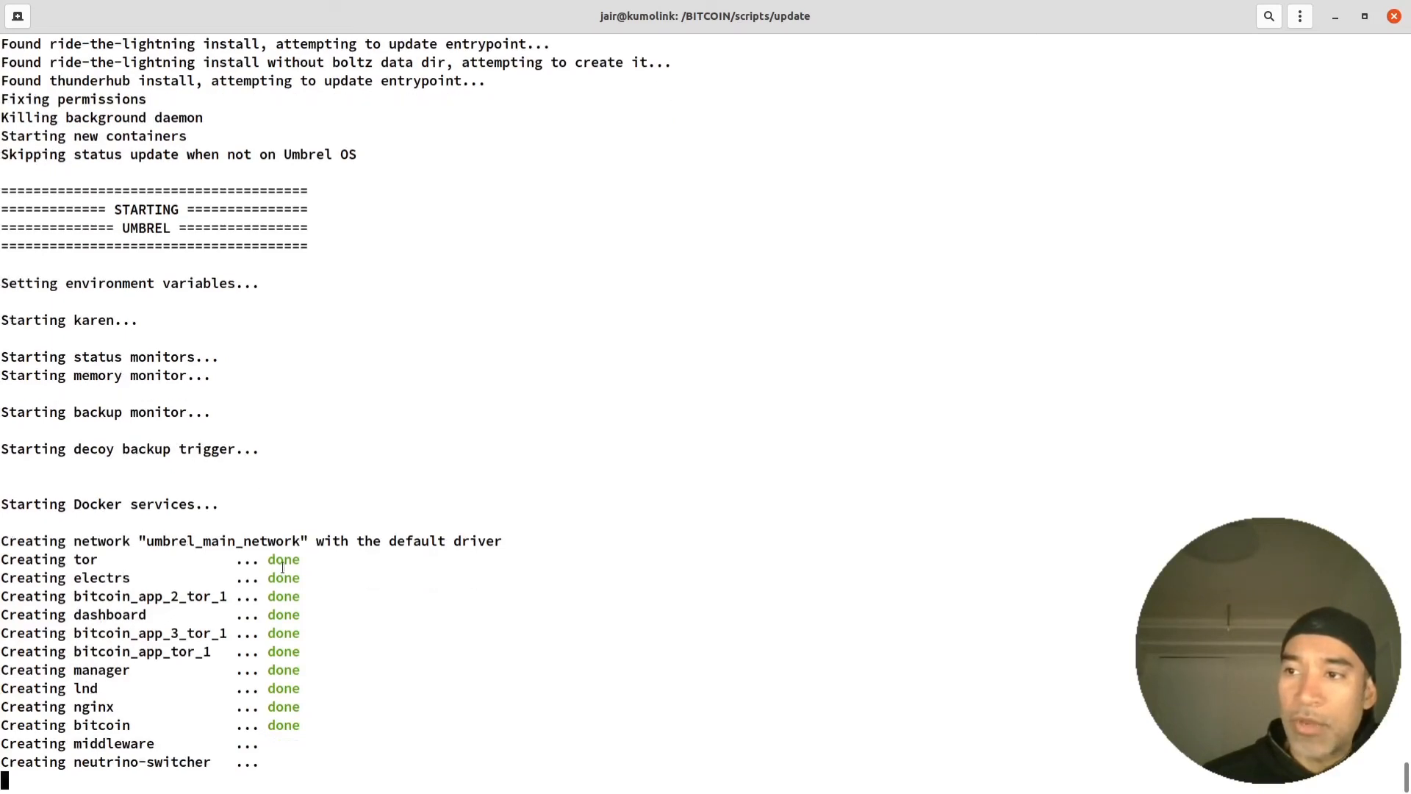
{"action": "scroll", "scroll_direction": "down", "scroll_amount": 3}
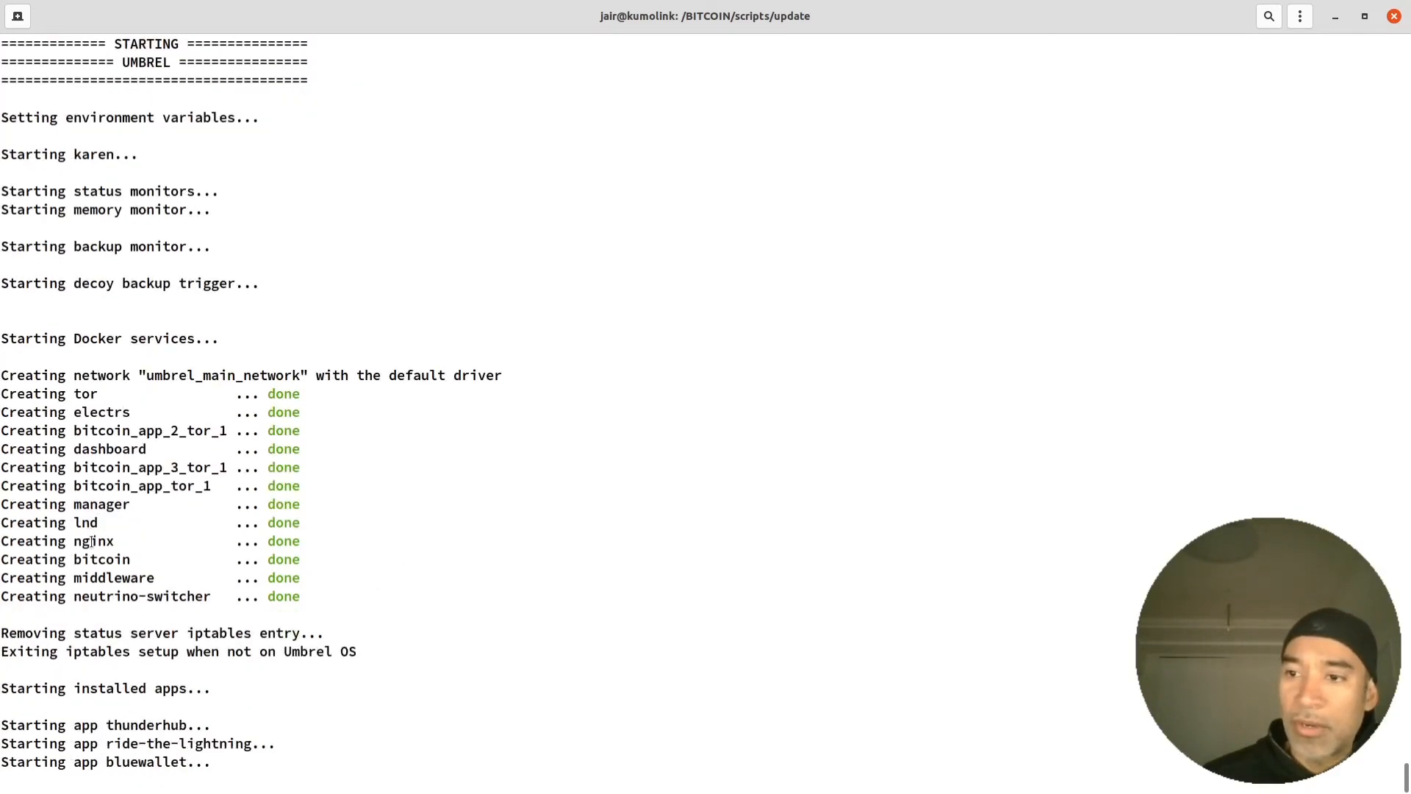
{"action": "scroll", "scroll_direction": "down", "scroll_amount": 3}
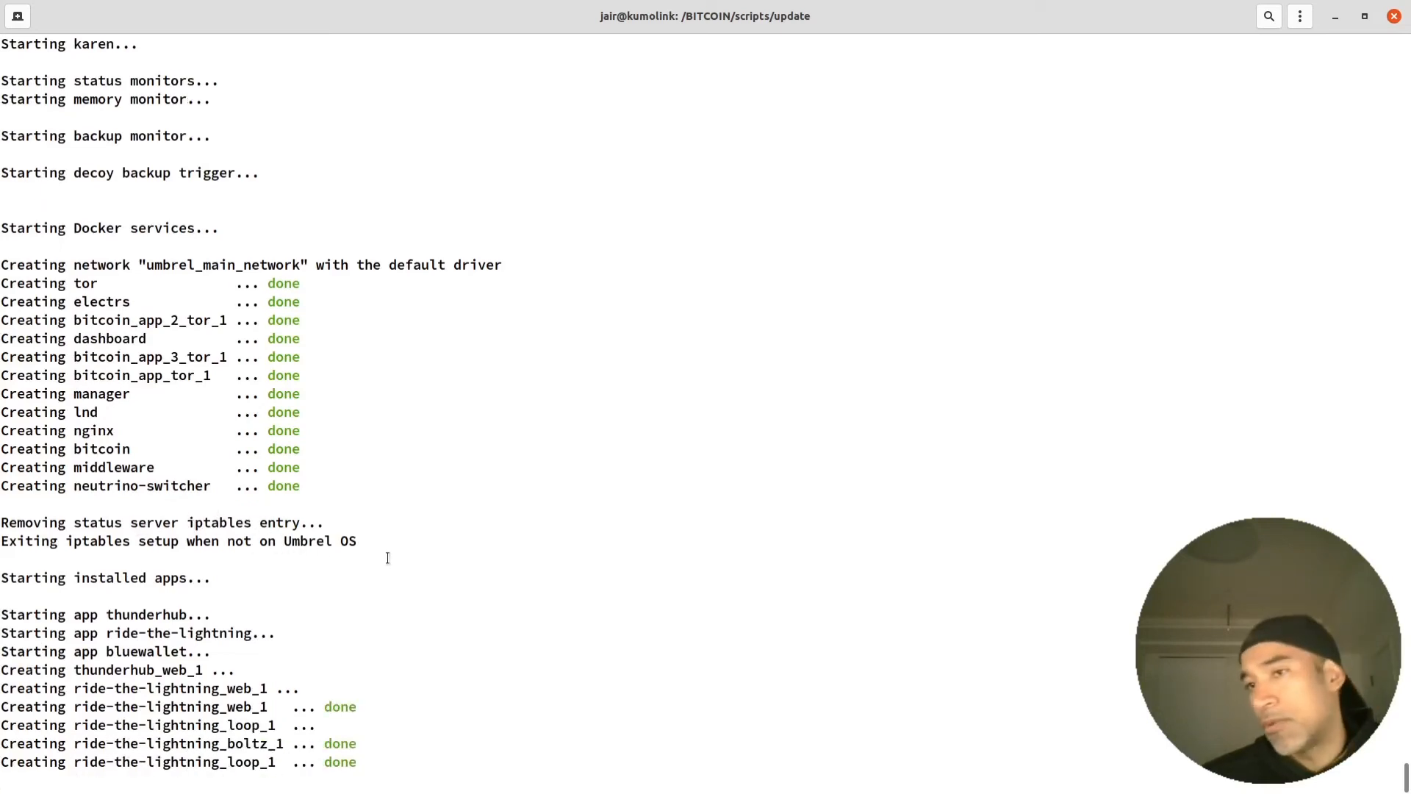
{"action": "scroll", "scroll_direction": "down", "scroll_amount": 3}
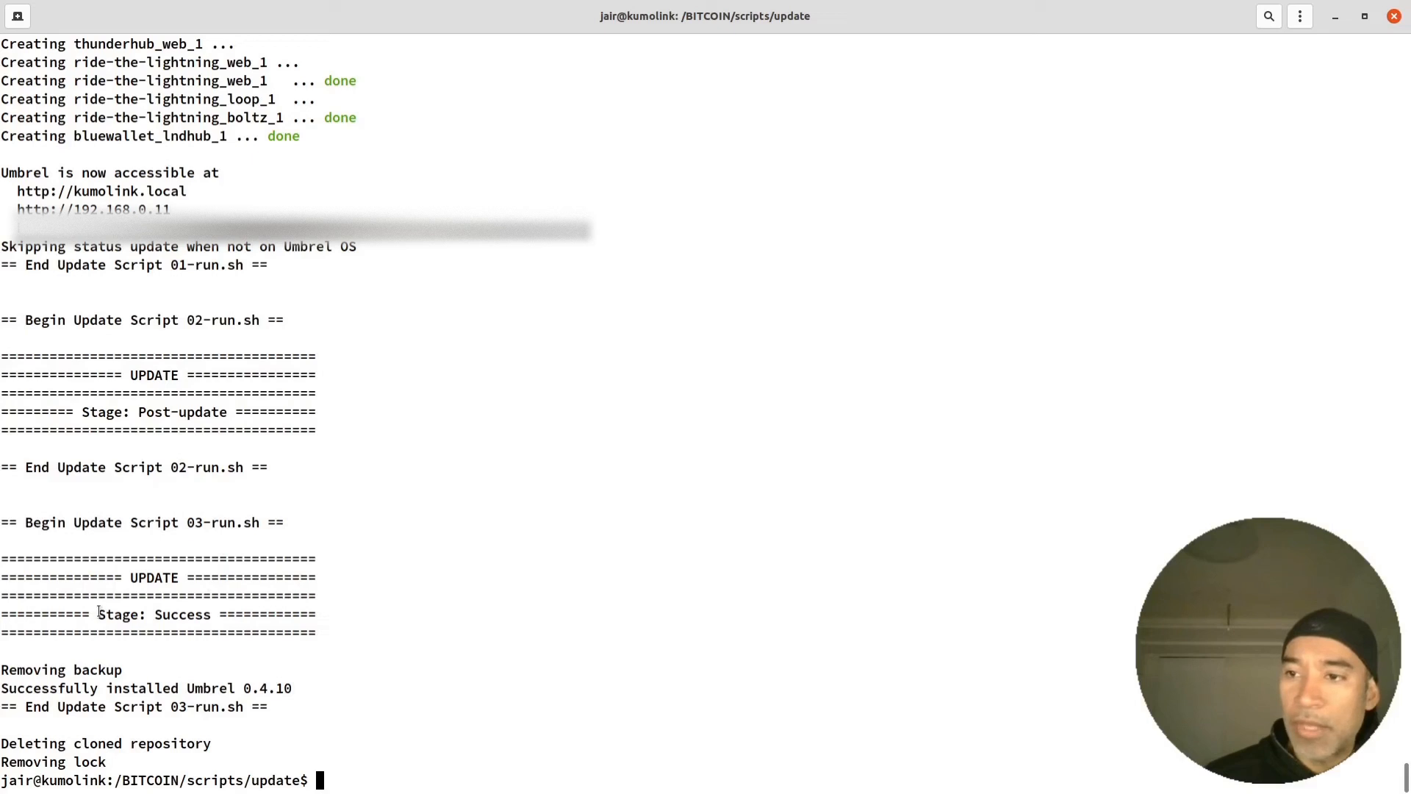
Step: Highlight the 'Stage: Success' line confirming Umbrel 0.4.10 was installed
{"action": "double_click", "coordinate": [153, 614]}
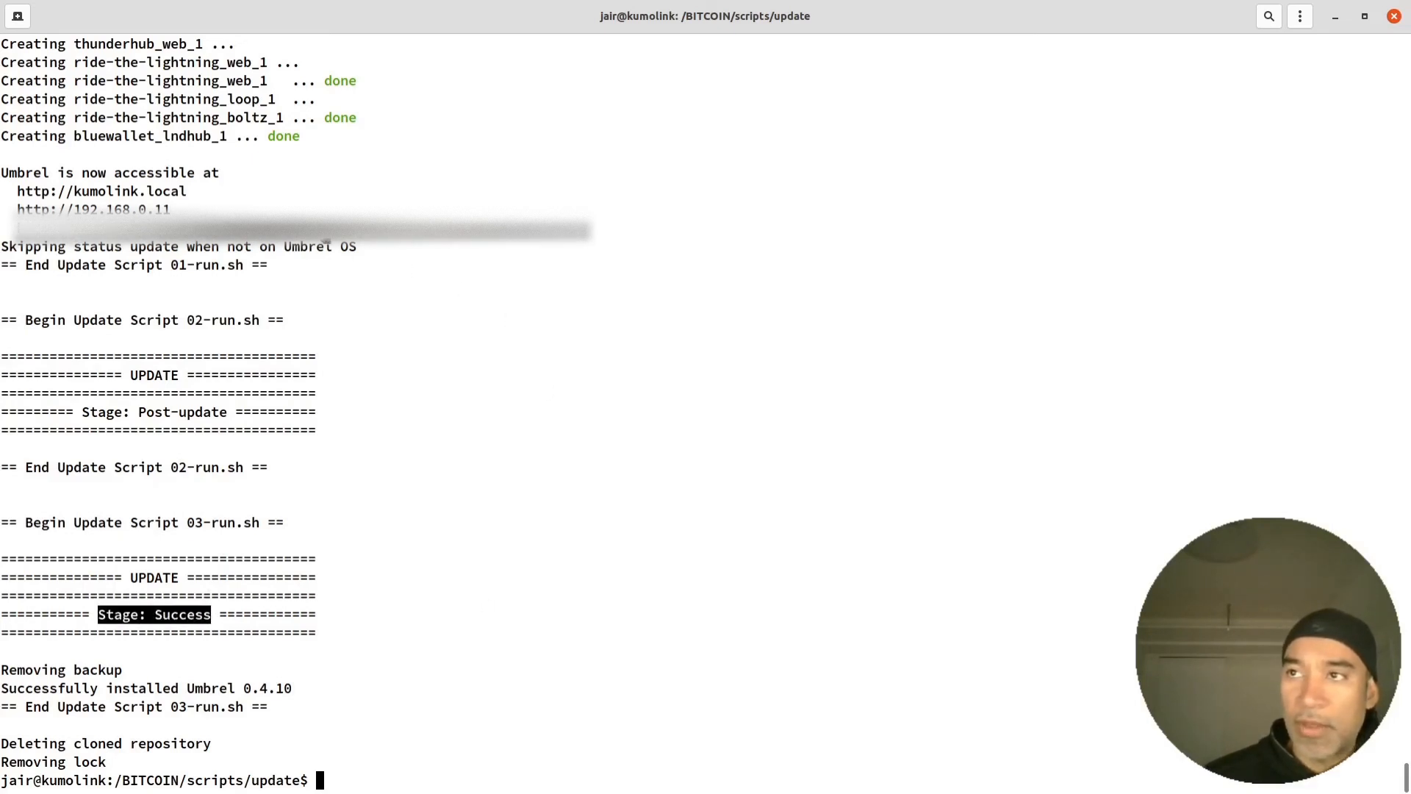
{"action": "mouse_move", "coordinate": [486, 243]}
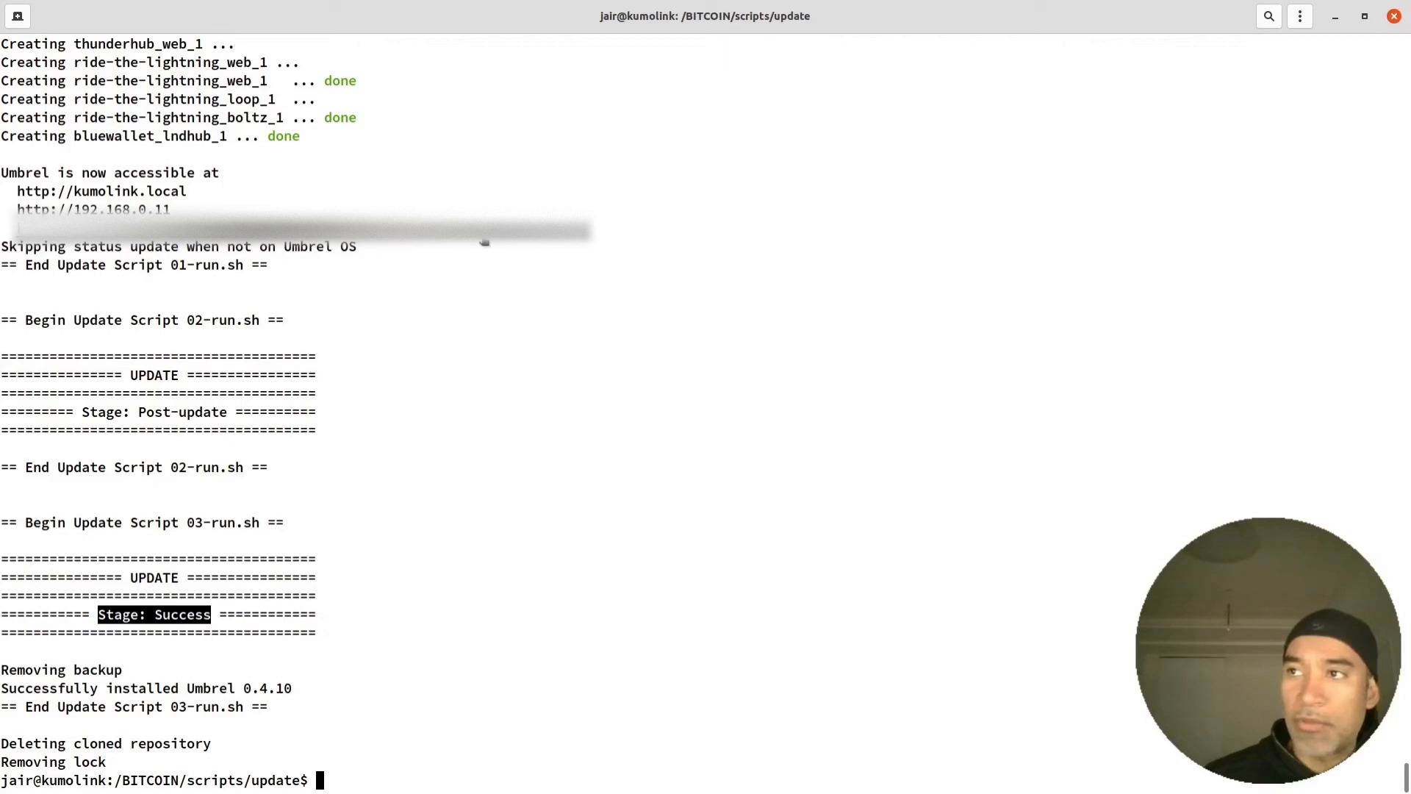
{"action": "mouse_move", "coordinate": [480, 487]}
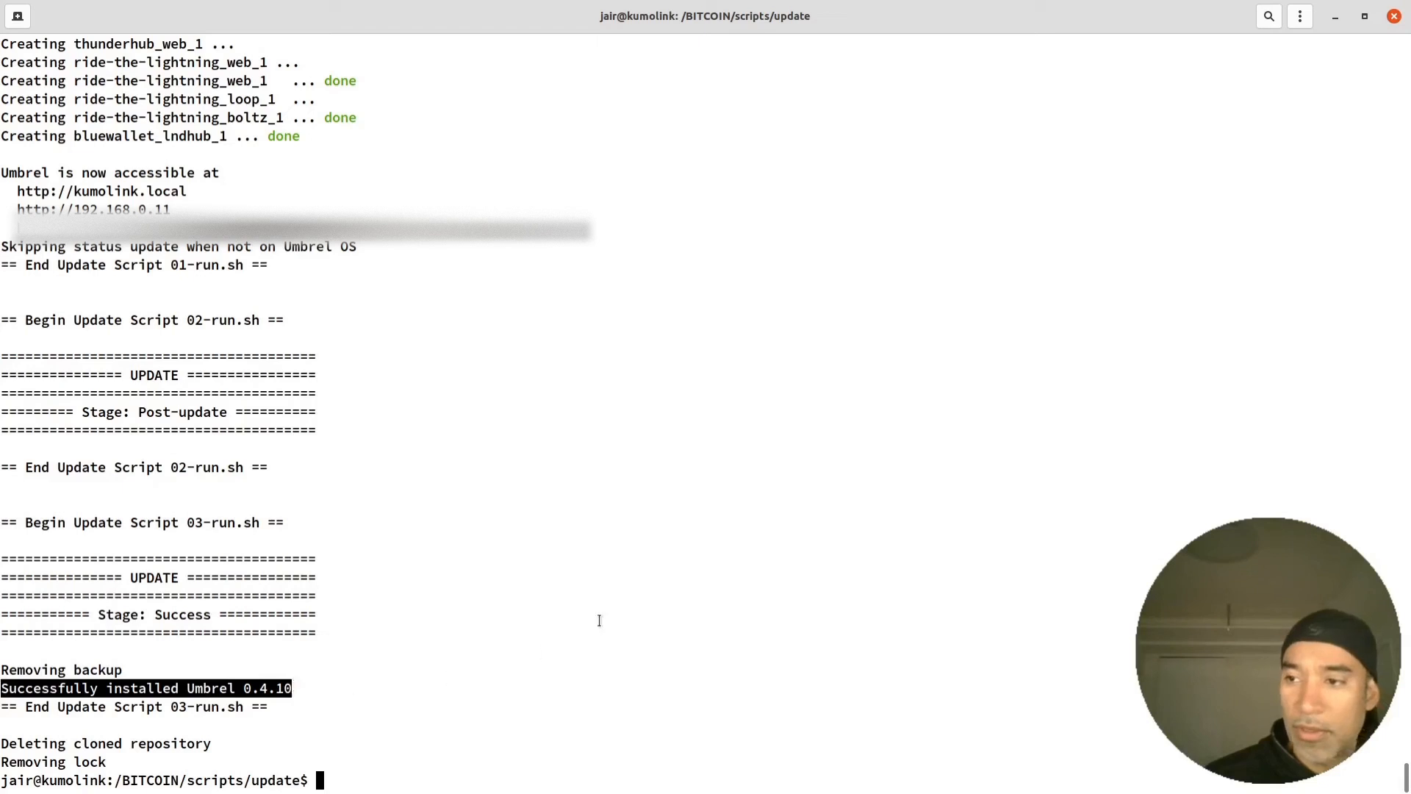
{"action": "mouse_move", "coordinate": [79, 733]}
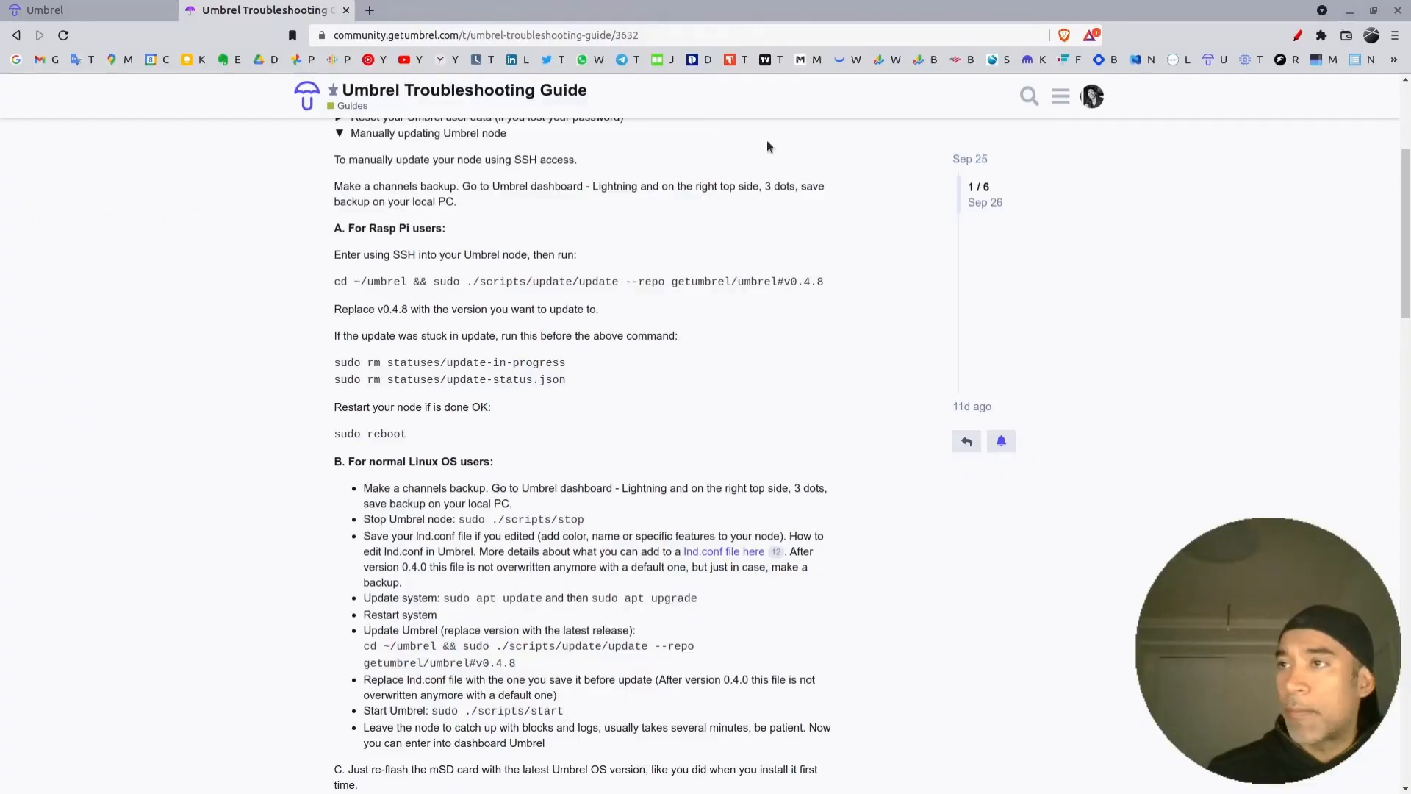
Step: Log in to Umbrel with the password and reach the kumolink dashboard
{"action": "left_click", "coordinate": [81, 9]}
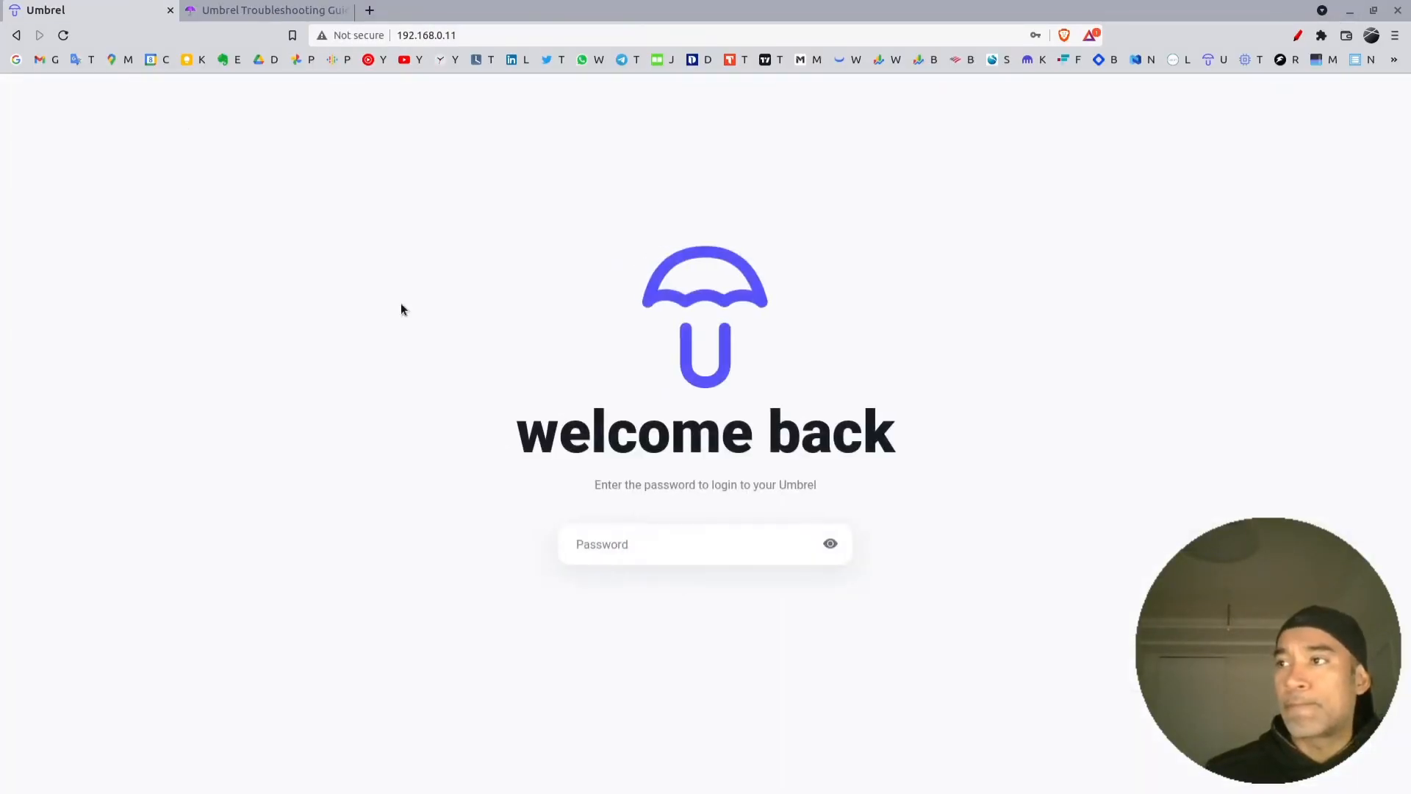
{"action": "left_click", "coordinate": [675, 544]}
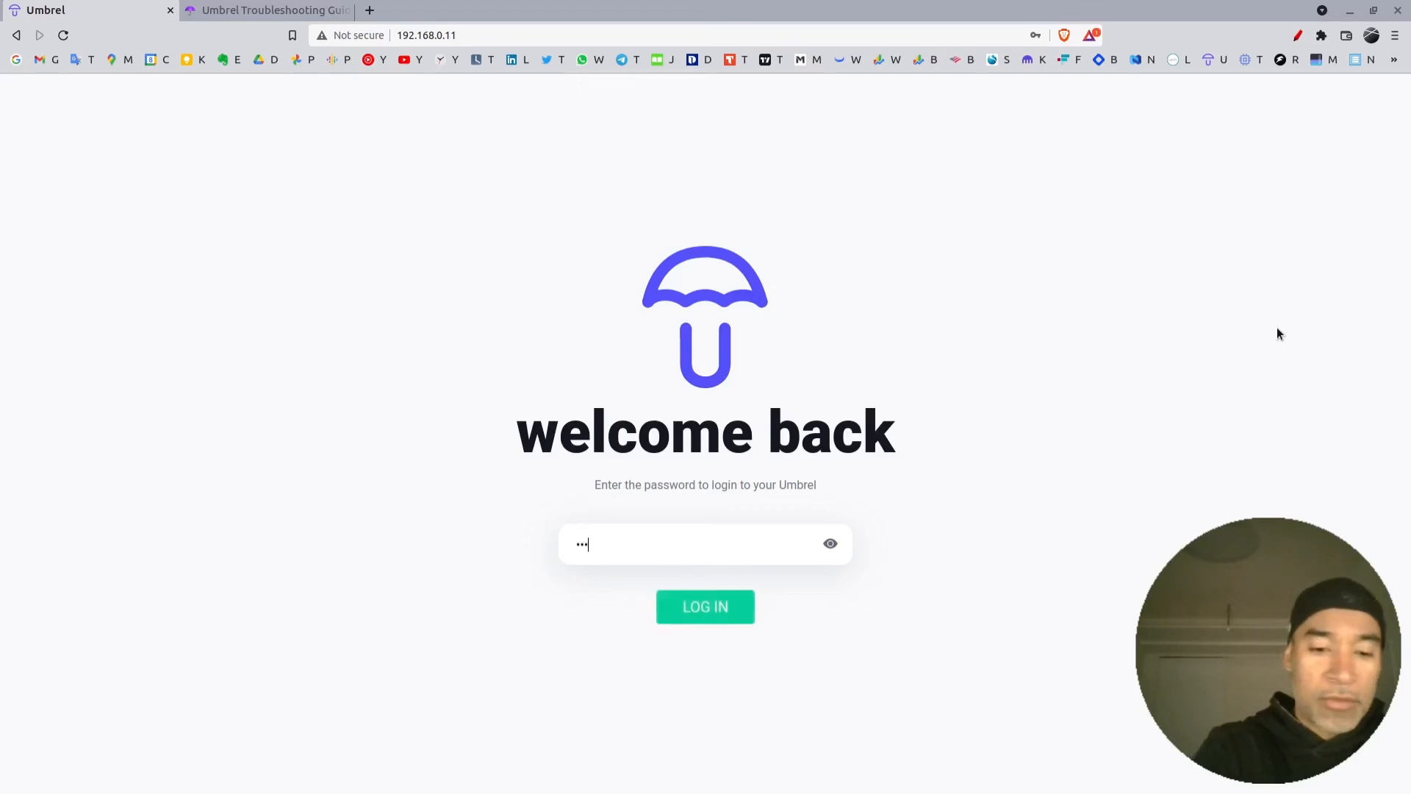
{"action": "type", "text": "password"}
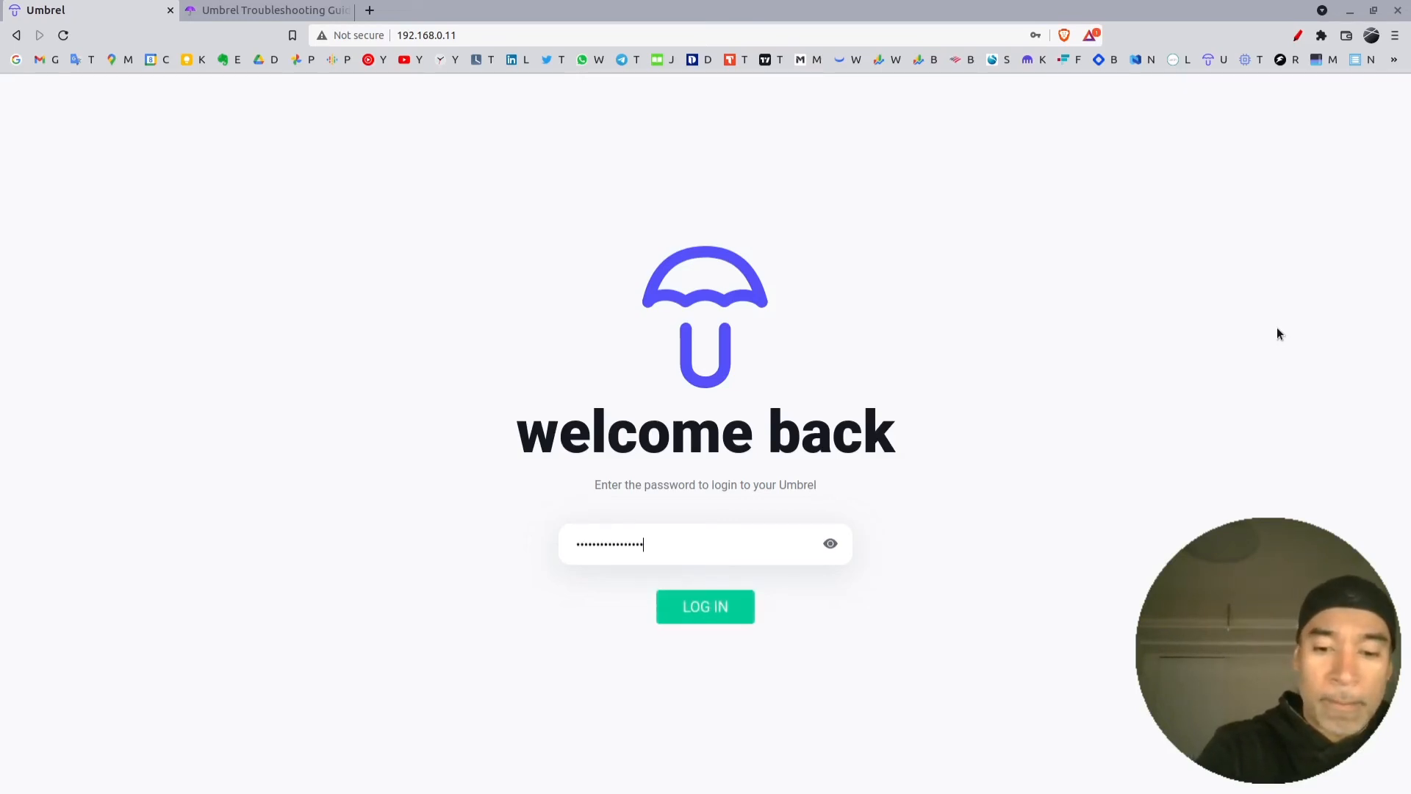
{"action": "left_click", "coordinate": [705, 605]}
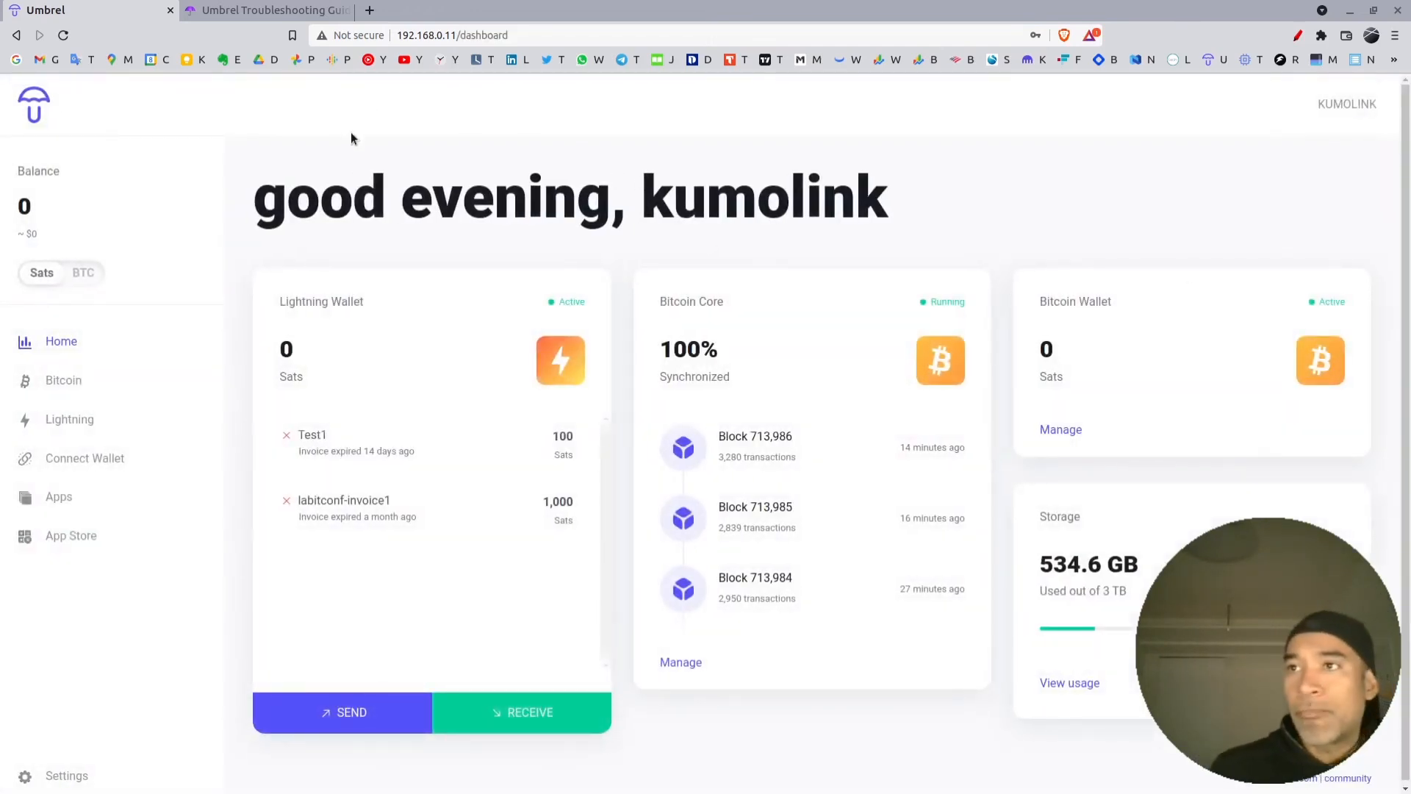
{"action": "mouse_move", "coordinate": [380, 136]}
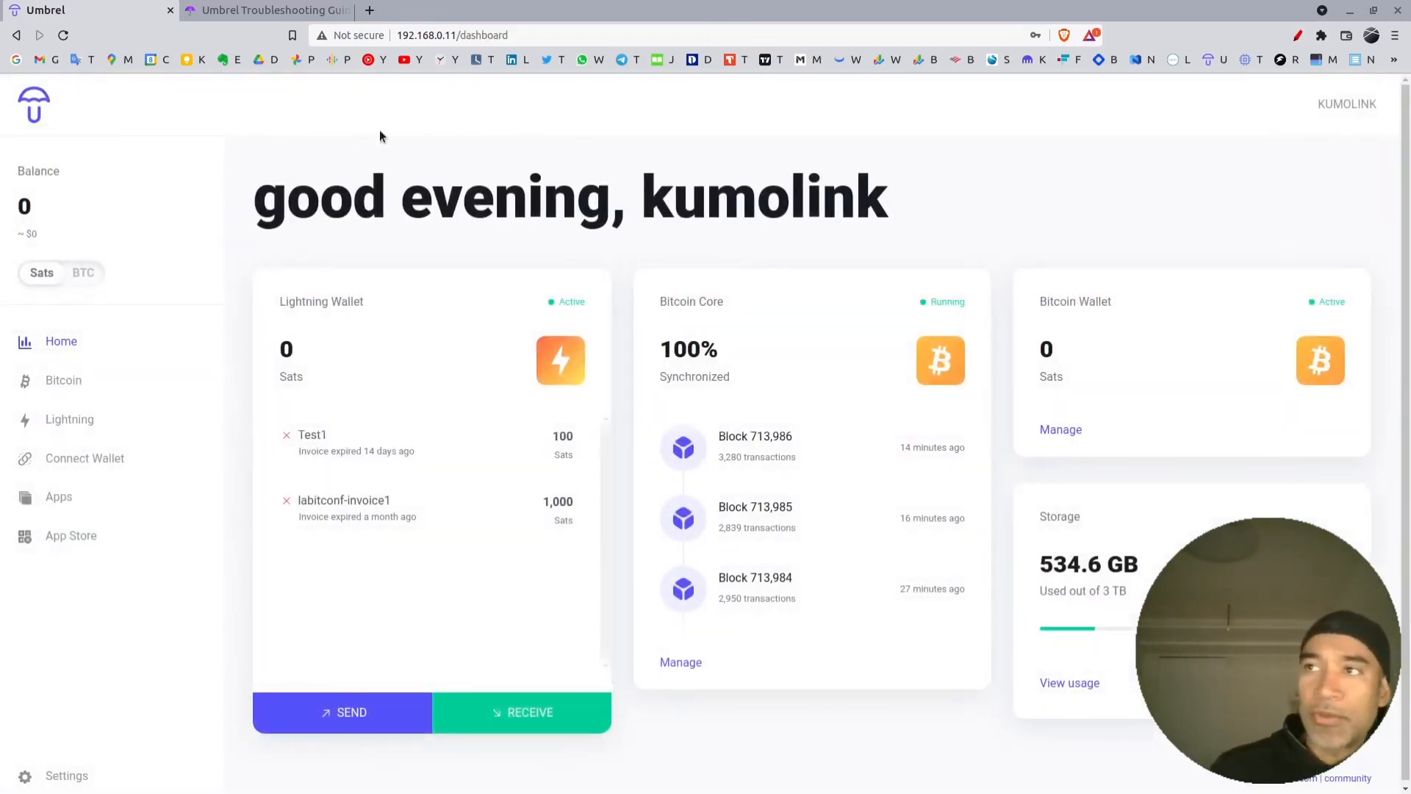
{"action": "mouse_move", "coordinate": [516, 137]}
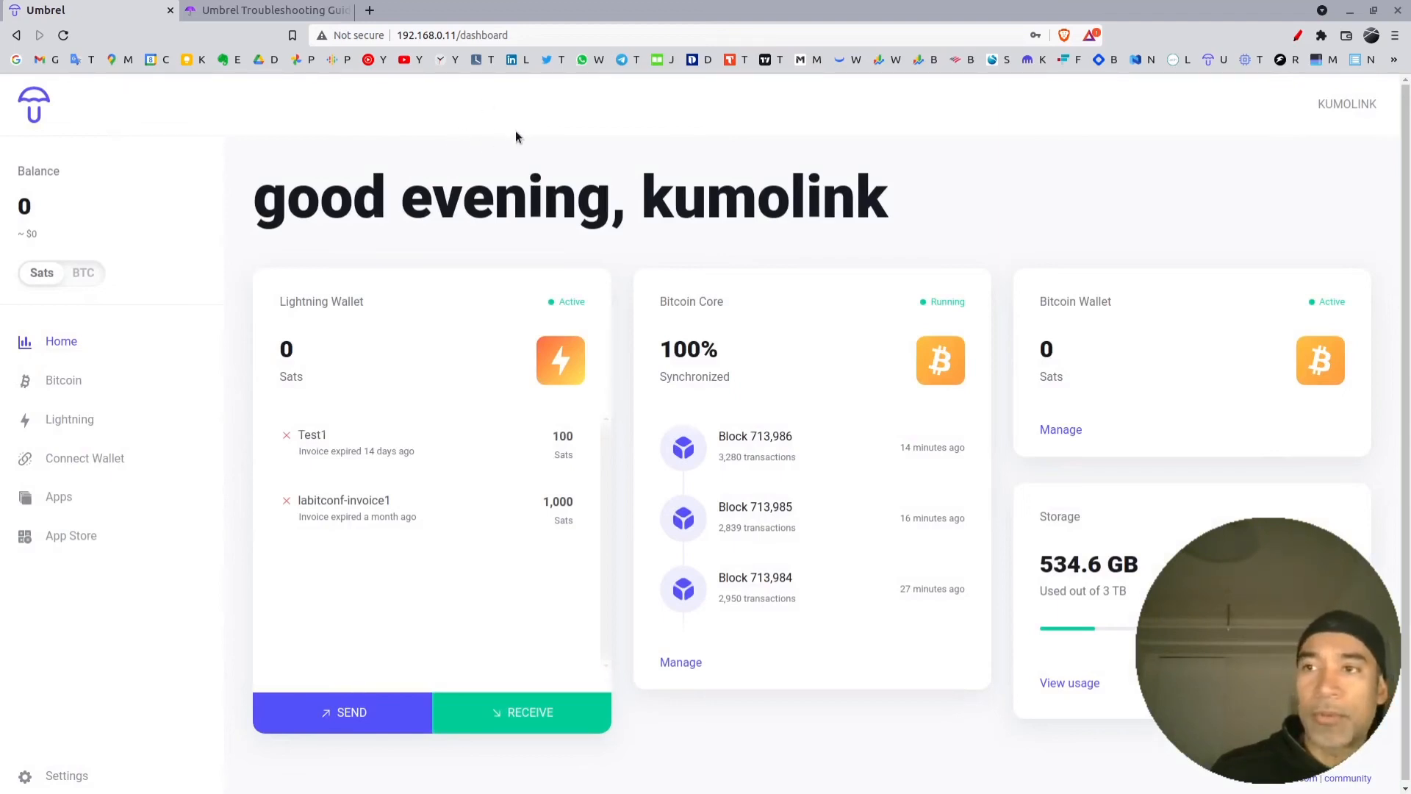
Step: View the Bitcoin Core page, then the Lightning Network page showing LND running
{"action": "left_click", "coordinate": [63, 380]}
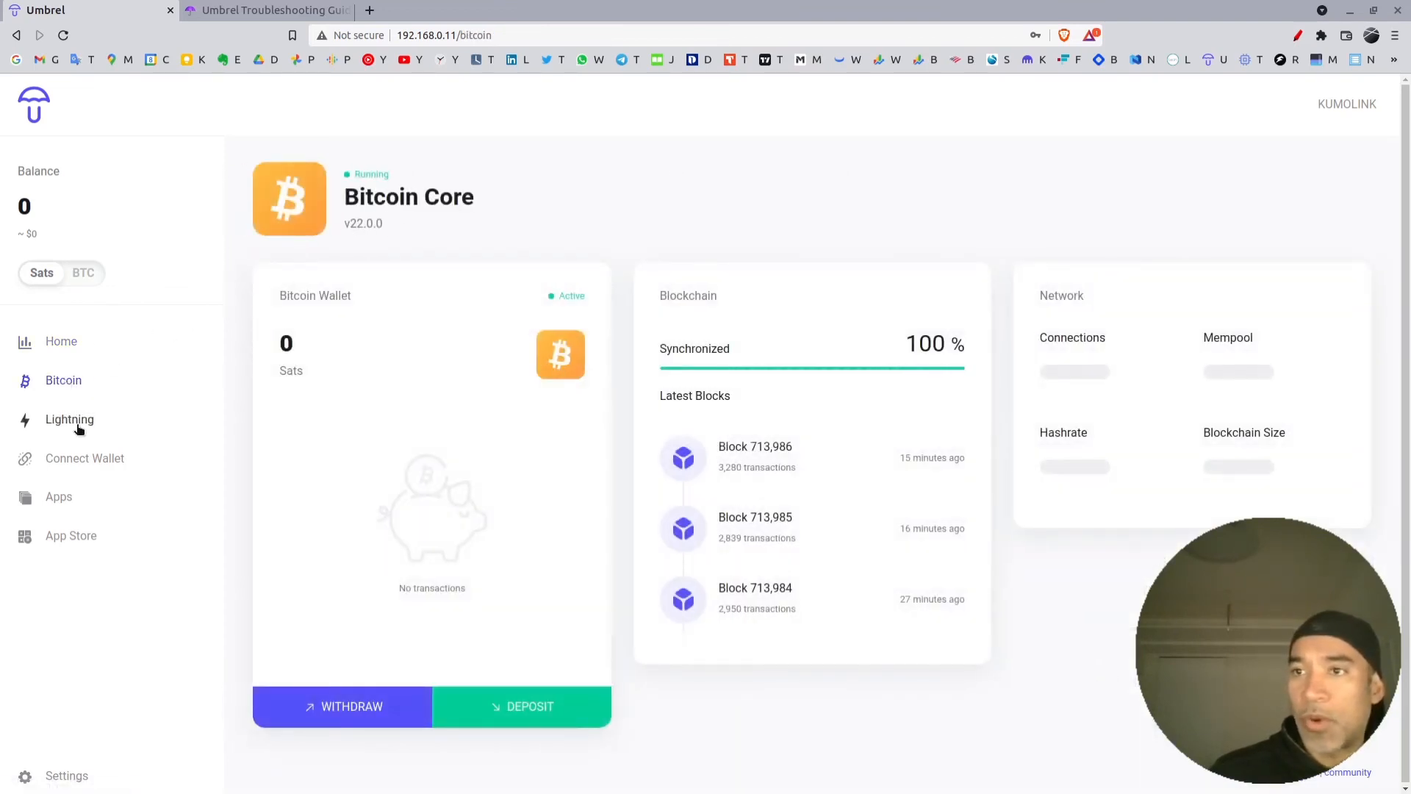
{"action": "left_click", "coordinate": [69, 418]}
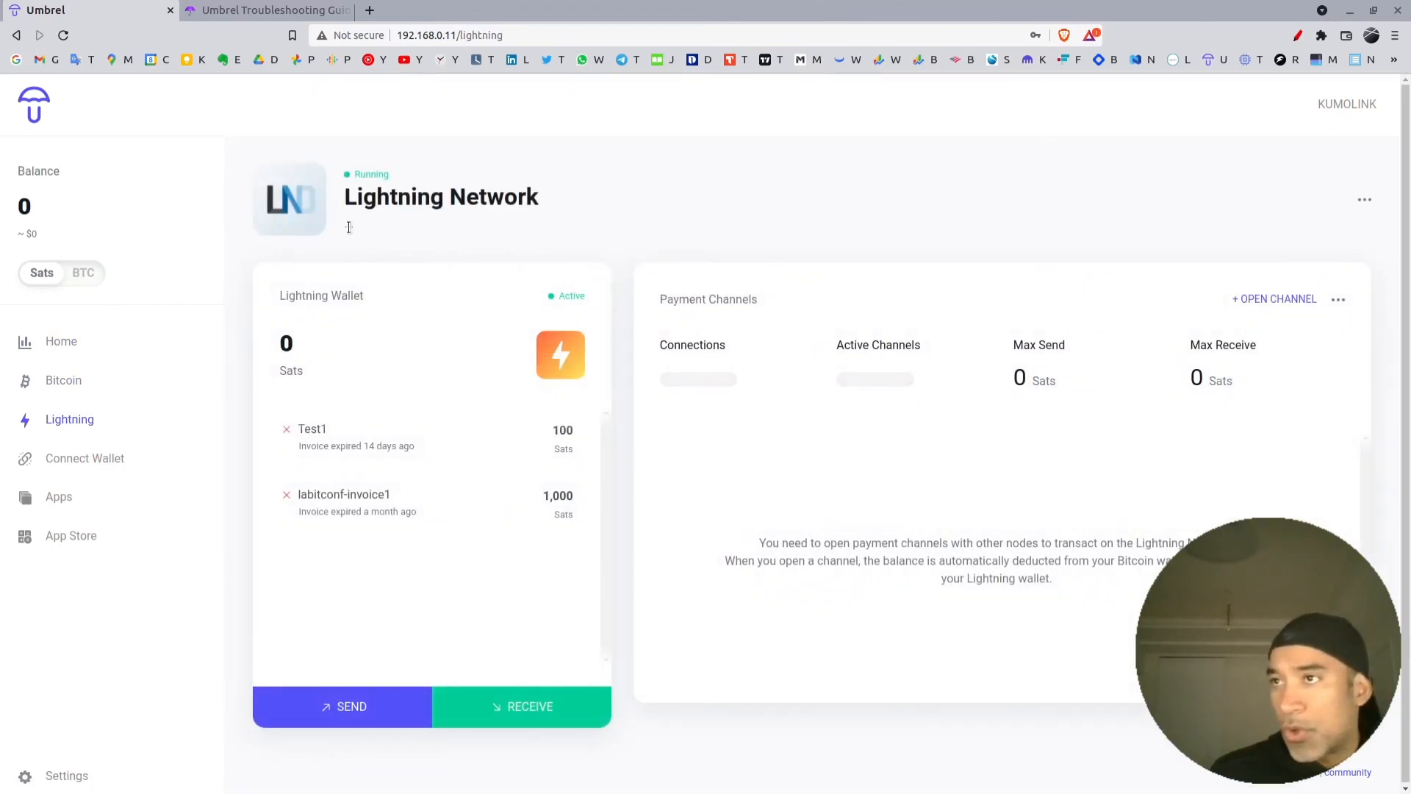
{"action": "mouse_move", "coordinate": [766, 389]}
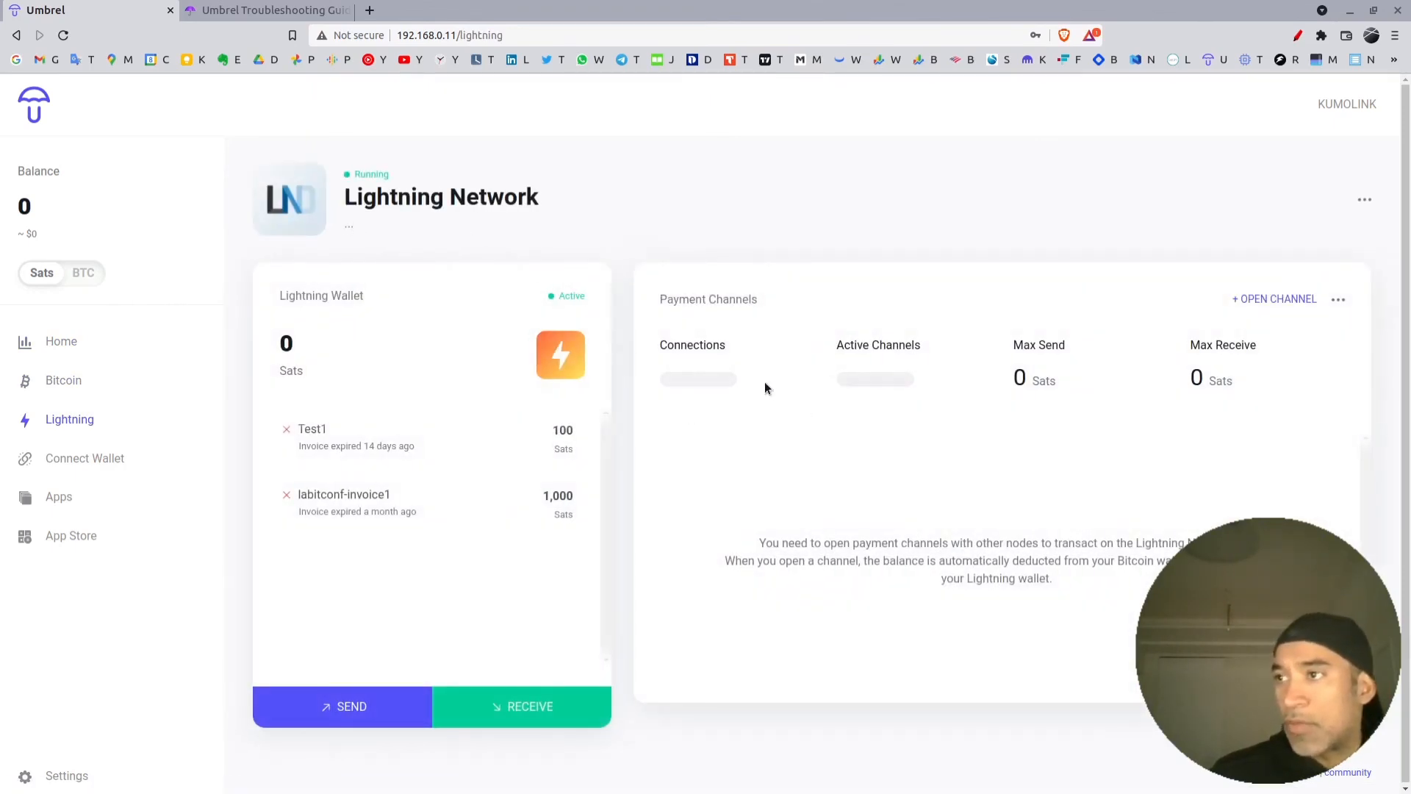
{"action": "mouse_move", "coordinate": [994, 440]}
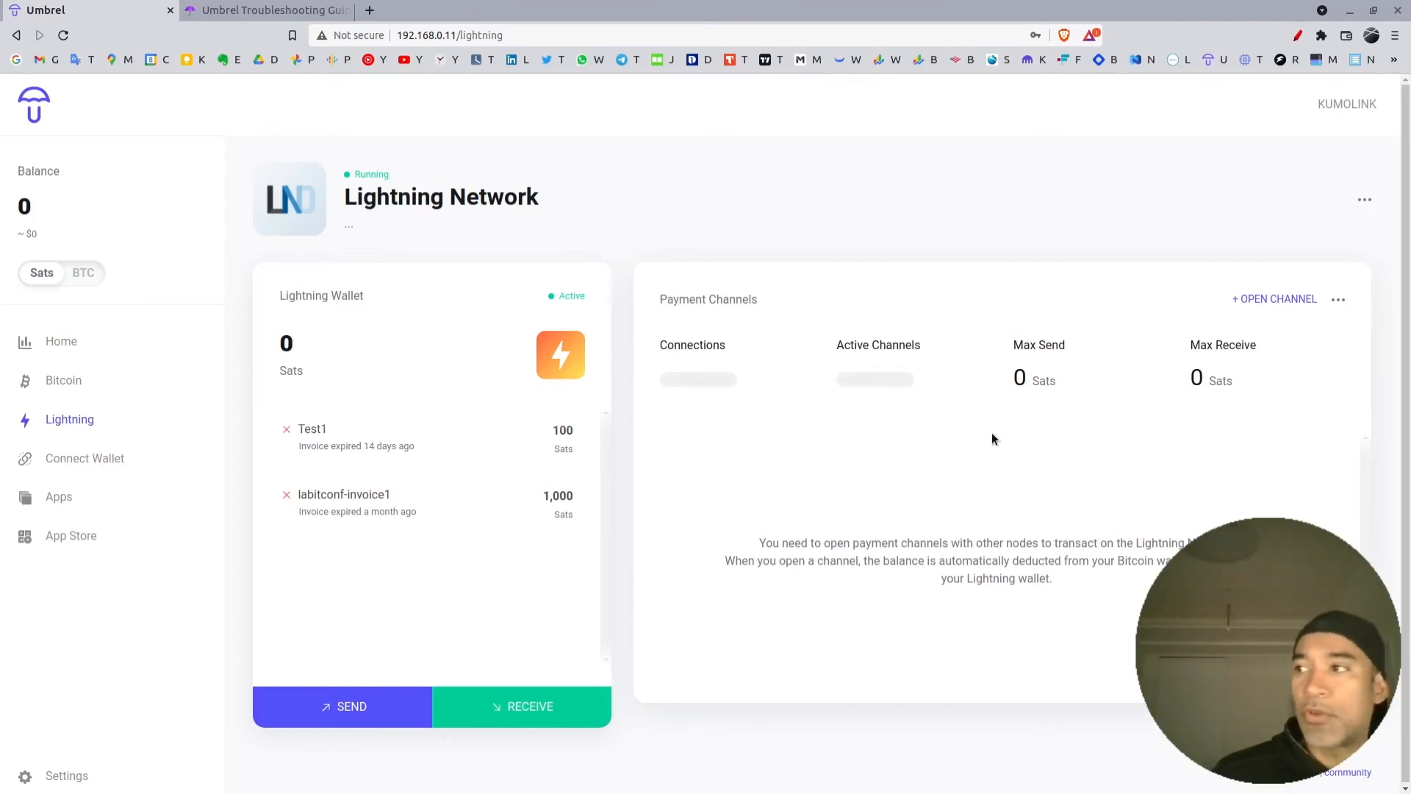
{"action": "mouse_move", "coordinate": [404, 429]}
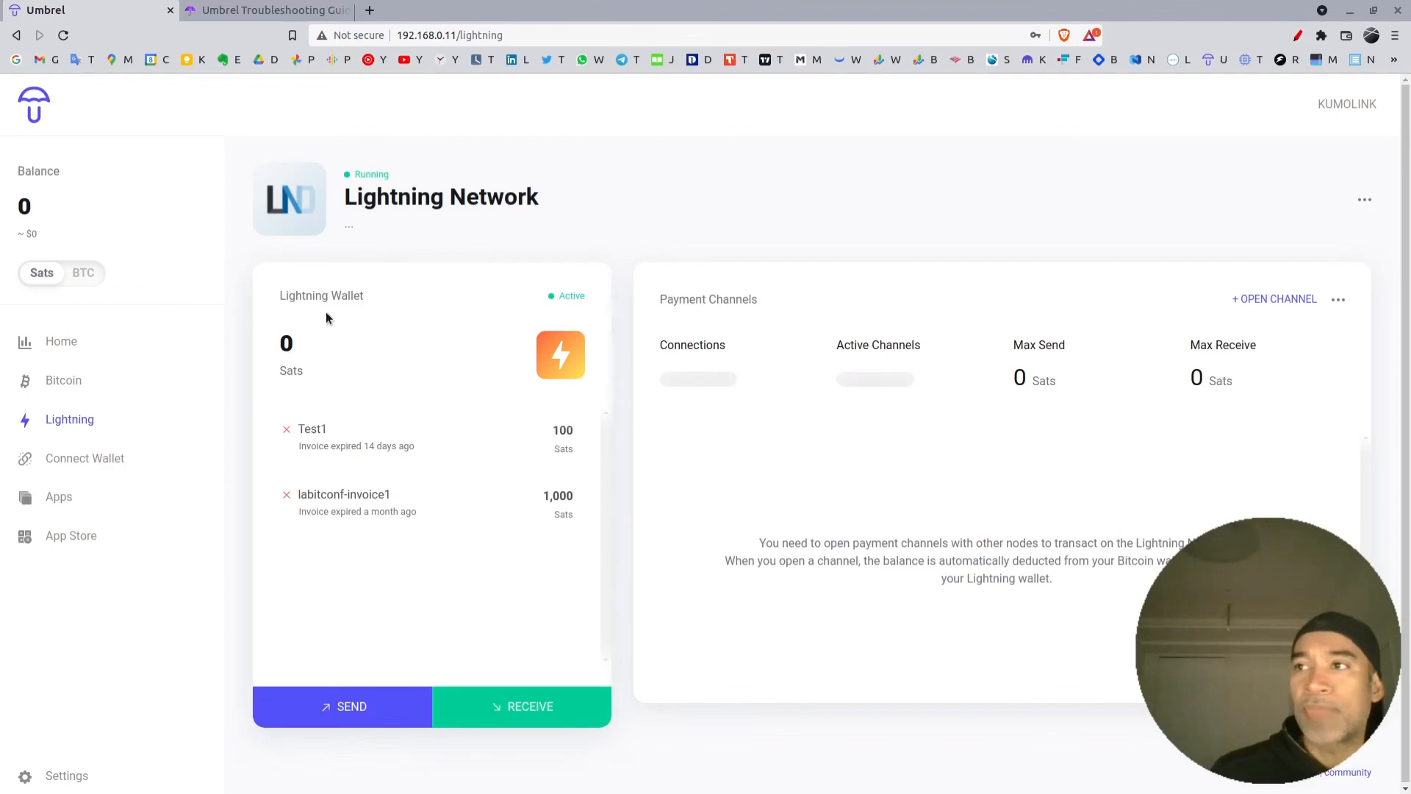
{"action": "mouse_move", "coordinate": [745, 388]}
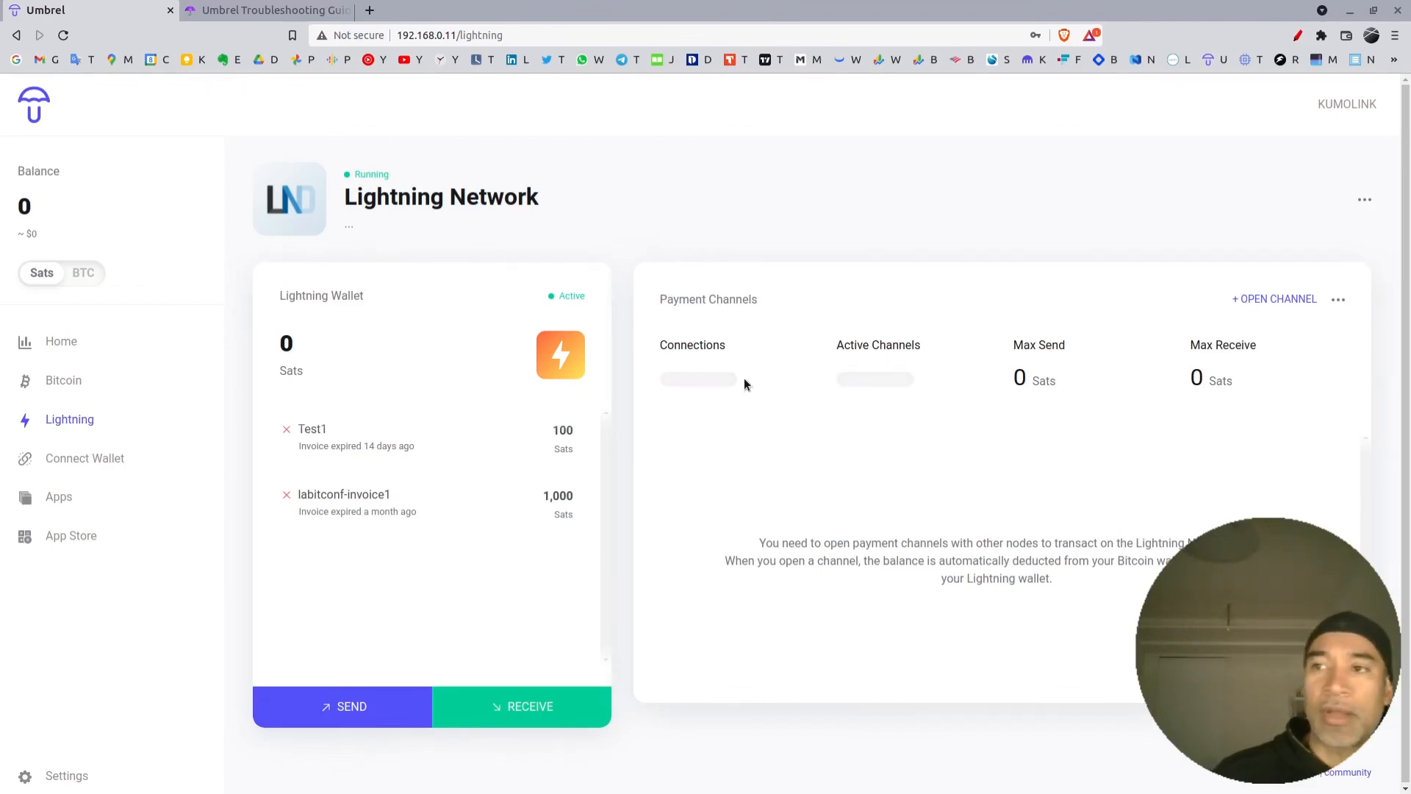
{"action": "mouse_move", "coordinate": [97, 550]}
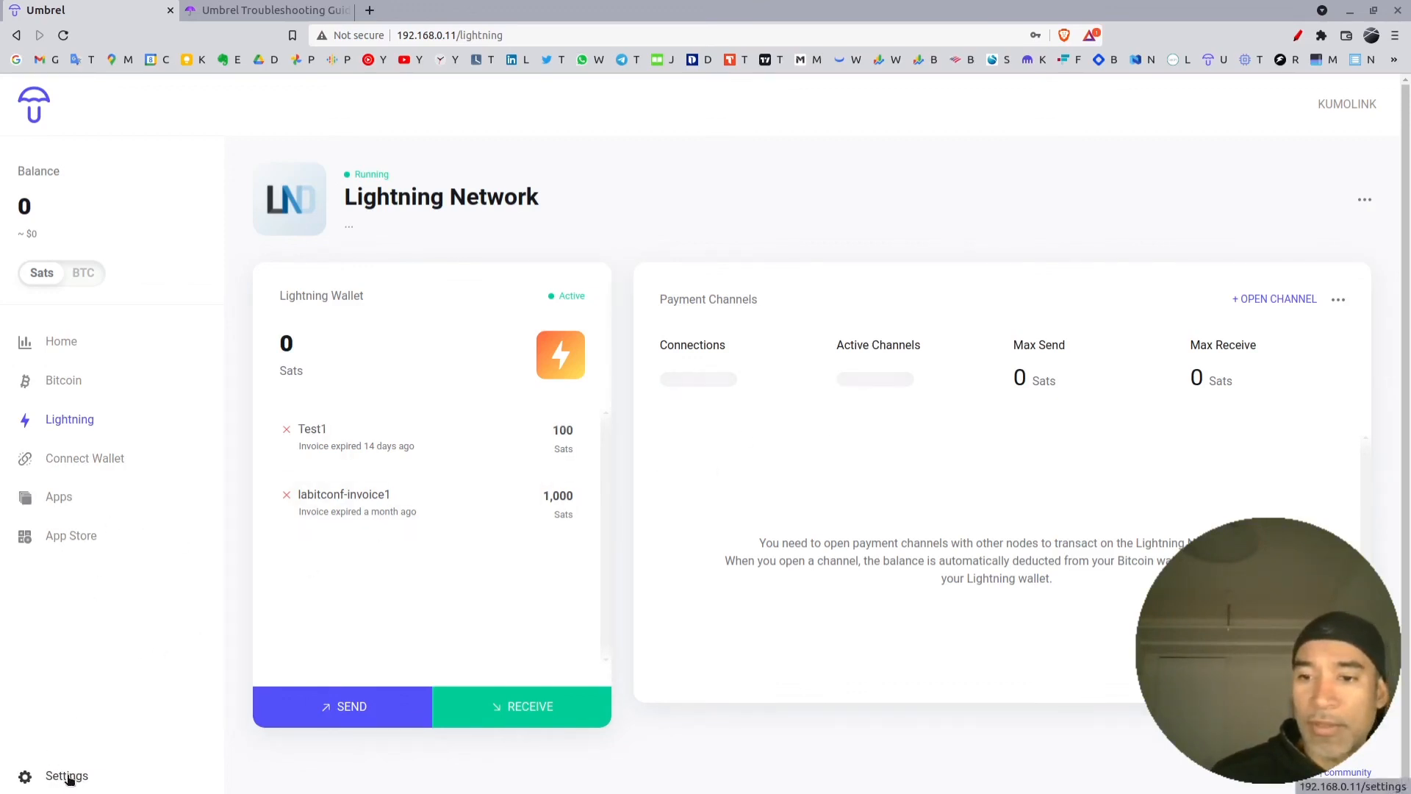
Step: Check Settings shows Umbrel version 0.4.10-build-e4acee7, marking it with on-screen drawing
{"action": "left_click", "coordinate": [66, 777]}
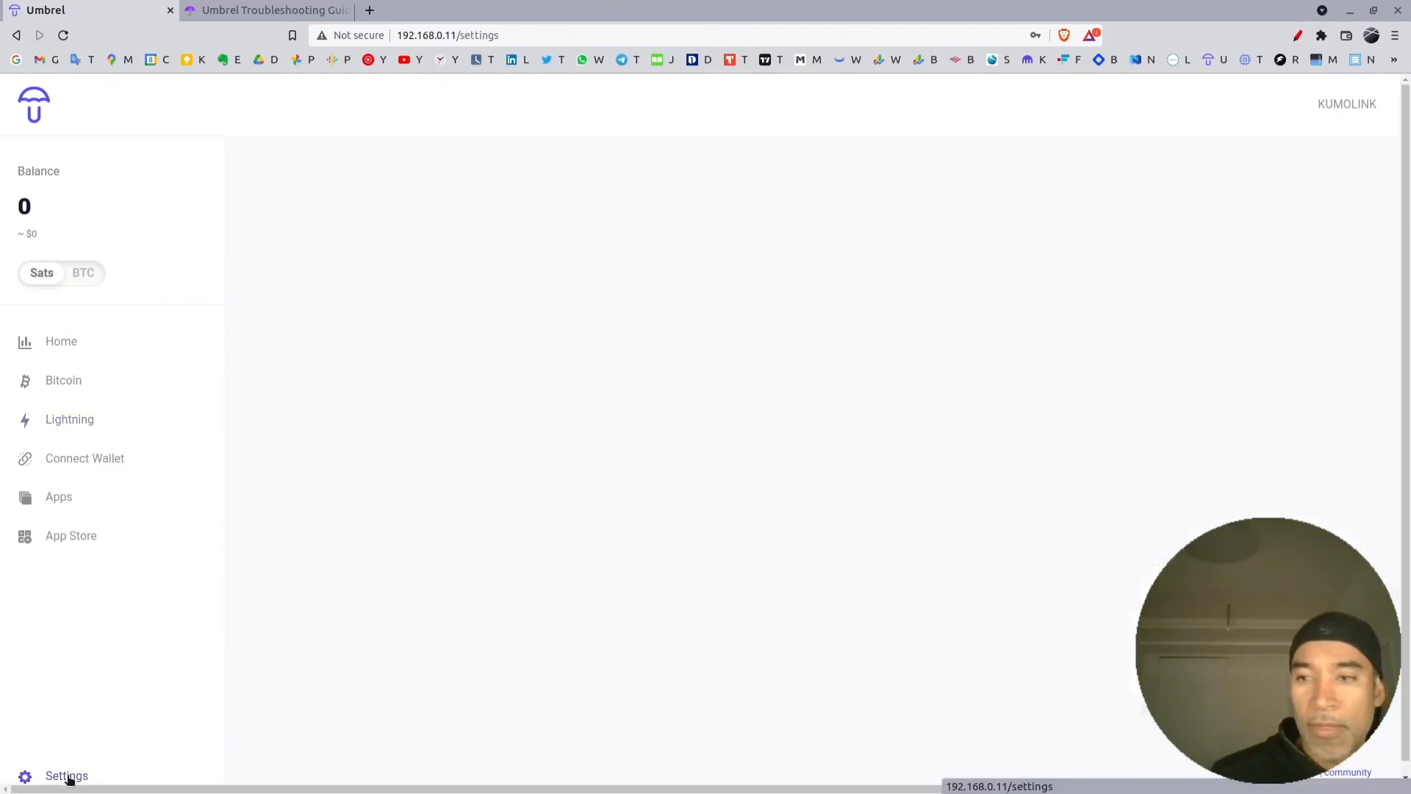
{"action": "left_click", "coordinate": [65, 775]}
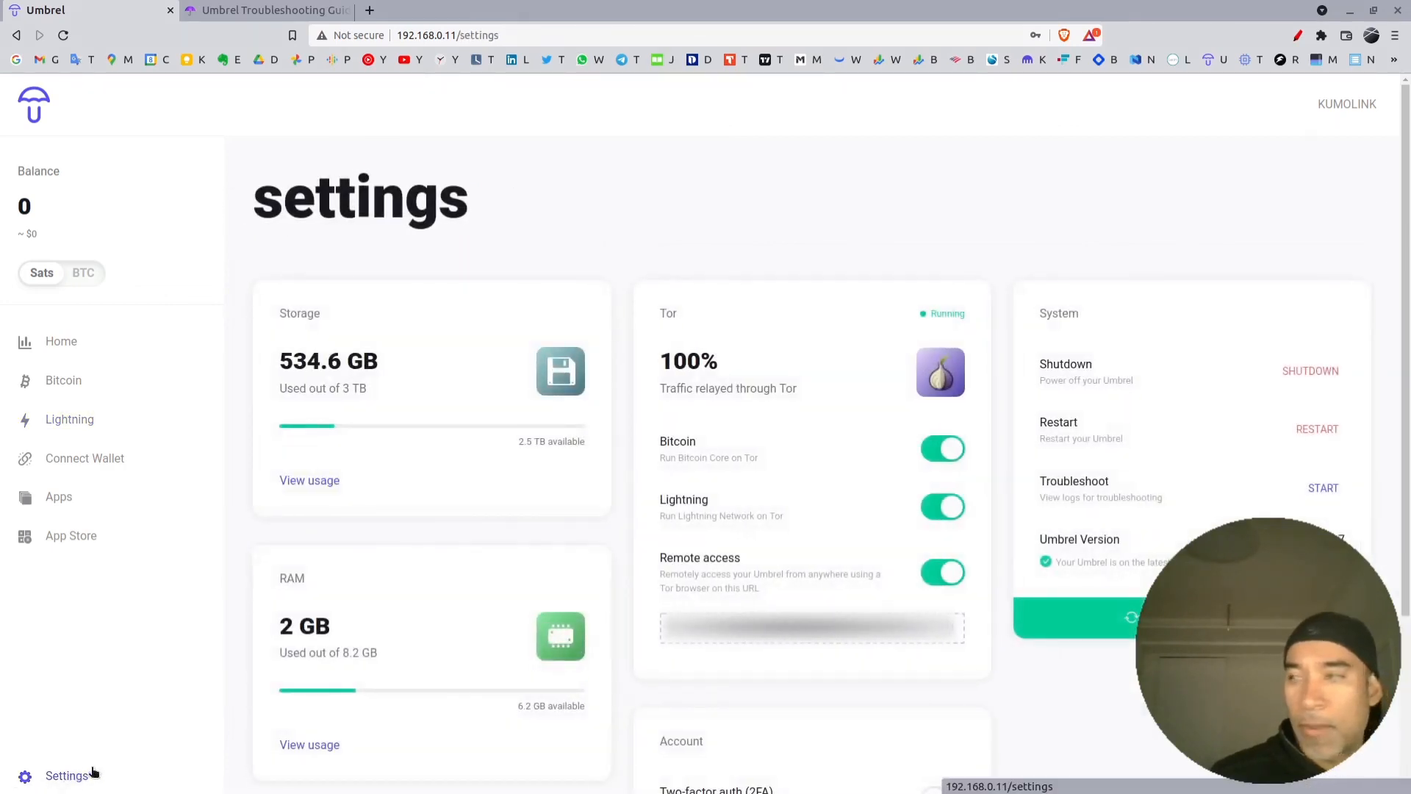
{"action": "scroll", "scroll_direction": "up", "scroll_amount": 3}
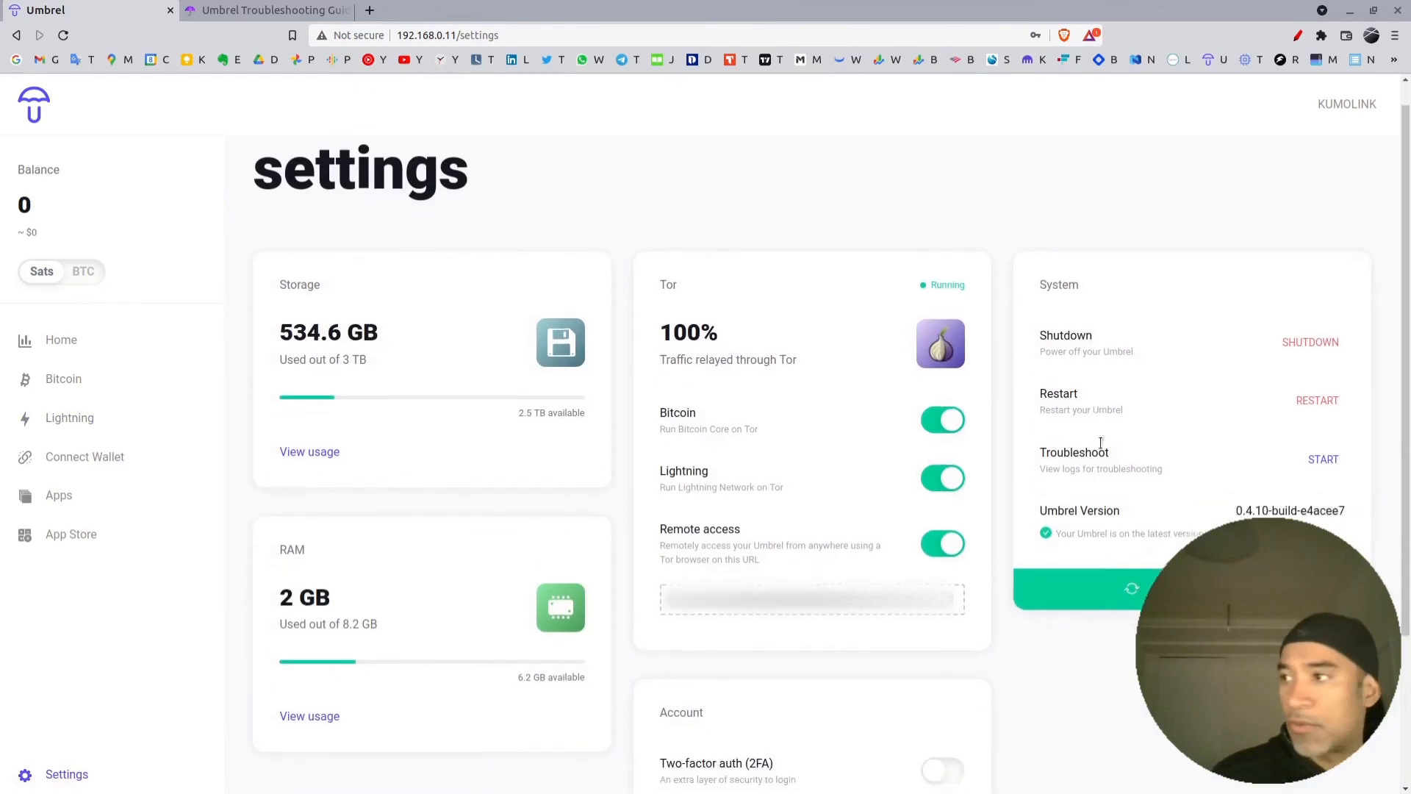
{"action": "scroll", "scroll_direction": "down", "scroll_amount": 3}
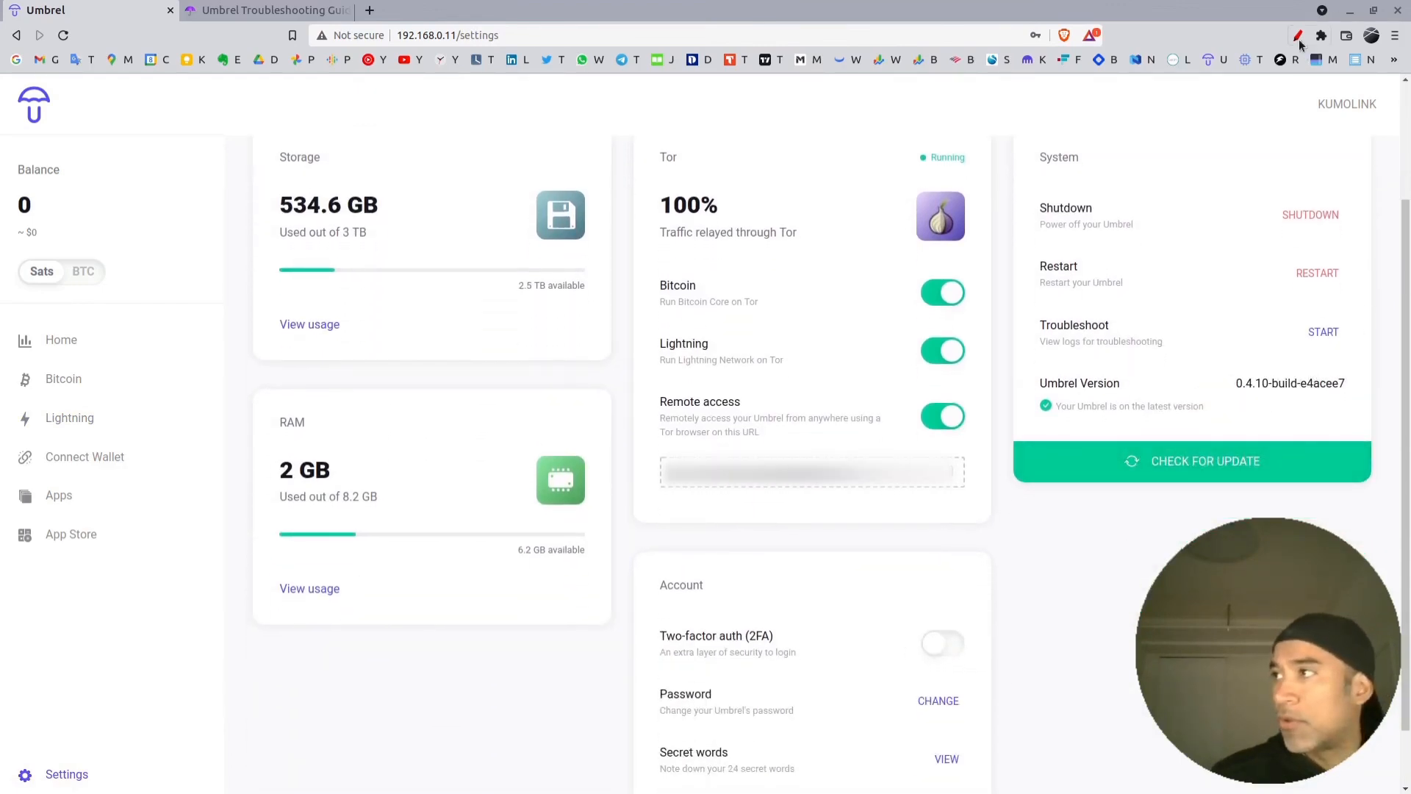
{"action": "left_click", "coordinate": [1299, 35]}
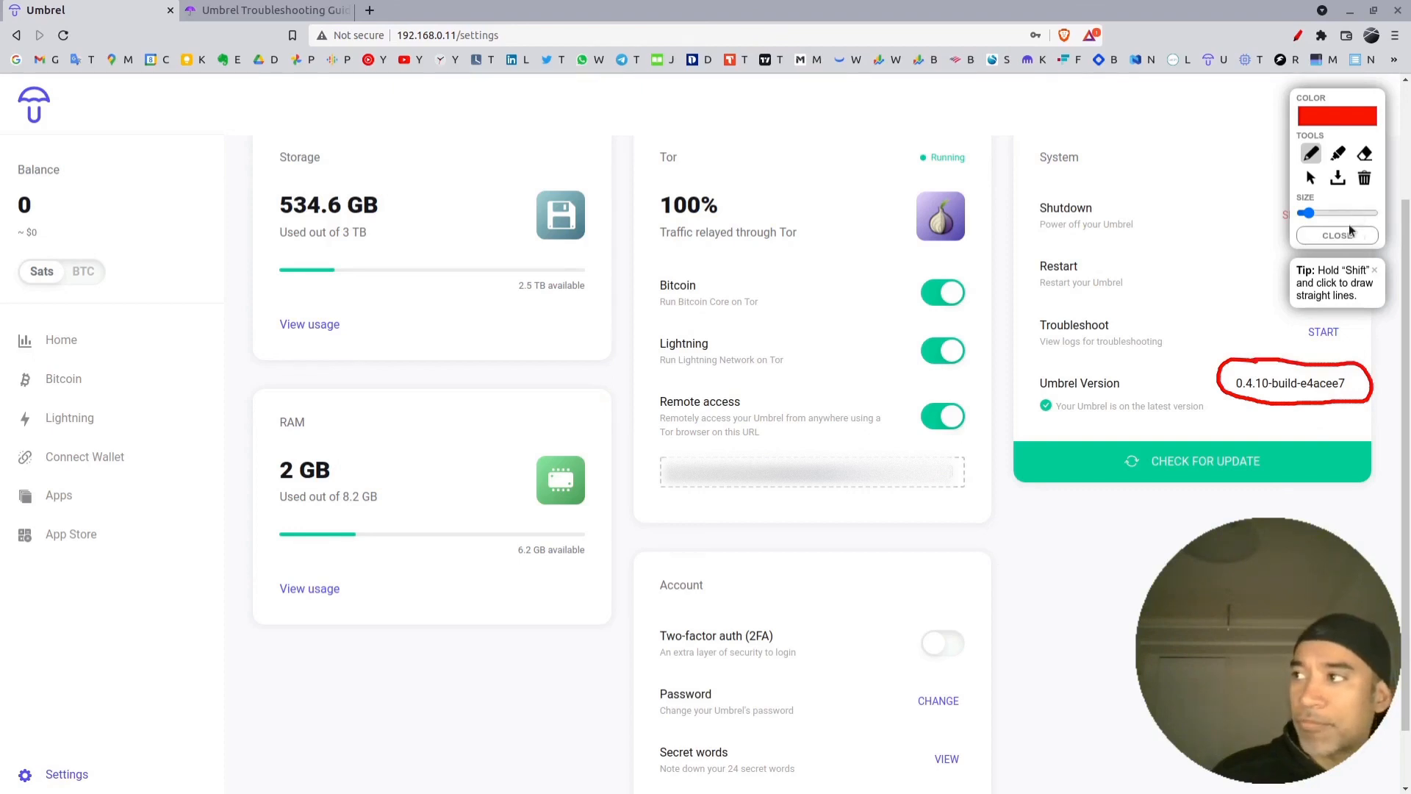
{"action": "left_click", "coordinate": [1337, 236]}
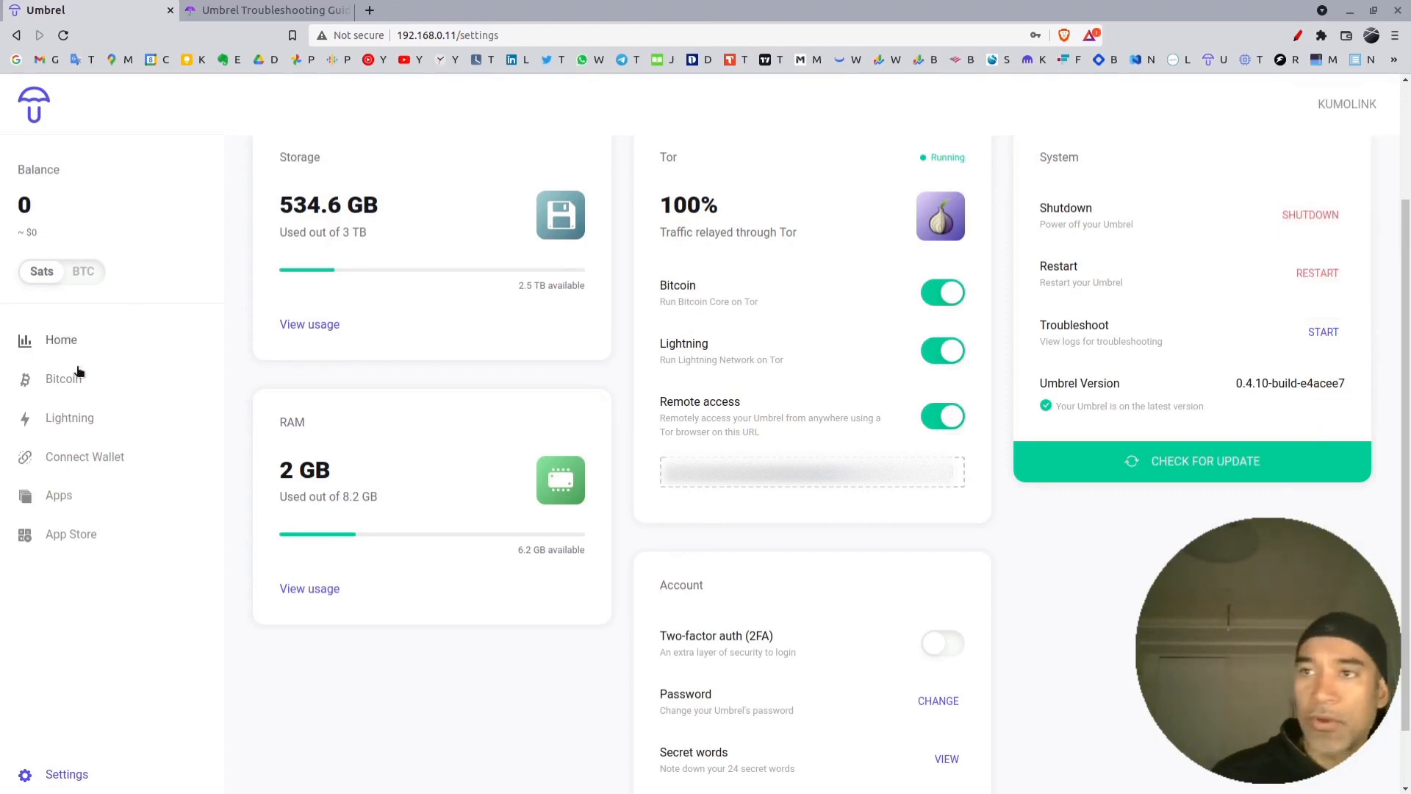
{"action": "mouse_move", "coordinate": [69, 418]}
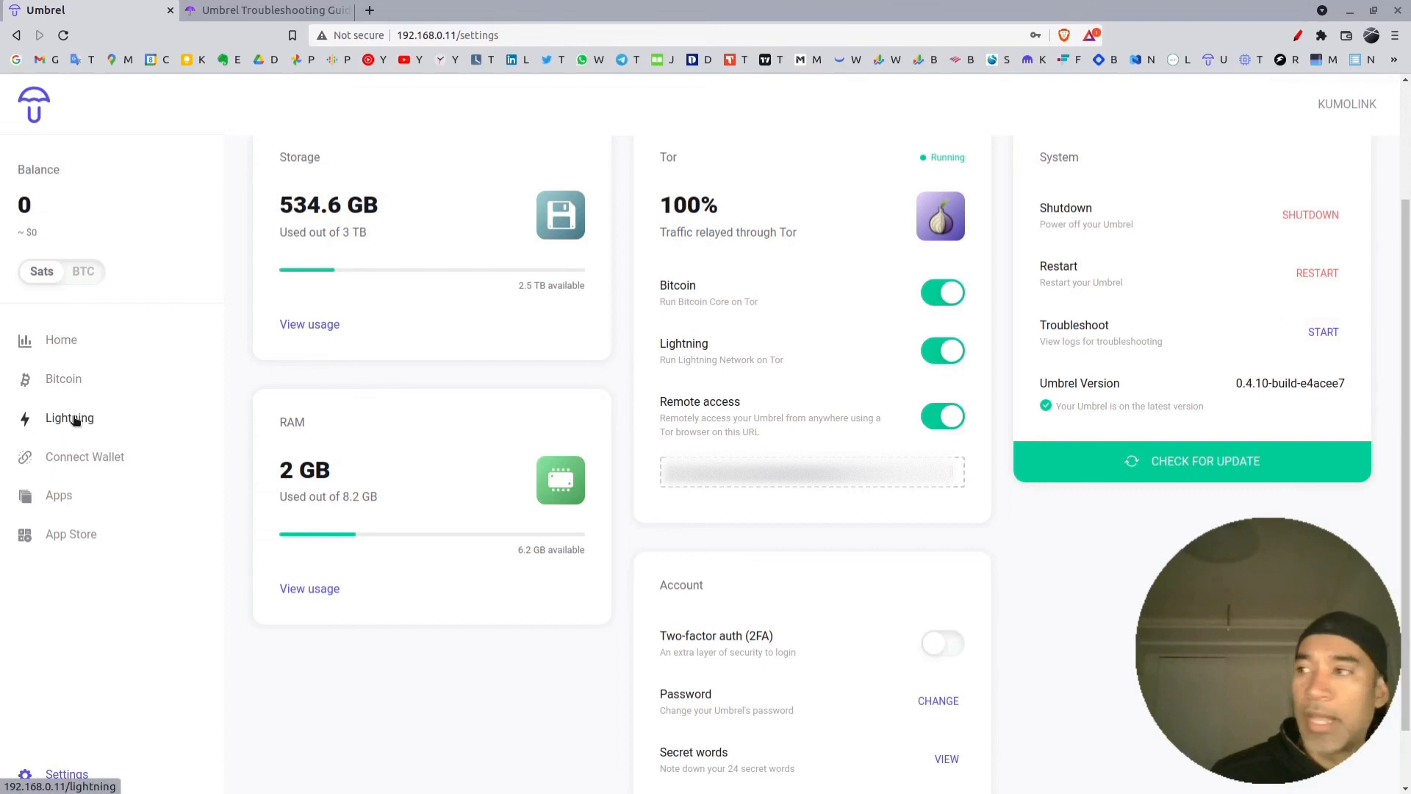
Step: Review LND v0.14.1-beta with 4 peers, then return to the home dashboard
{"action": "left_click", "coordinate": [69, 417]}
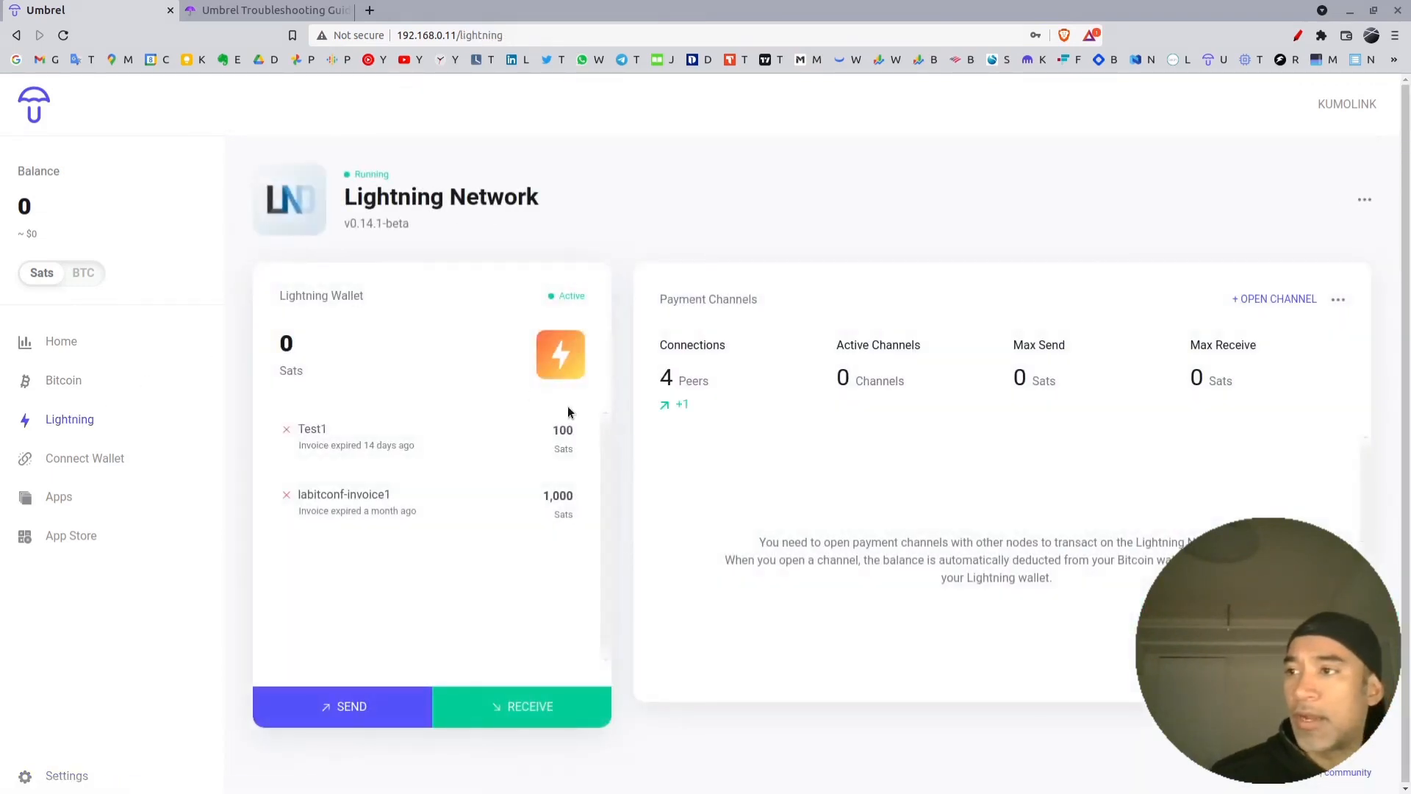
{"action": "mouse_move", "coordinate": [817, 393]}
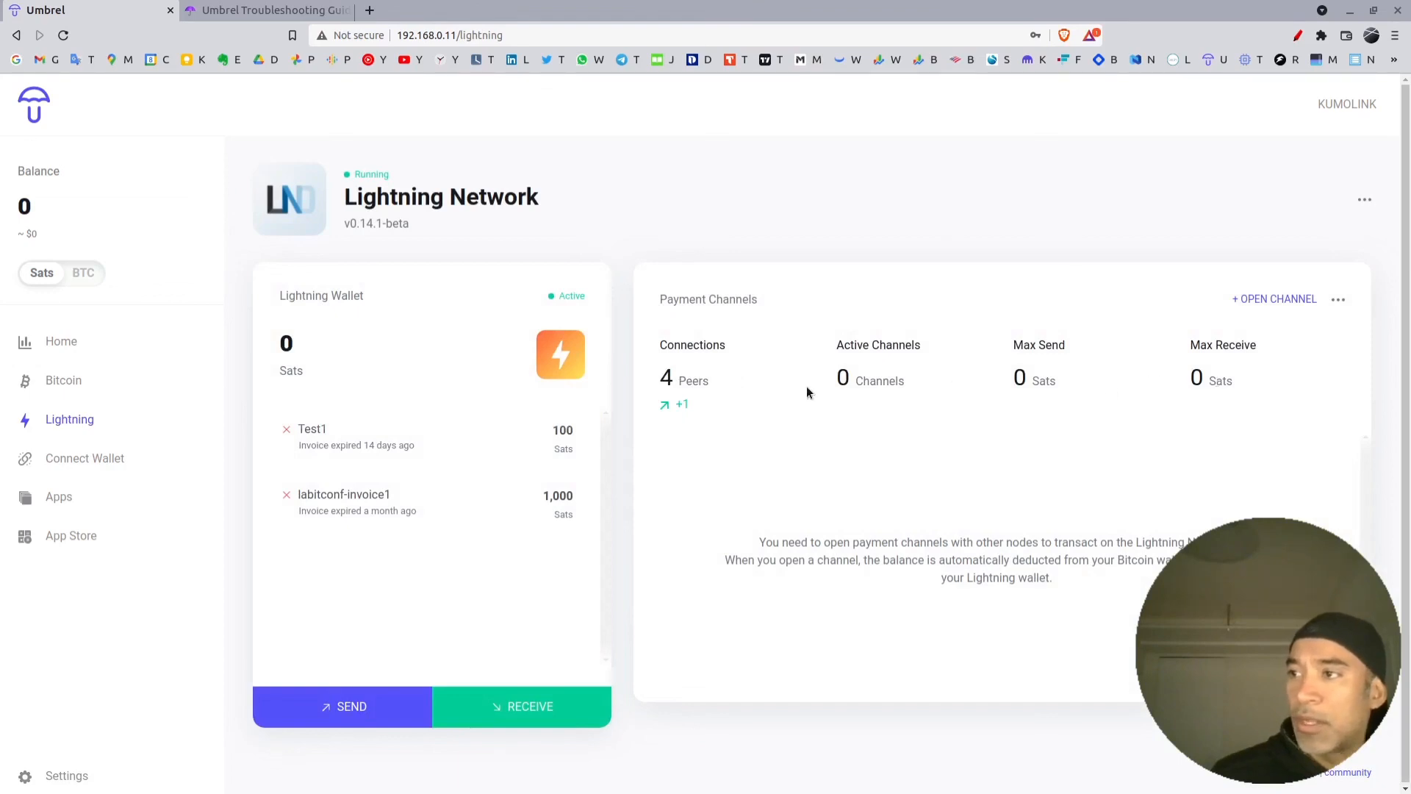
{"action": "mouse_move", "coordinate": [743, 384]}
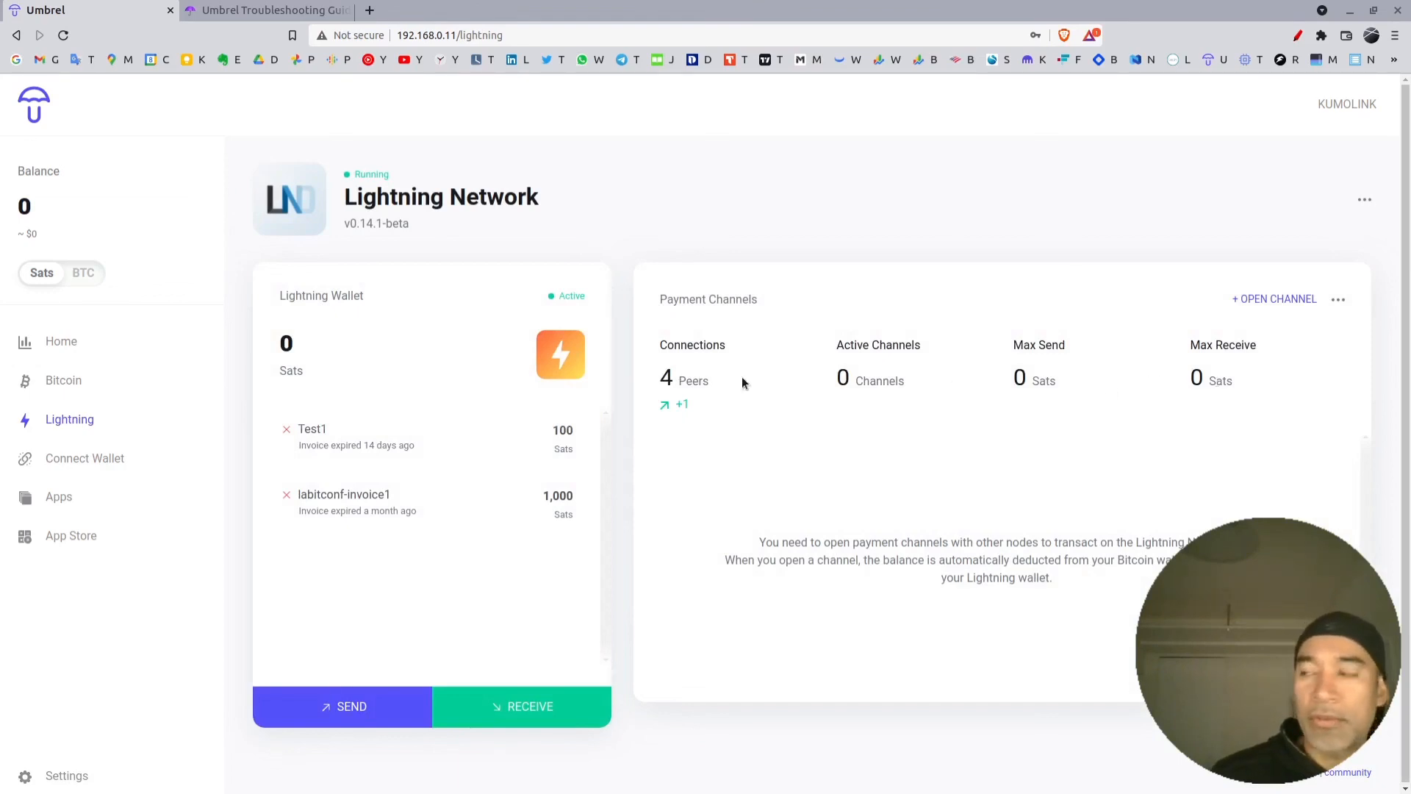
{"action": "mouse_move", "coordinate": [862, 377]}
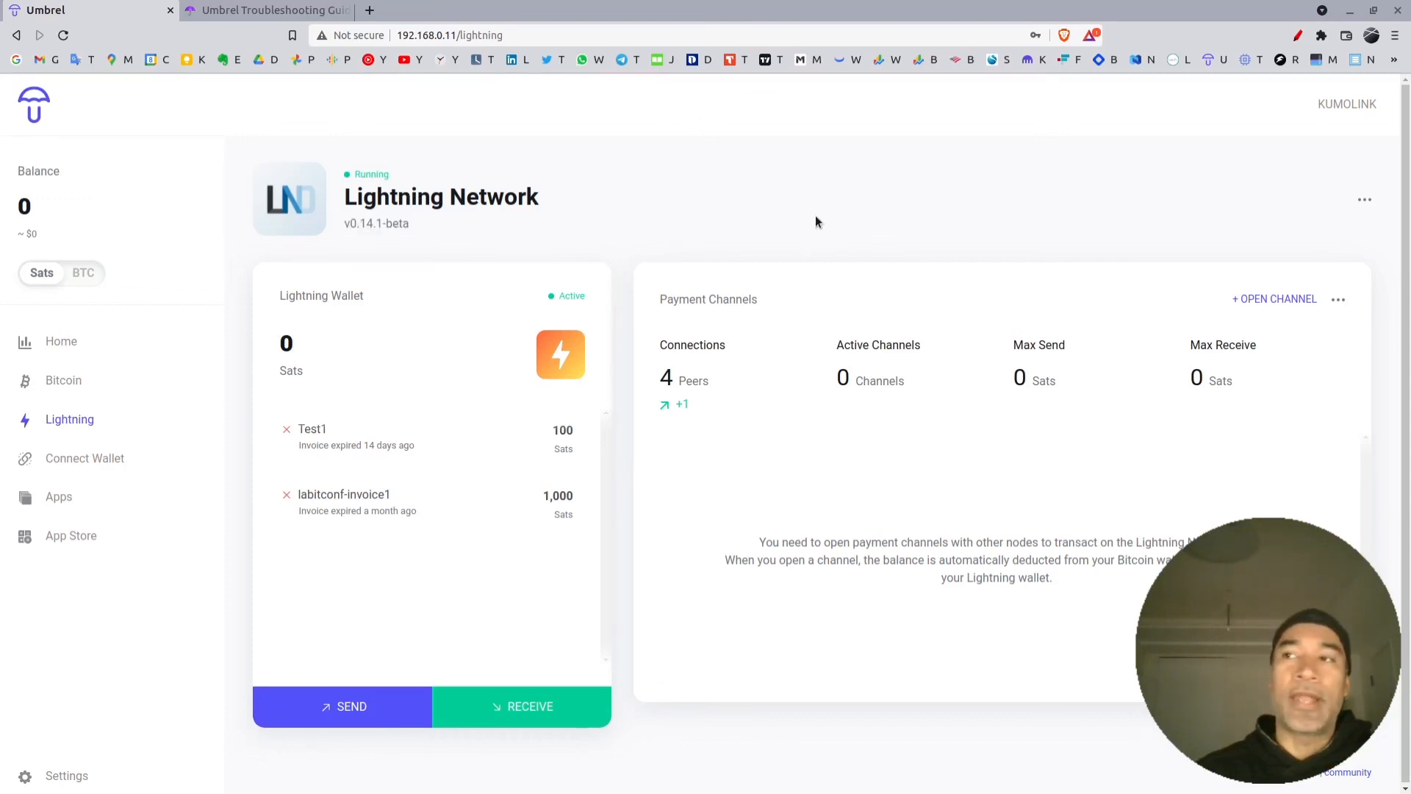
{"action": "mouse_move", "coordinate": [61, 341]}
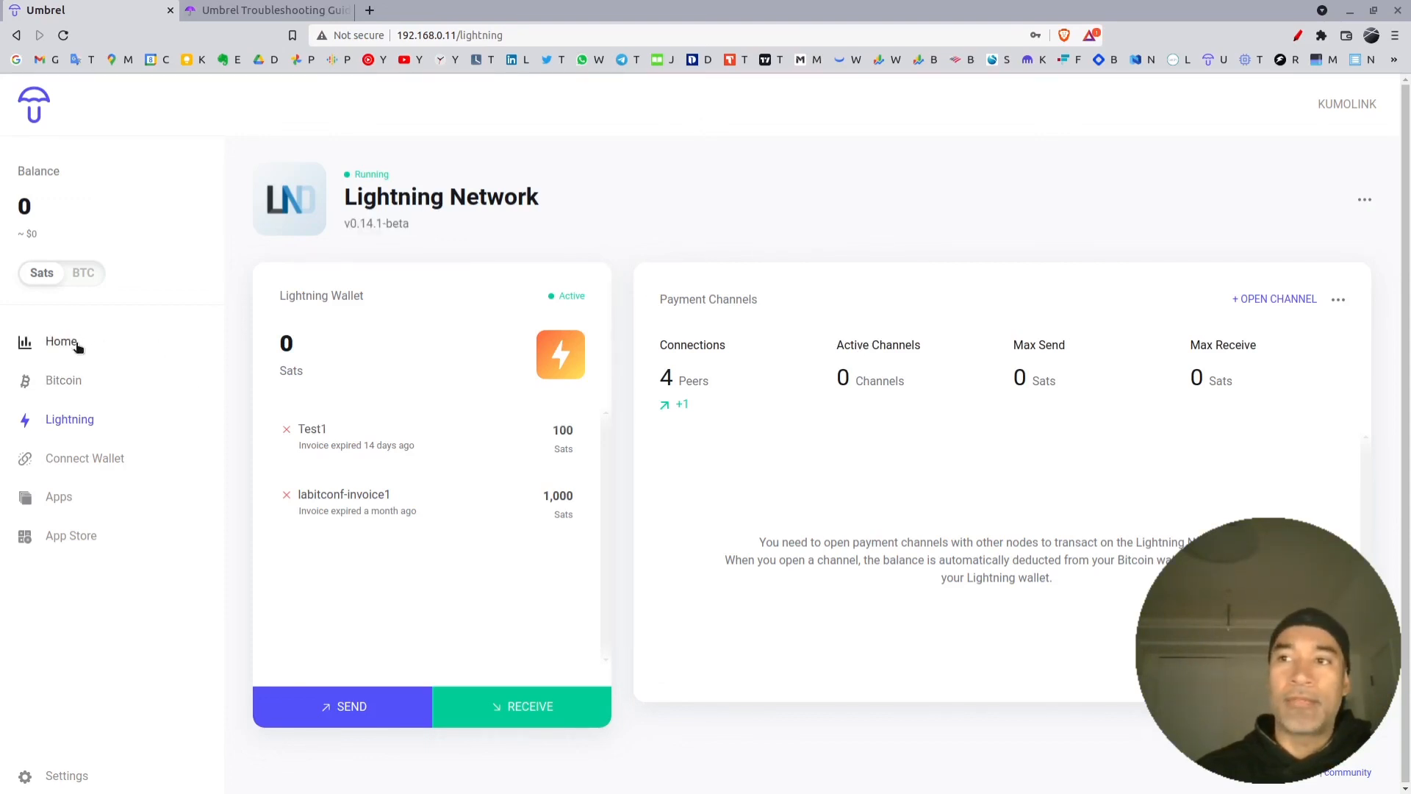
{"action": "left_click", "coordinate": [60, 341]}
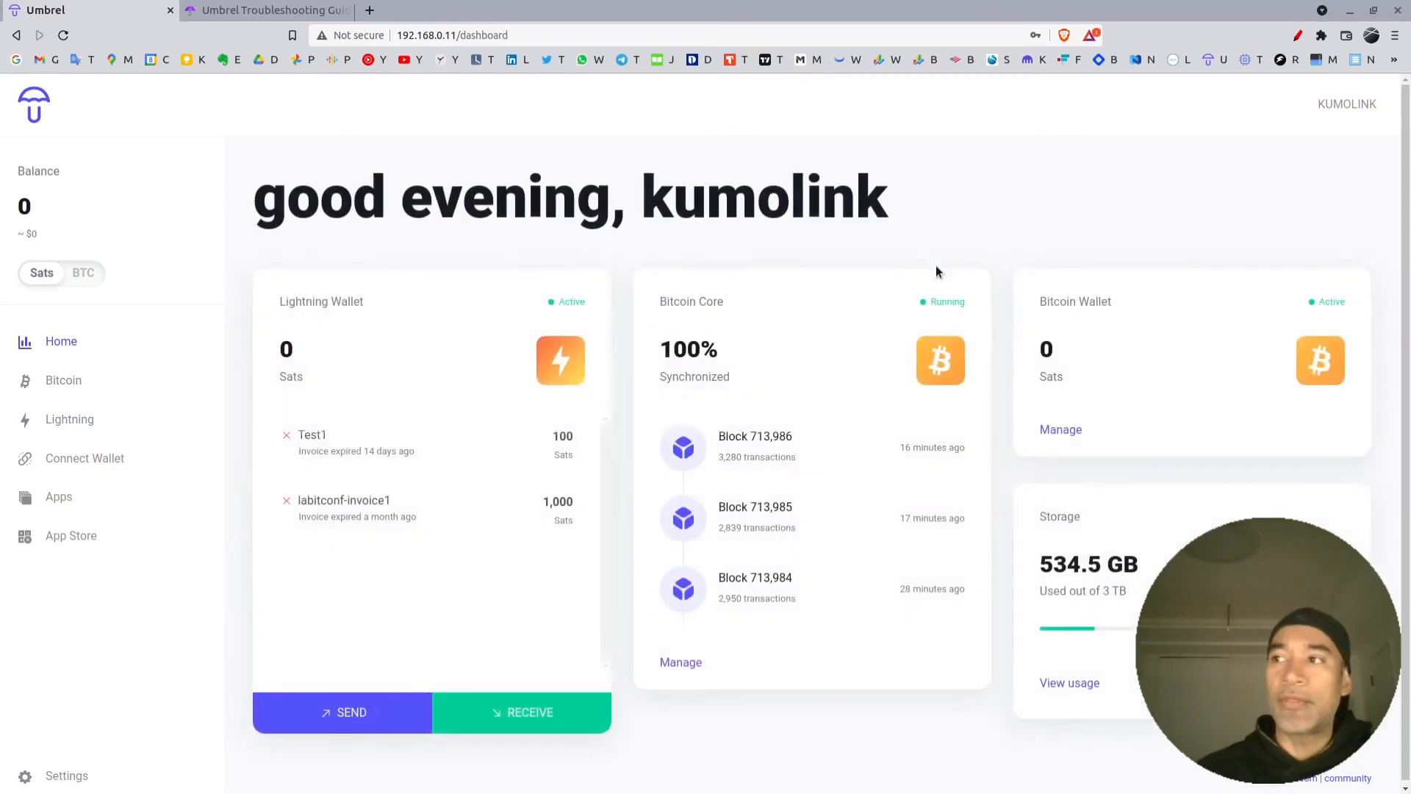